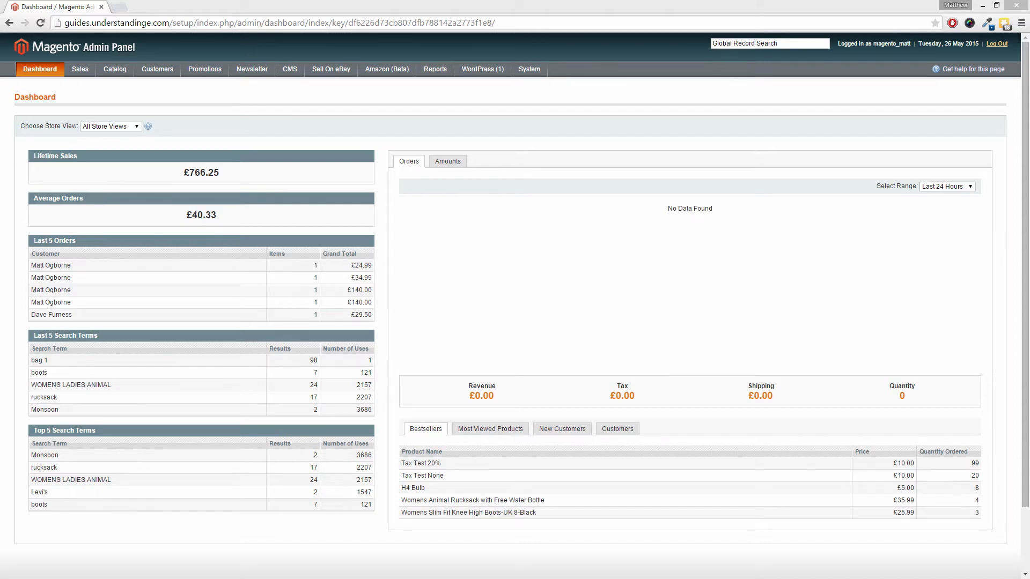
{"action": "mouse_move", "coordinate": [562, 333]}
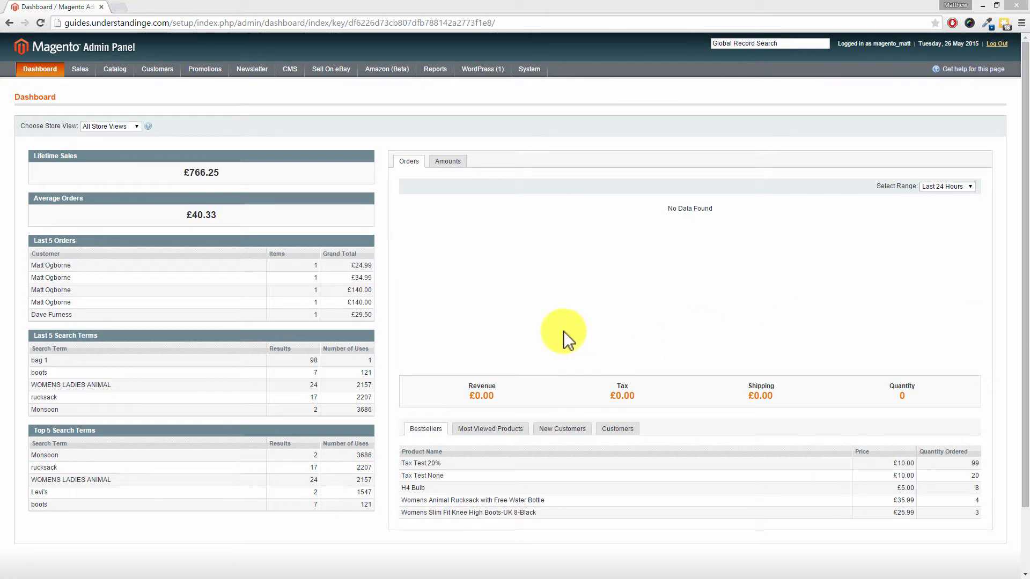
{"action": "mouse_move", "coordinate": [322, 217]}
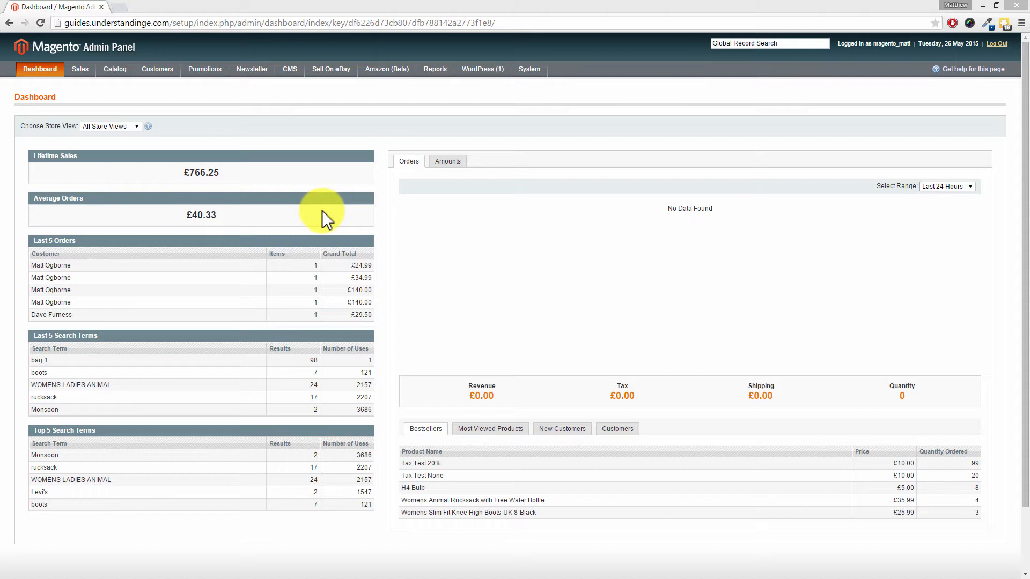
Step: Expand the Catalog menu from the Dashboard to reach the attribute management options
{"action": "left_click", "coordinate": [115, 69]}
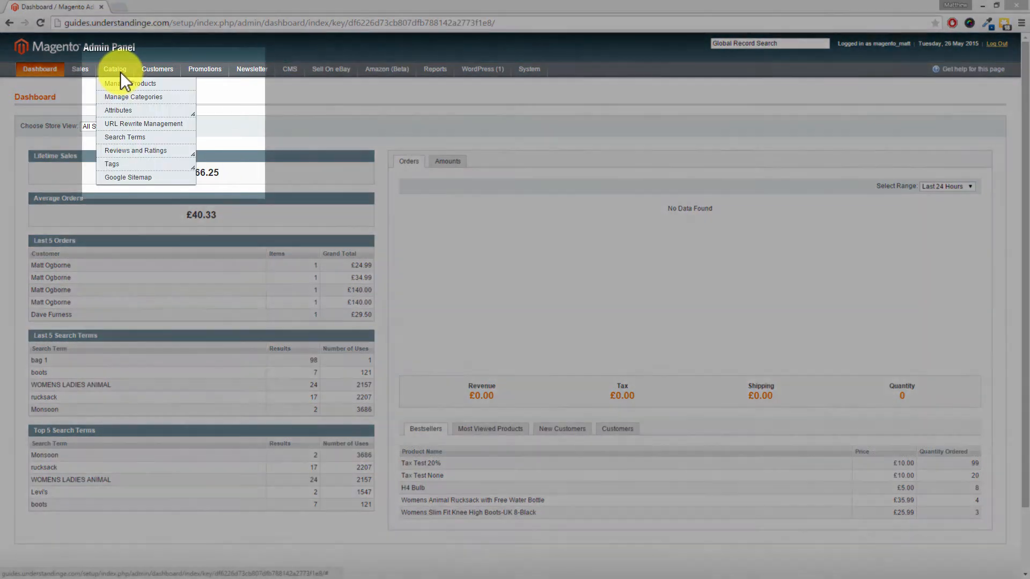
{"action": "mouse_move", "coordinate": [118, 109]}
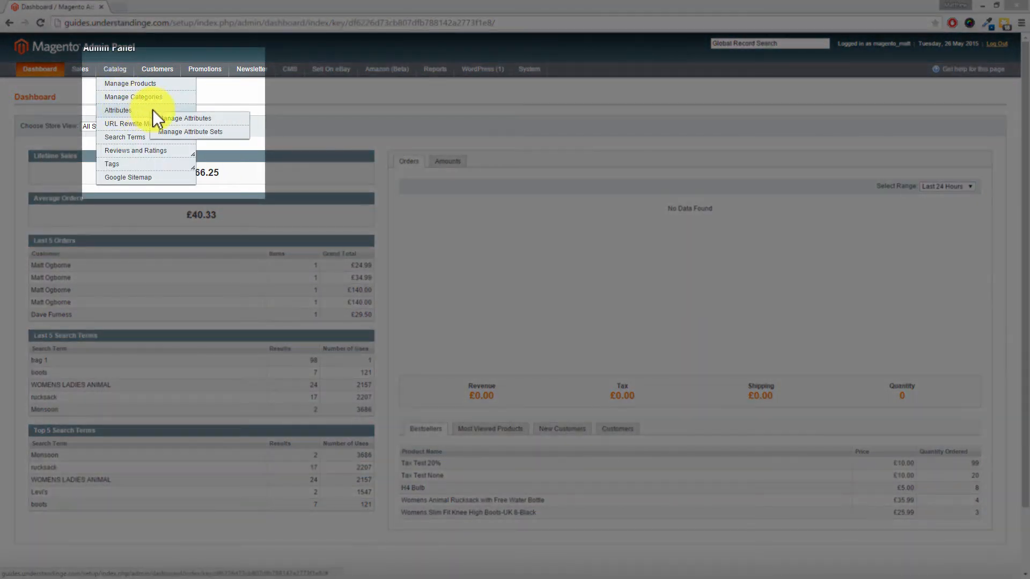
{"action": "mouse_move", "coordinate": [232, 124]}
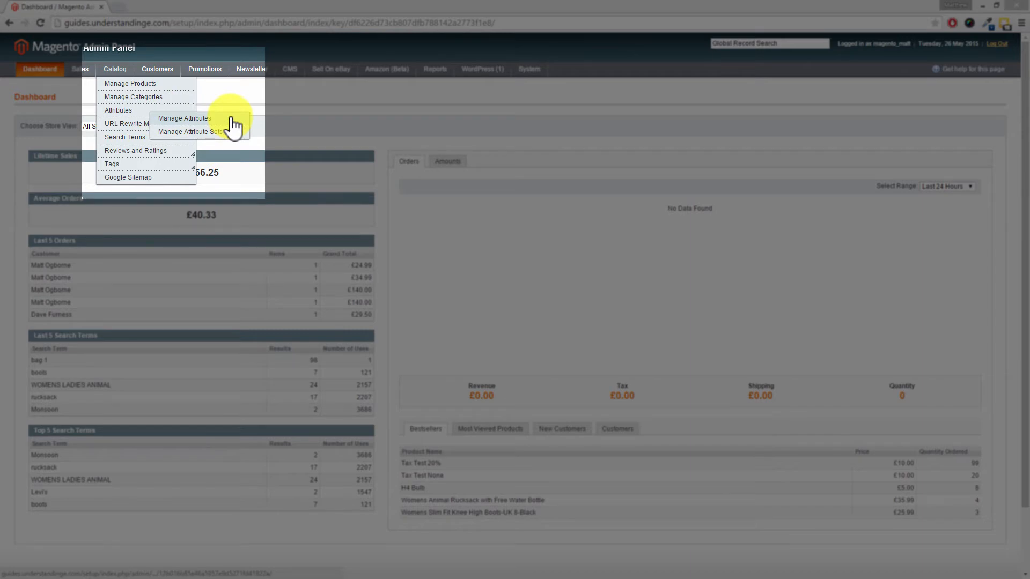
Step: Go to Manage Attributes (95 attributes listed) and start adding a new attribute
{"action": "left_click", "coordinate": [184, 118]}
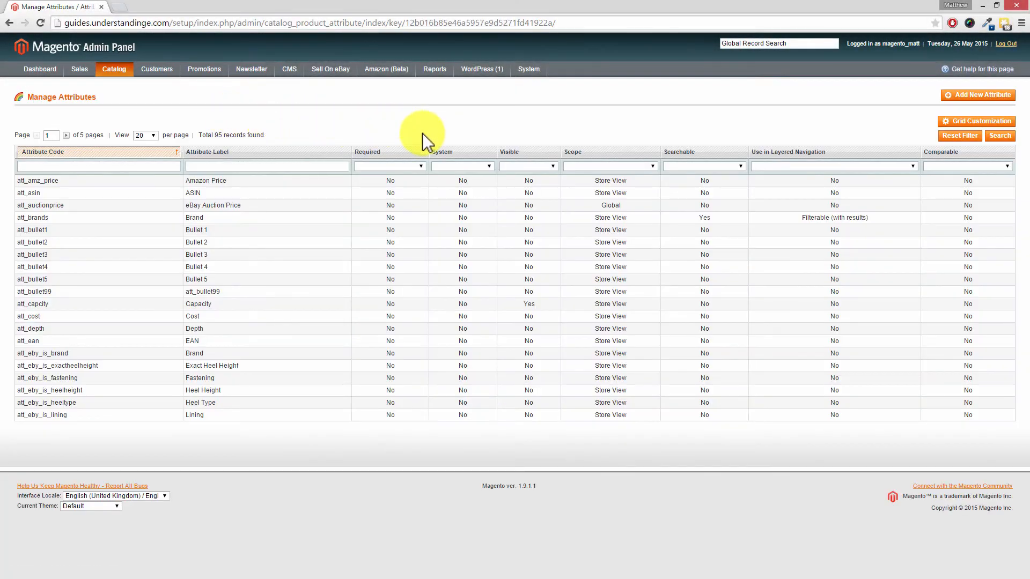
{"action": "mouse_move", "coordinate": [880, 131]}
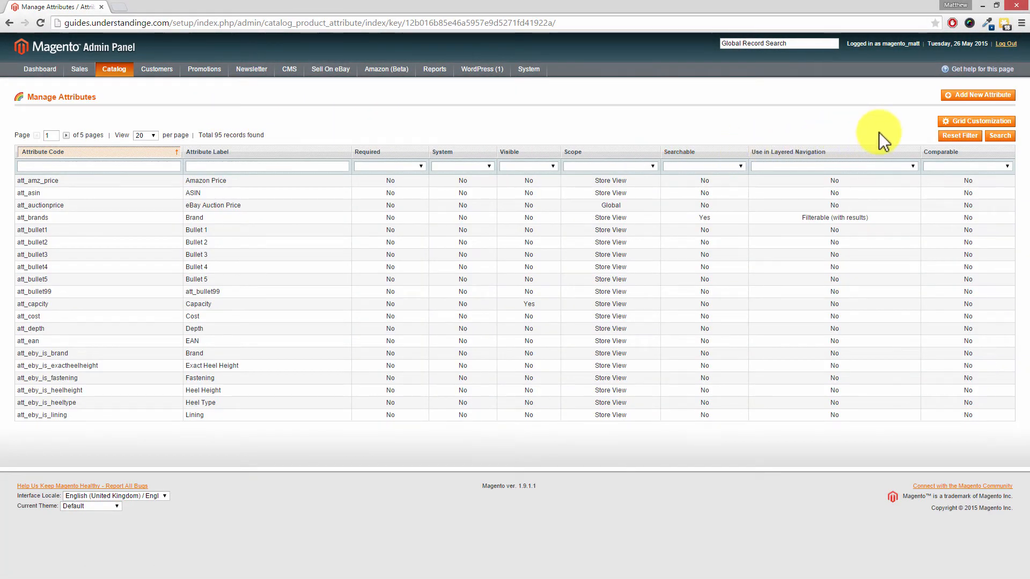
{"action": "mouse_move", "coordinate": [978, 94]}
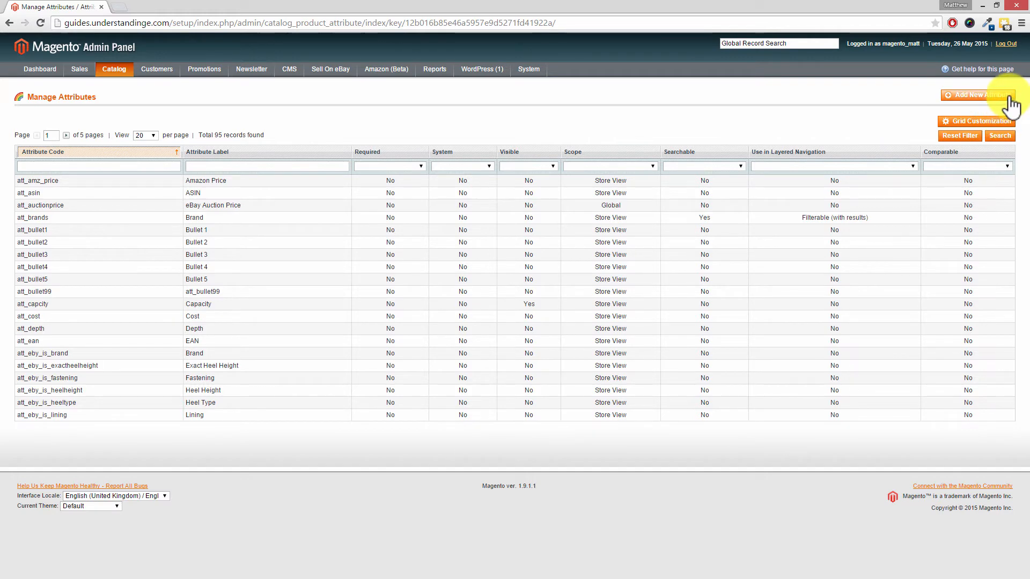
{"action": "left_click", "coordinate": [978, 96]}
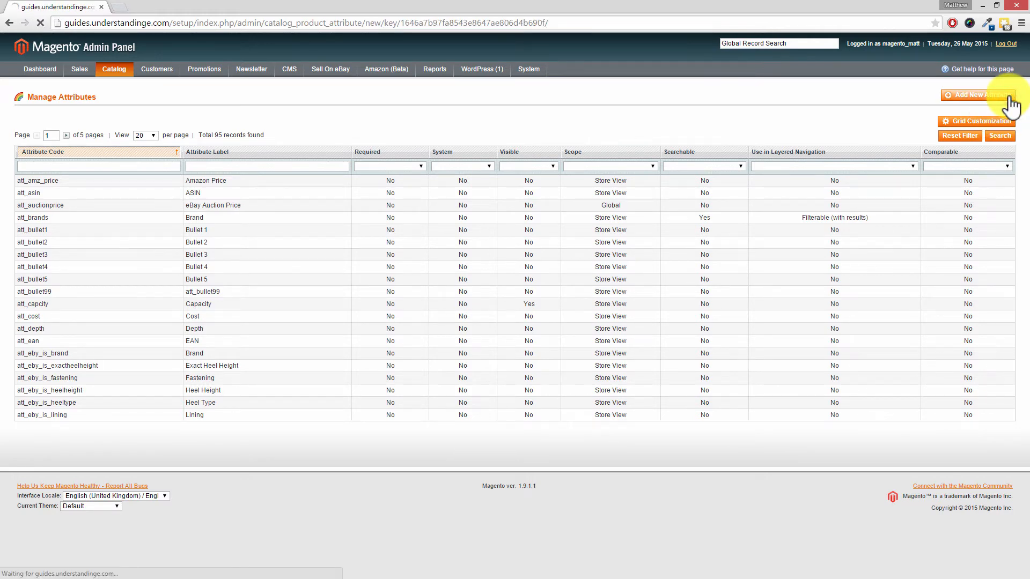
Step: On the New Product Attribute form, enter att_room as the Attribute Code
{"action": "left_click", "coordinate": [979, 94]}
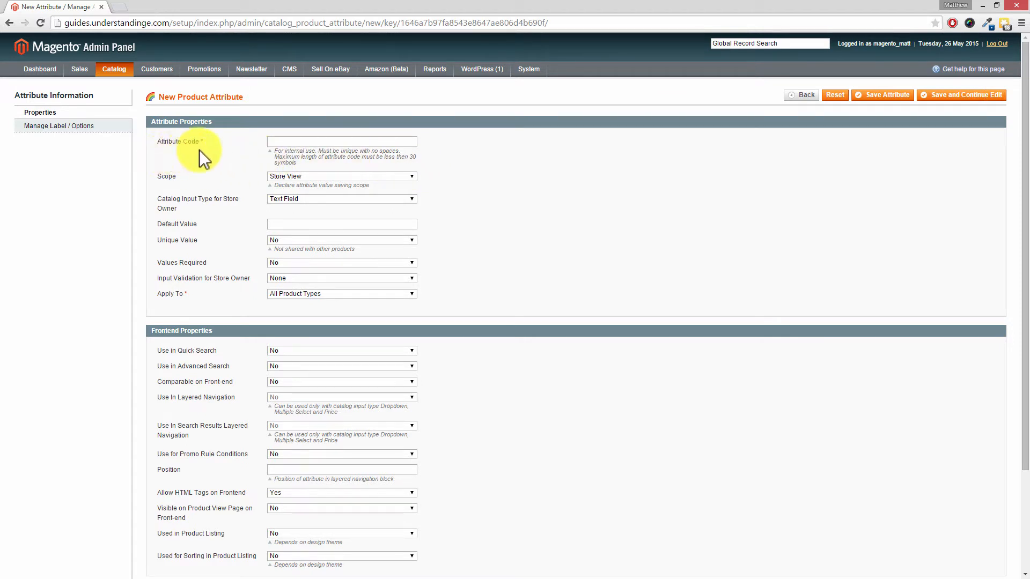
{"action": "left_click", "coordinate": [341, 142]}
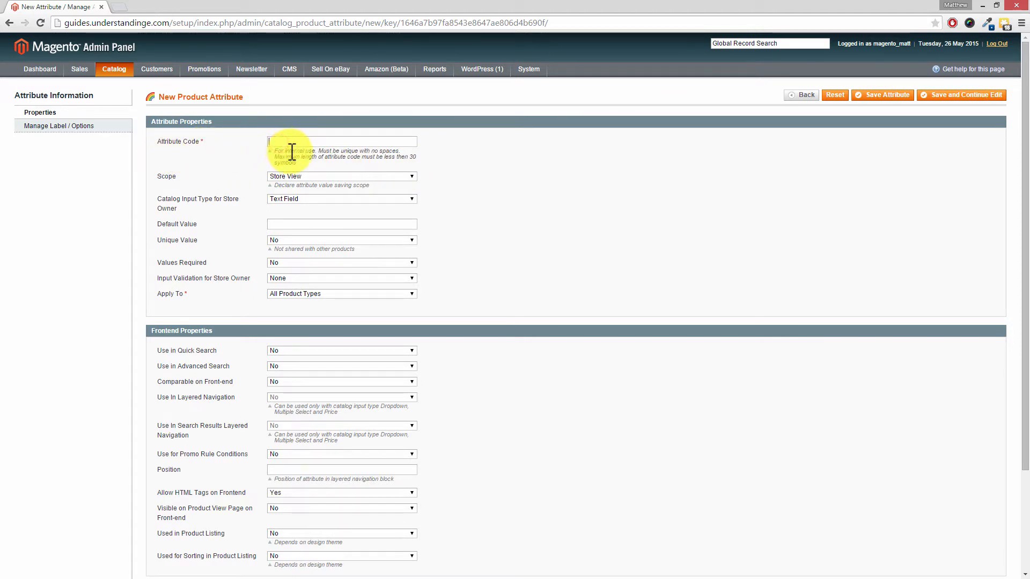
{"action": "type", "text": "att_"}
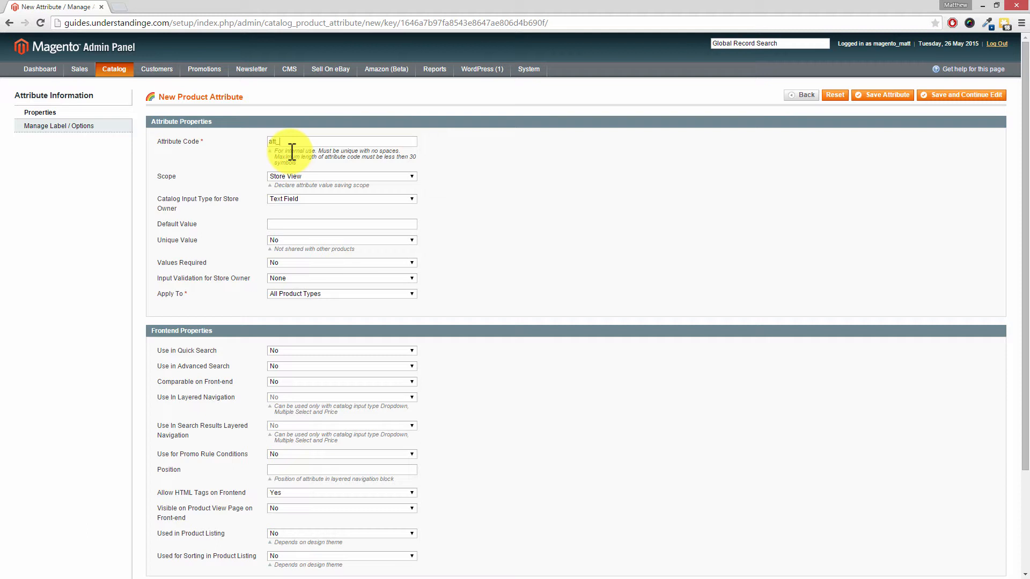
{"action": "type", "text": "room"}
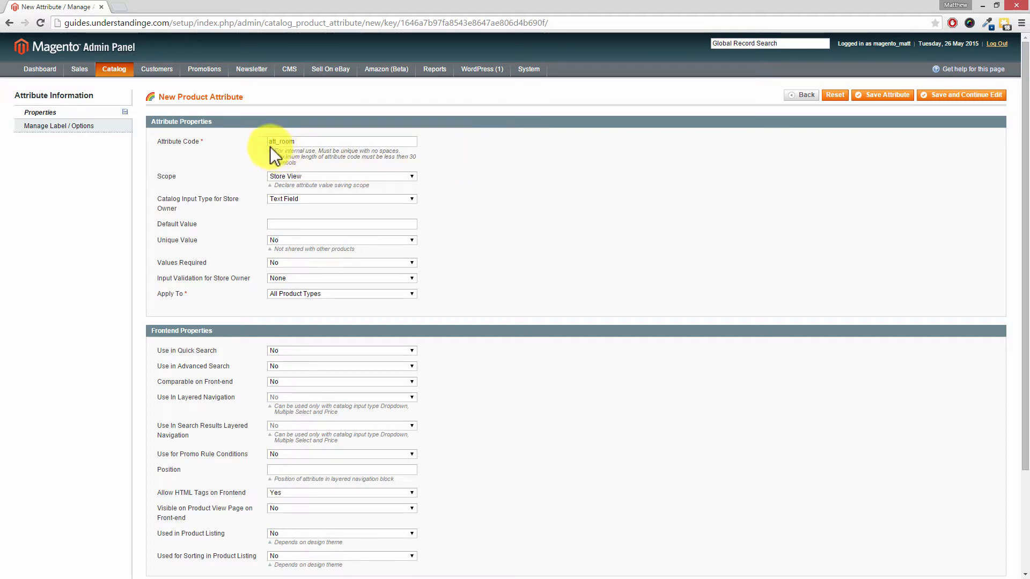
{"action": "mouse_move", "coordinate": [456, 161]}
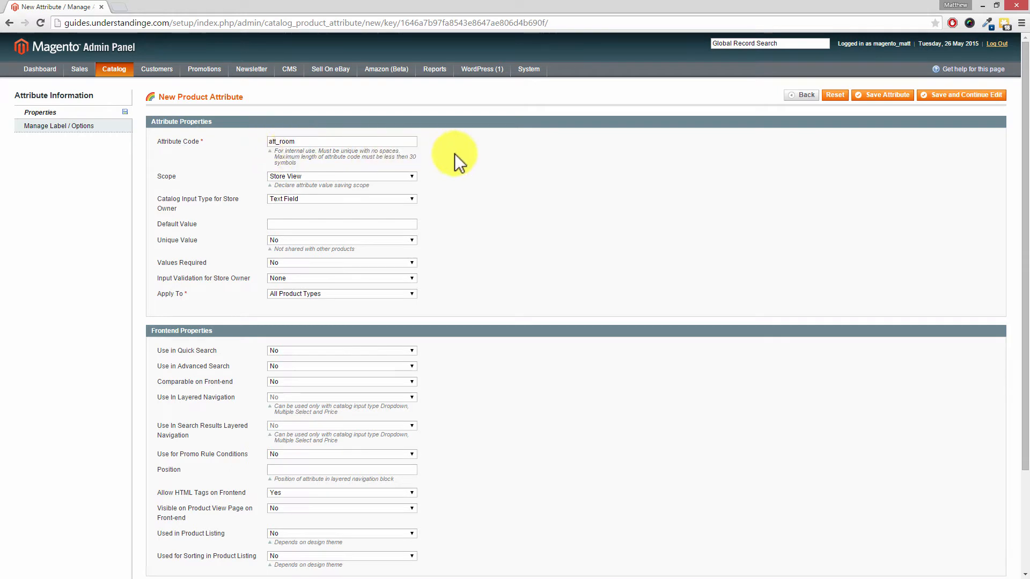
{"action": "mouse_move", "coordinate": [507, 163]}
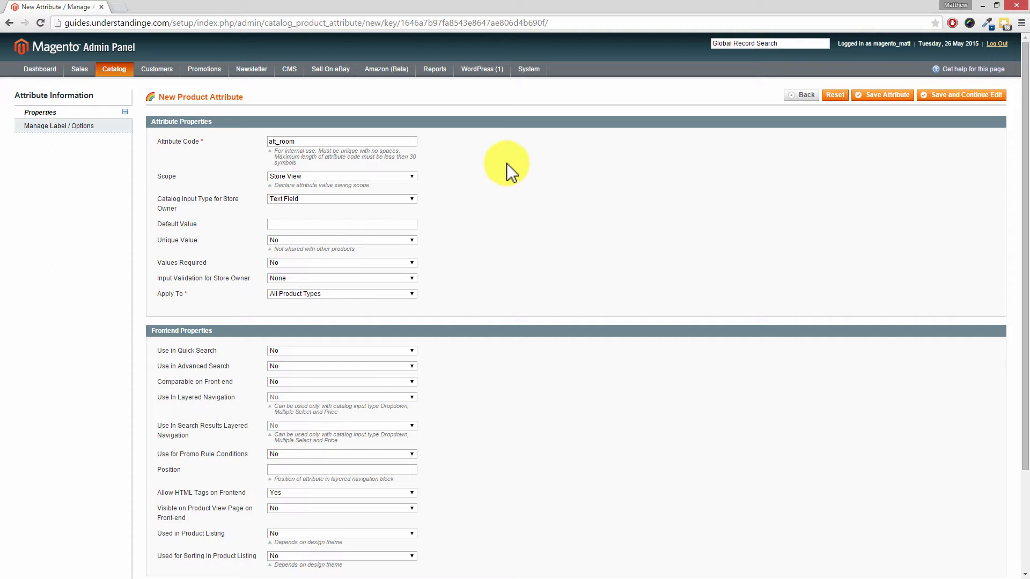
{"action": "mouse_move", "coordinate": [161, 230]}
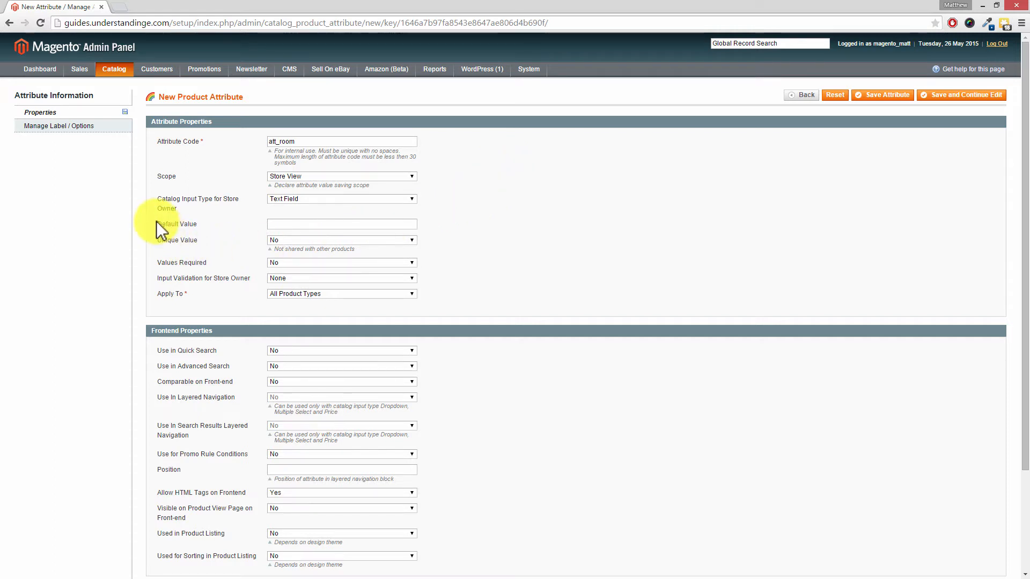
{"action": "mouse_move", "coordinate": [256, 233]}
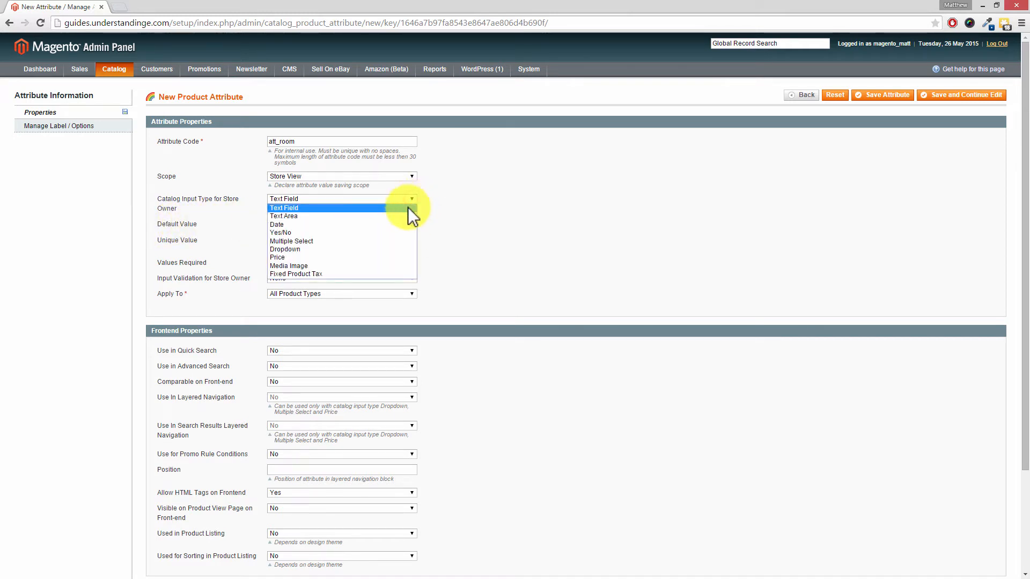
{"action": "mouse_move", "coordinate": [380, 241]}
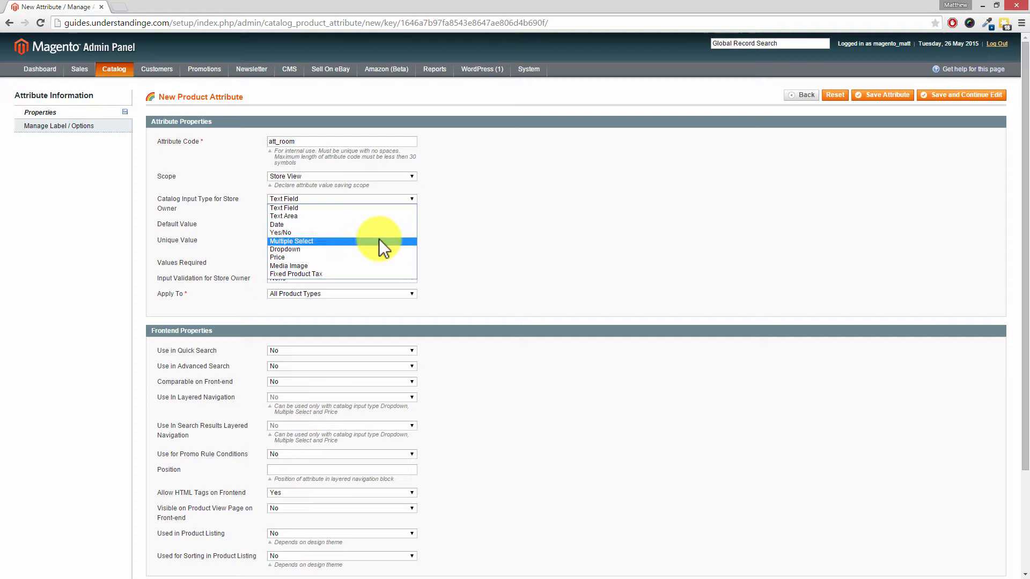
Step: Set Catalog Input Type for Store Owner to Multiple Select
{"action": "left_click", "coordinate": [291, 241]}
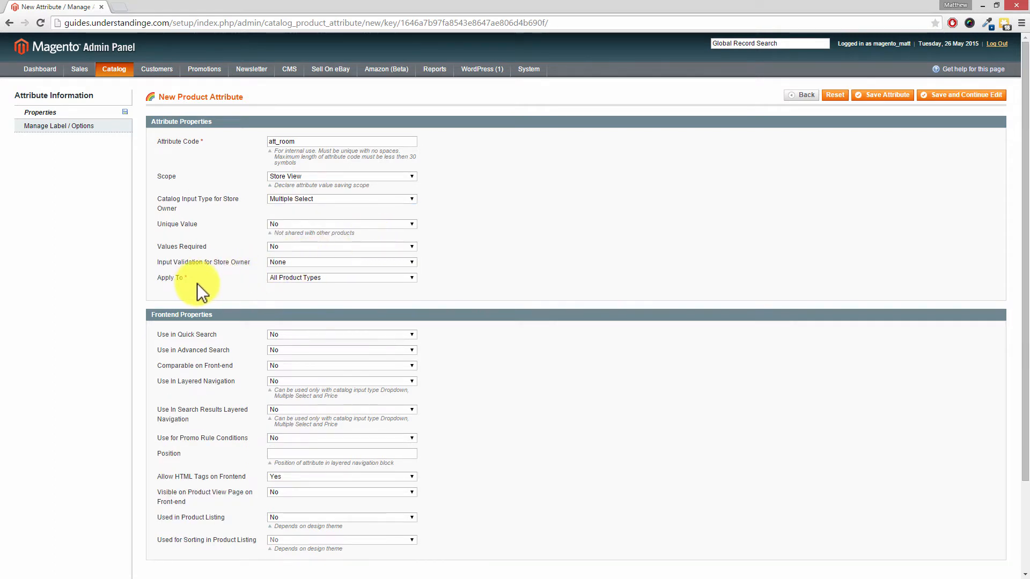
{"action": "mouse_move", "coordinate": [296, 291]}
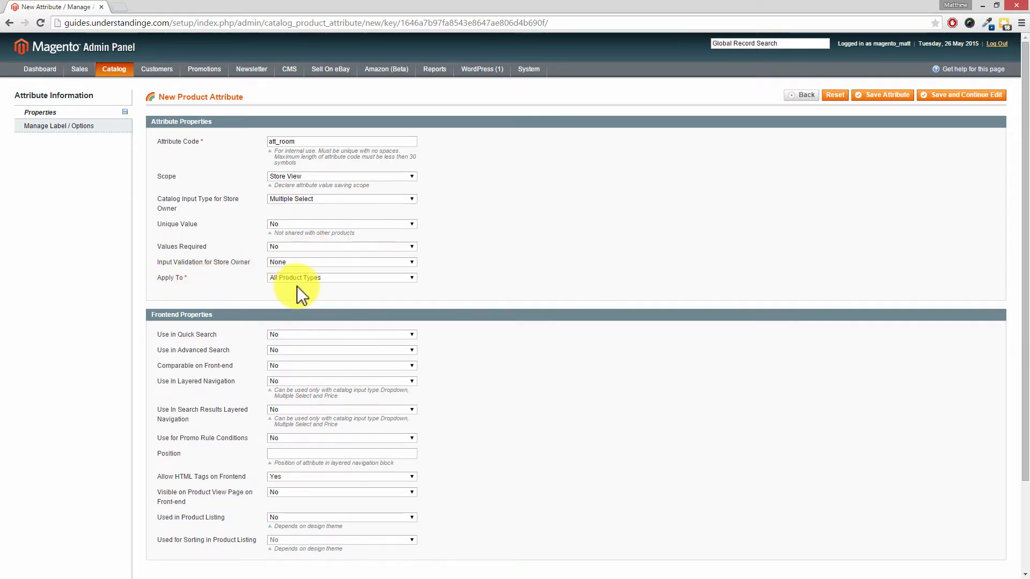
{"action": "mouse_move", "coordinate": [909, 251]}
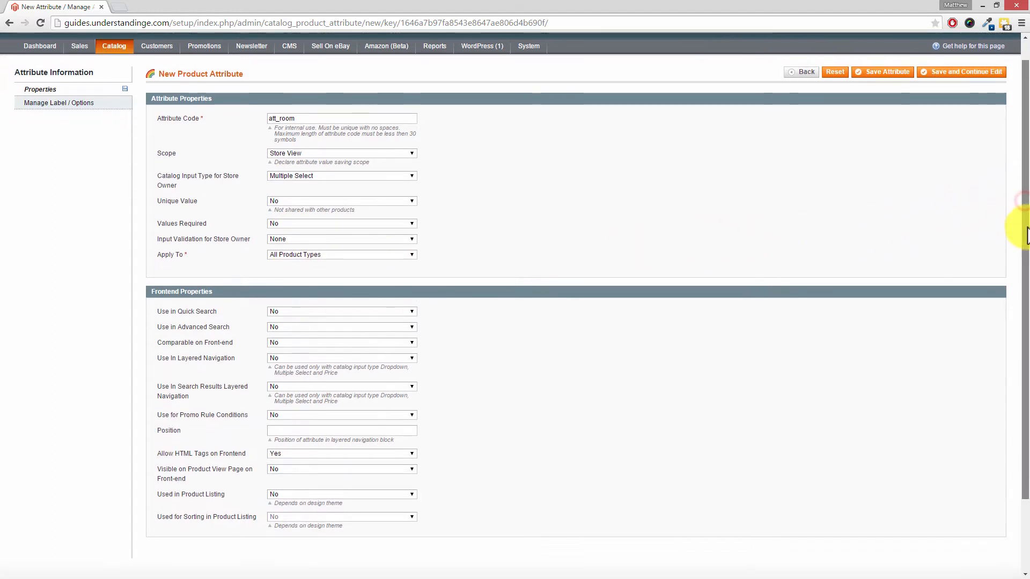
Step: Set Visible on Product View Page and Used in Product Listing to Yes in Frontend Properties
{"action": "scroll", "scroll_direction": "down", "scroll_amount": 3}
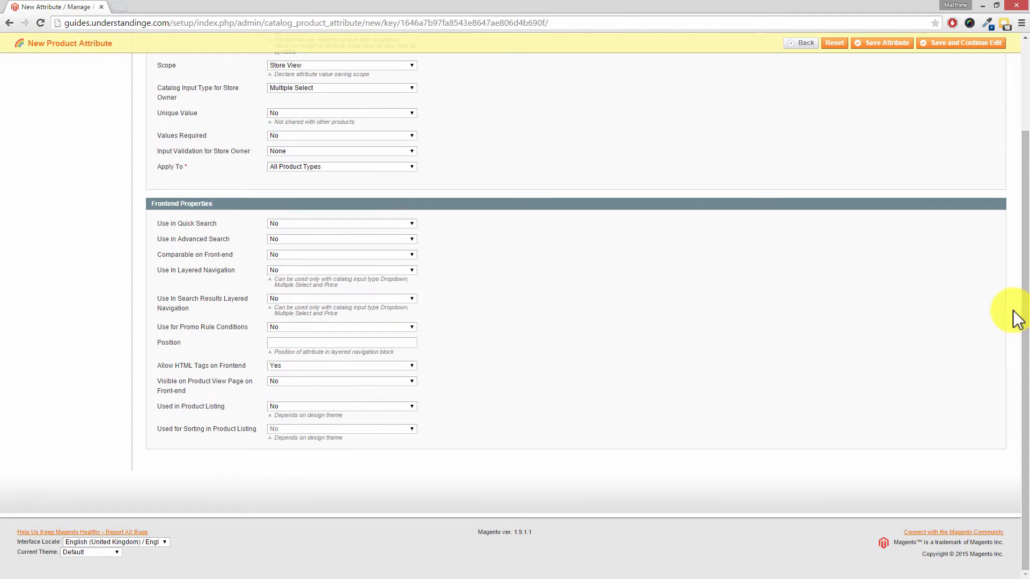
{"action": "mouse_move", "coordinate": [488, 452]}
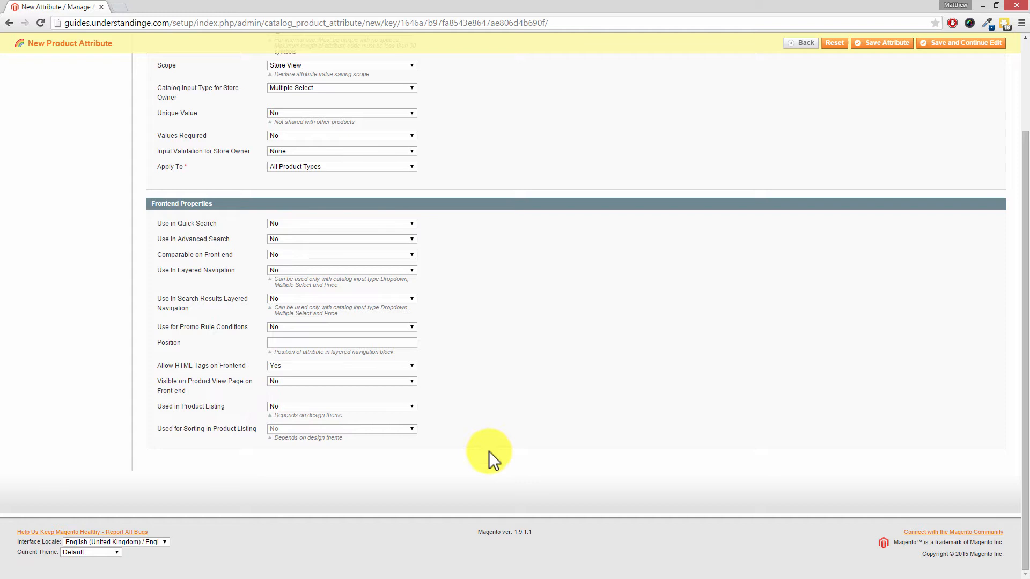
{"action": "mouse_move", "coordinate": [205, 386]}
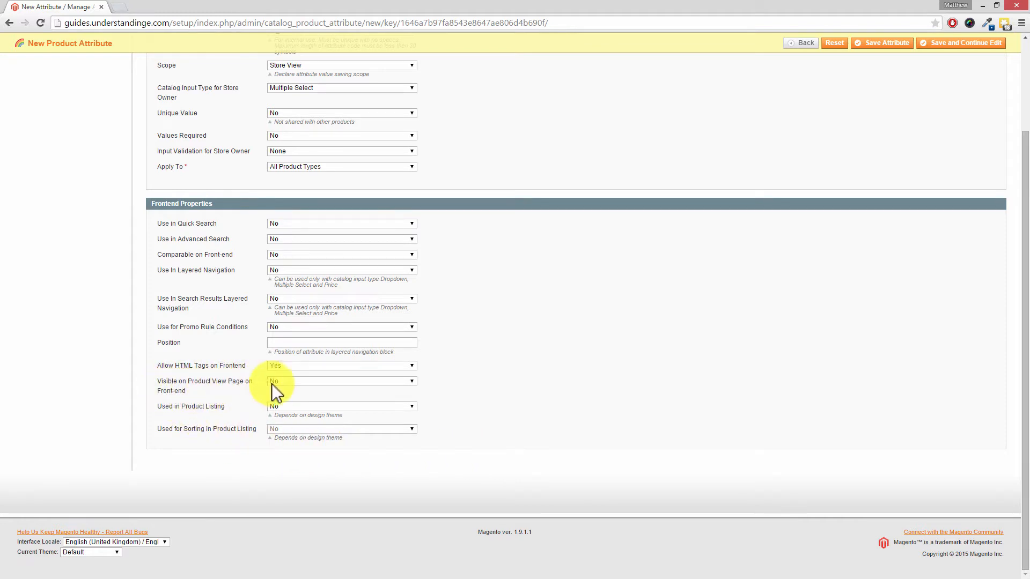
{"action": "left_click", "coordinate": [342, 381]}
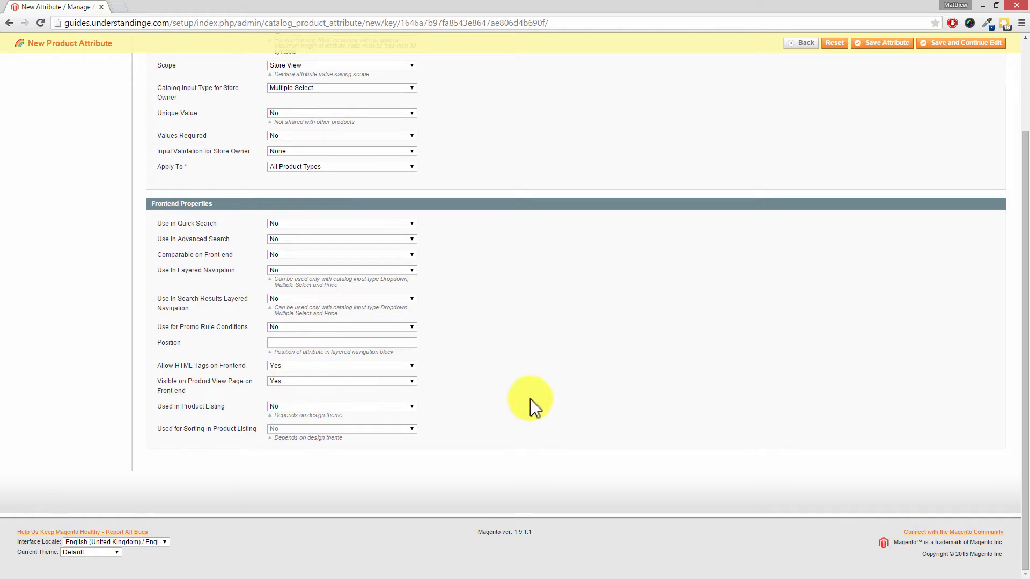
{"action": "mouse_move", "coordinate": [167, 421]}
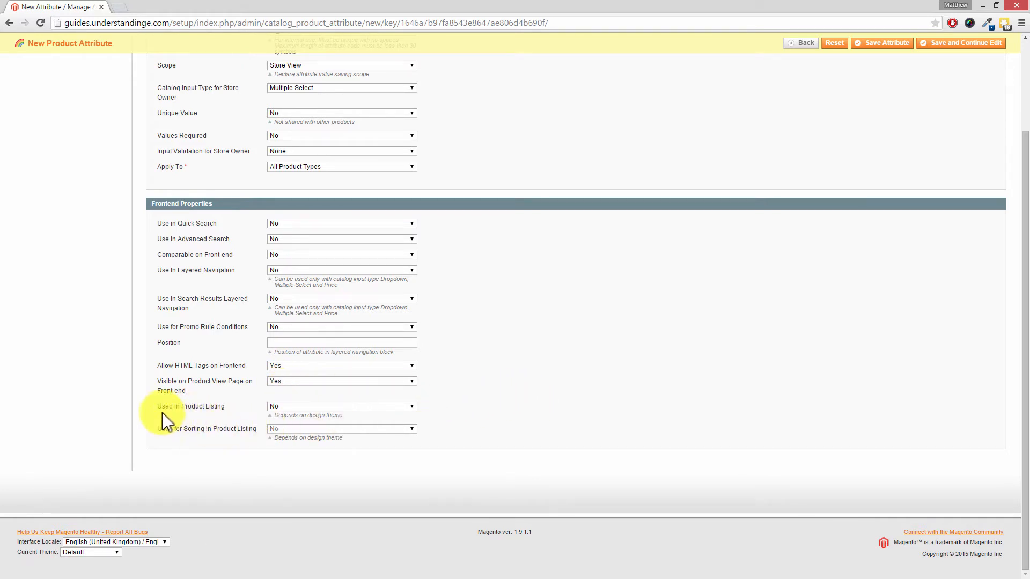
{"action": "mouse_move", "coordinate": [263, 412]}
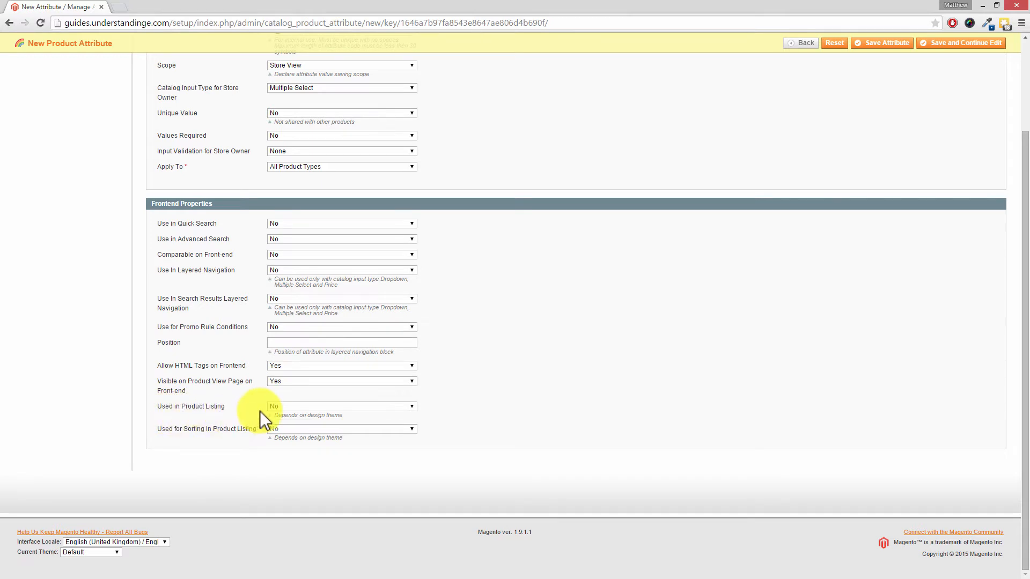
{"action": "left_click", "coordinate": [342, 406]}
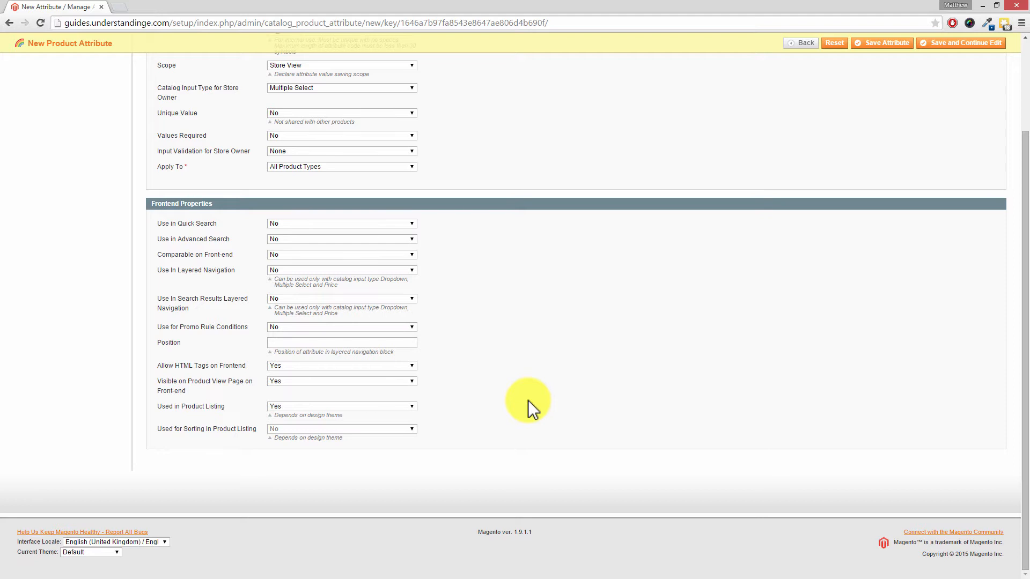
{"action": "mouse_move", "coordinate": [415, 411]}
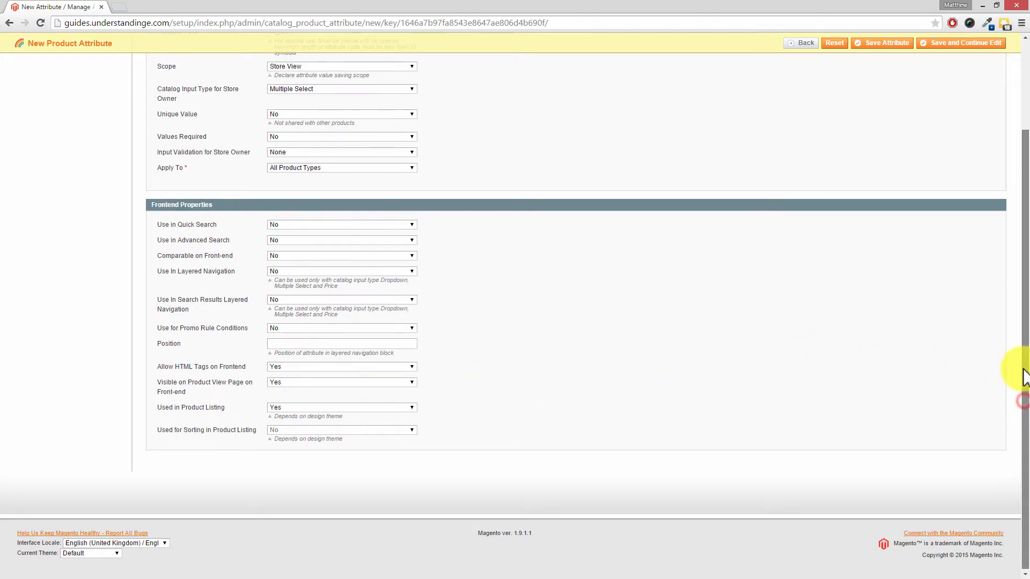
{"action": "scroll", "scroll_direction": "up", "scroll_amount": 3}
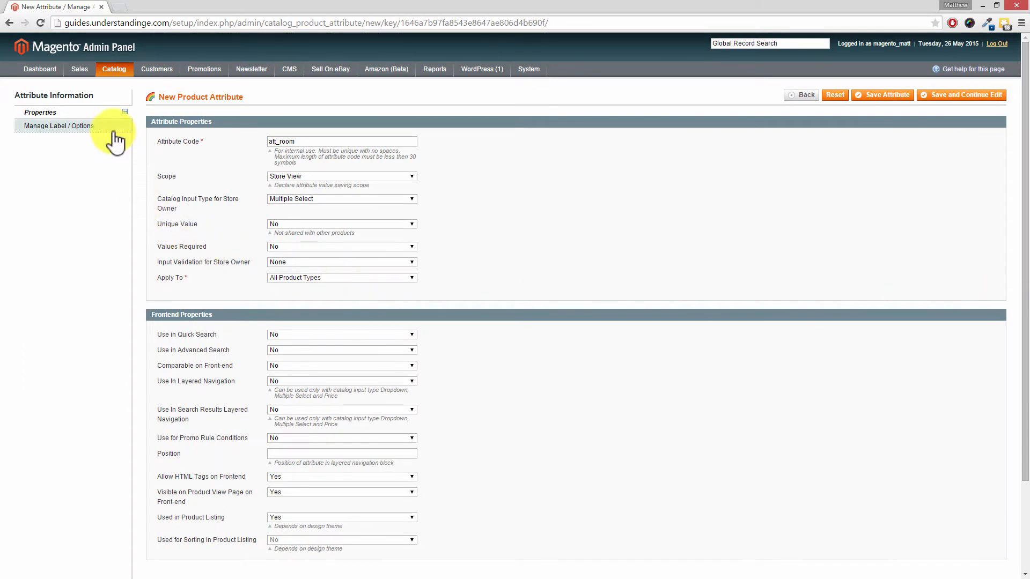
Step: In Manage Label / Options, enter Room as the Admin title
{"action": "left_click", "coordinate": [58, 125]}
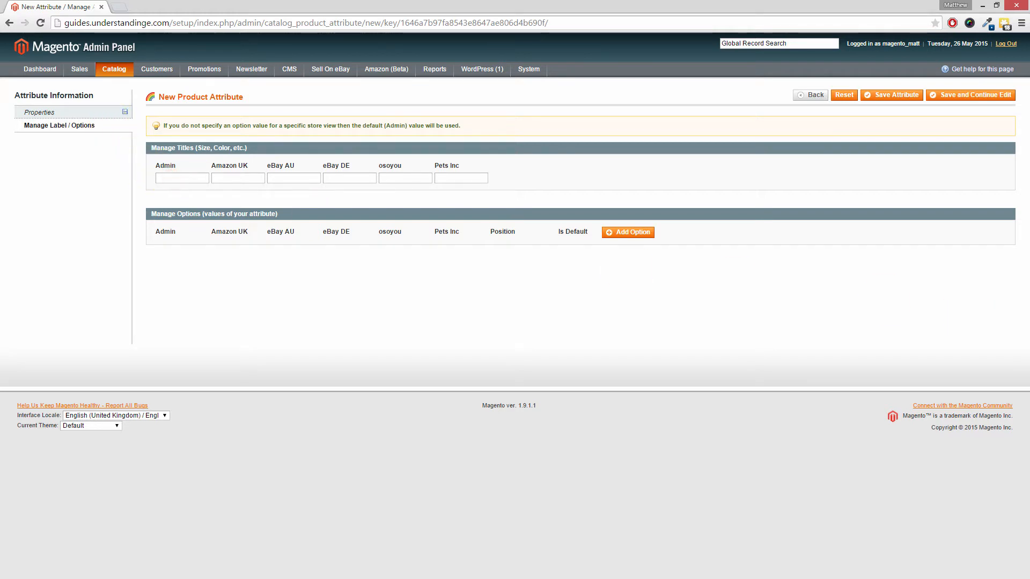
{"action": "type", "text": "Room"}
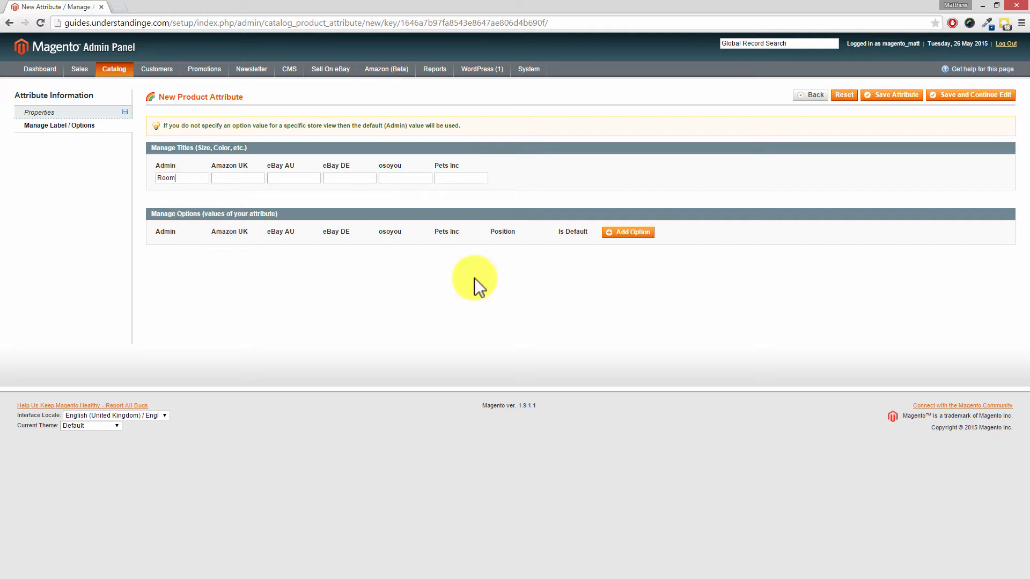
{"action": "mouse_move", "coordinate": [474, 278]}
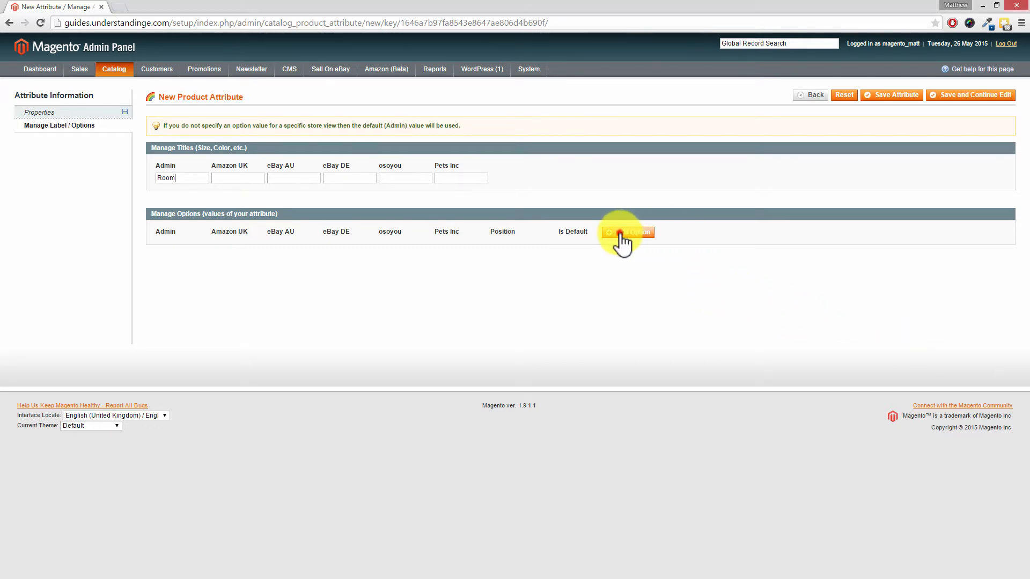
Step: Add ten blank option rows to the Room attribute via Add Option
{"action": "left_click", "coordinate": [625, 231]}
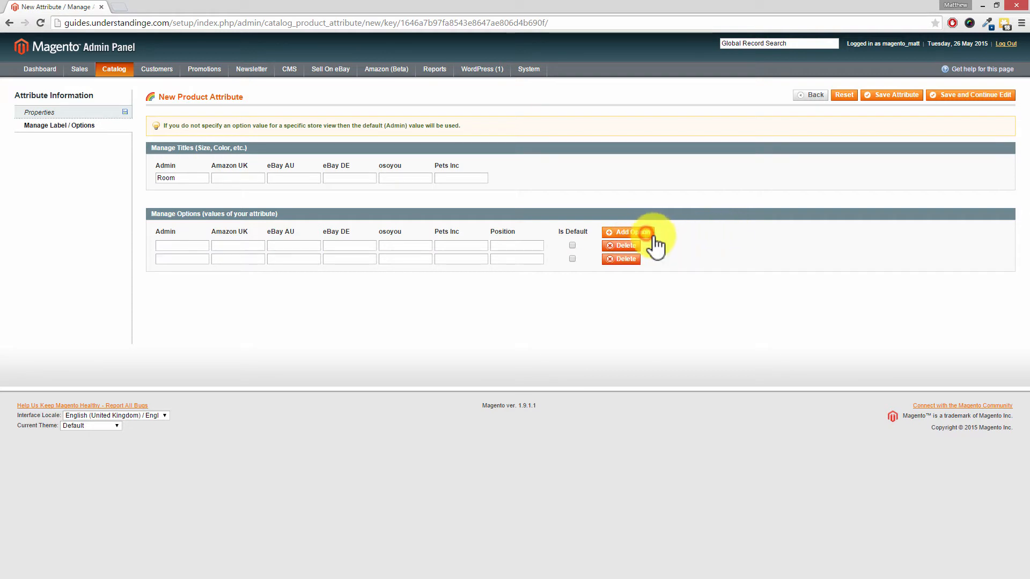
{"action": "left_click", "coordinate": [625, 231]}
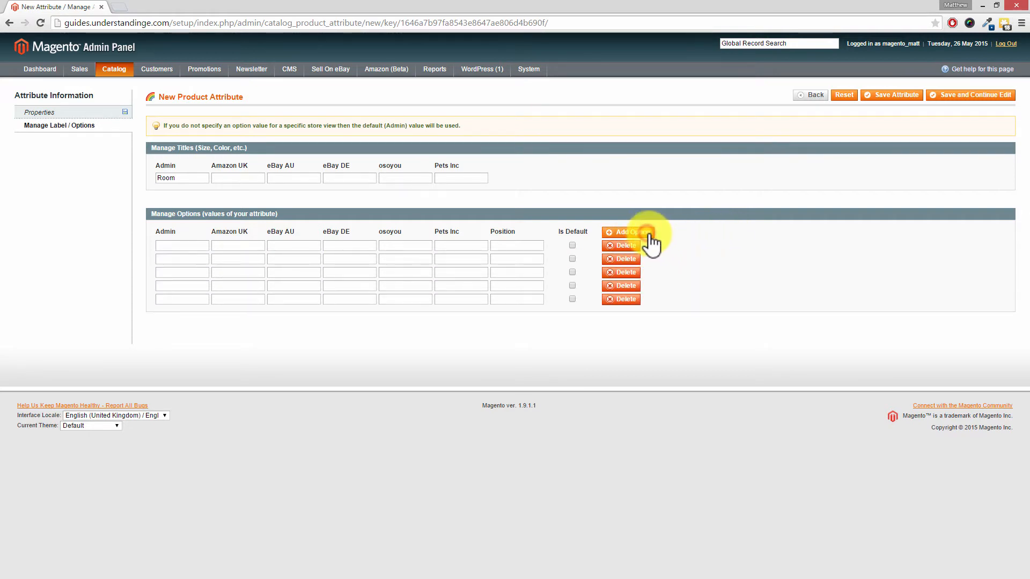
{"action": "left_click", "coordinate": [625, 231]}
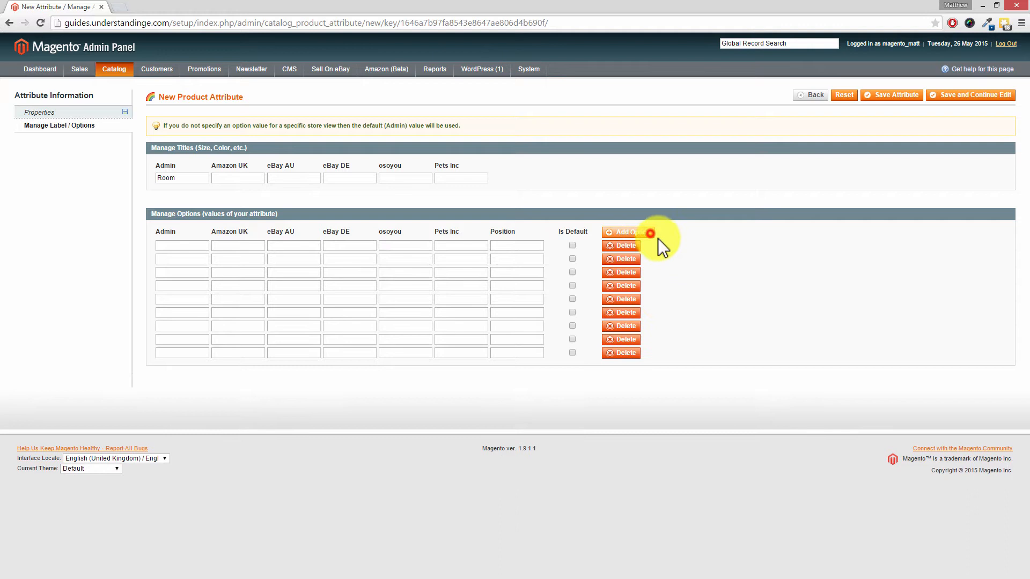
{"action": "left_click", "coordinate": [628, 232]}
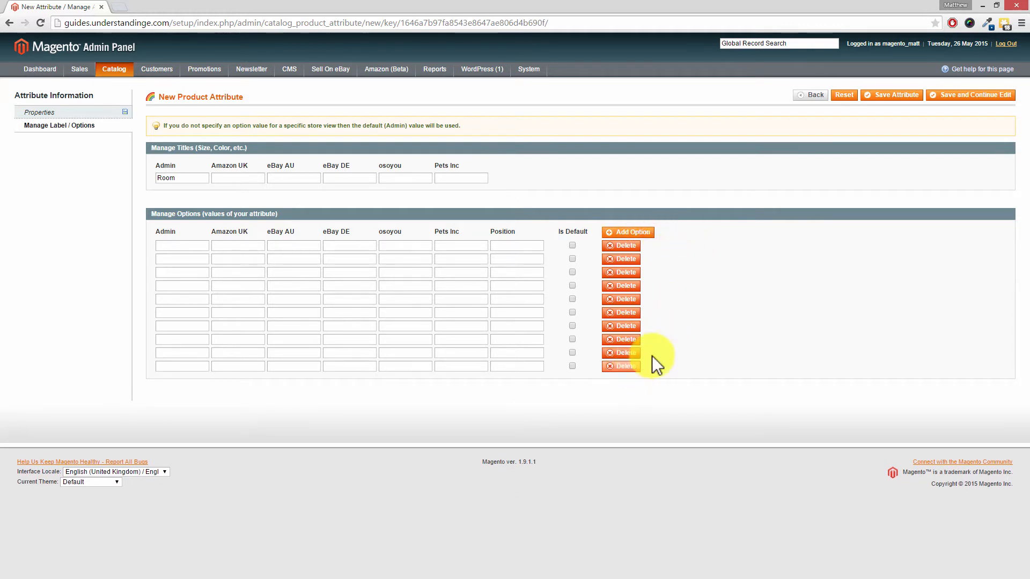
{"action": "mouse_move", "coordinate": [336, 236]}
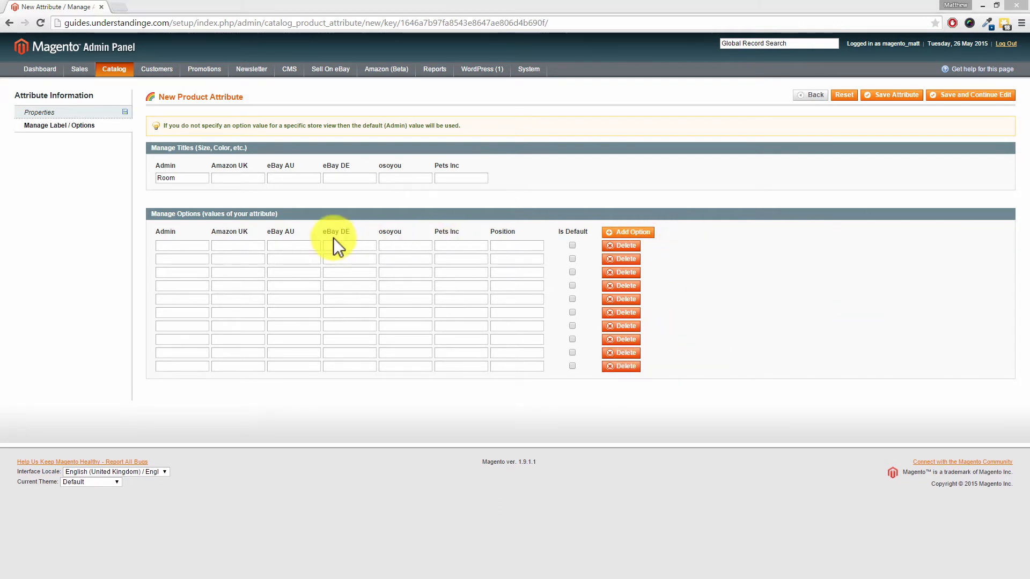
Step: Fill the first option rows with Kitchen, Bathroom, Living Room, Bedroom and Conservatory
{"action": "type", "text": "Kitchen"}
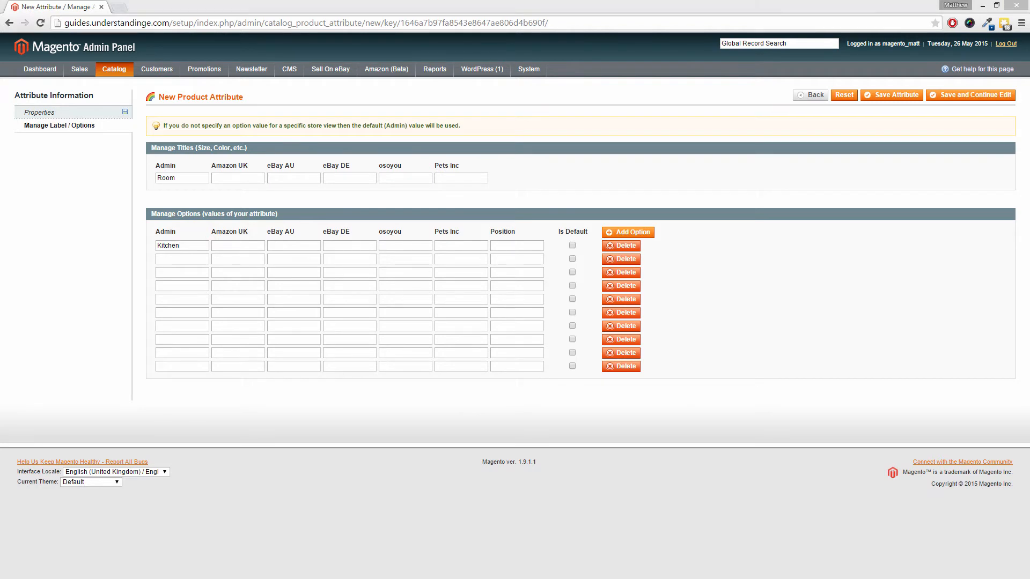
{"action": "type", "text": "Bathroom"}
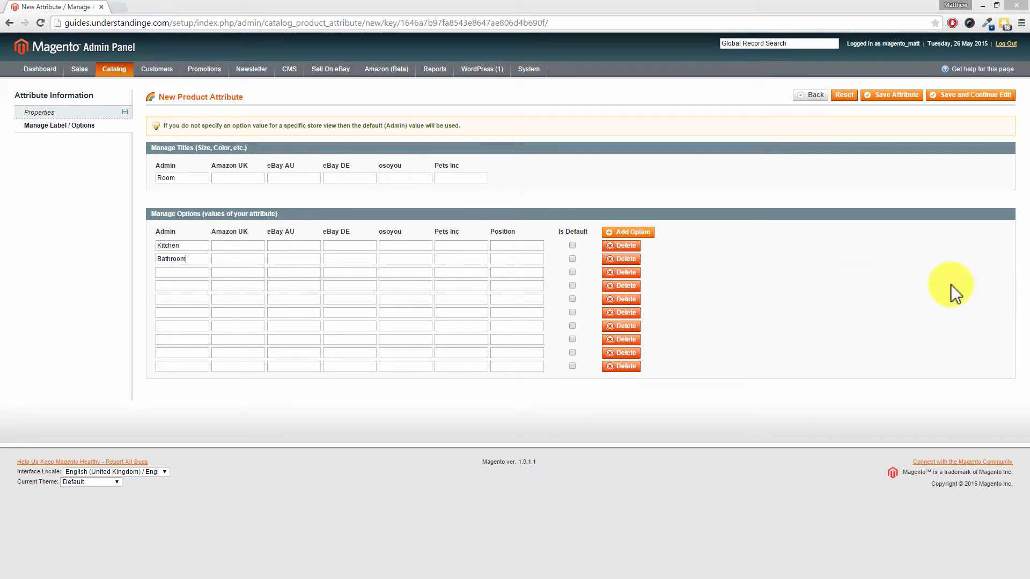
{"action": "type", "text": "Living Room"}
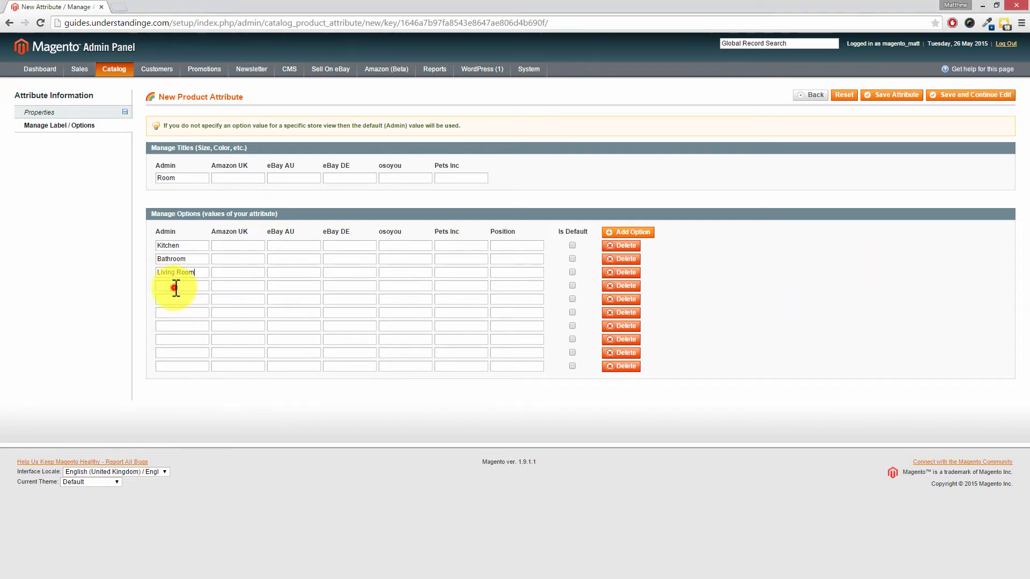
{"action": "type", "text": "Bedroom"}
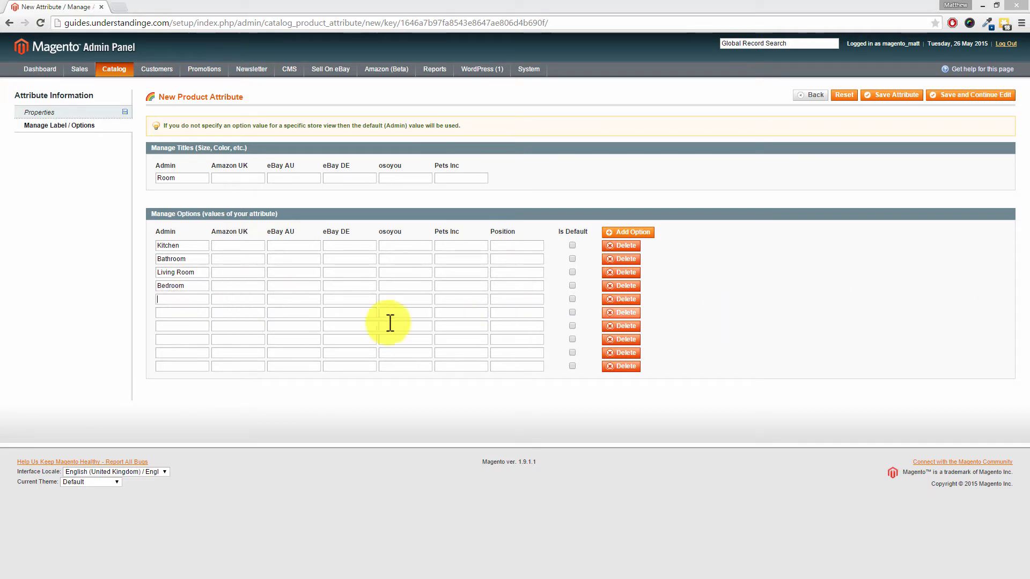
{"action": "type", "text": "Conservatory"}
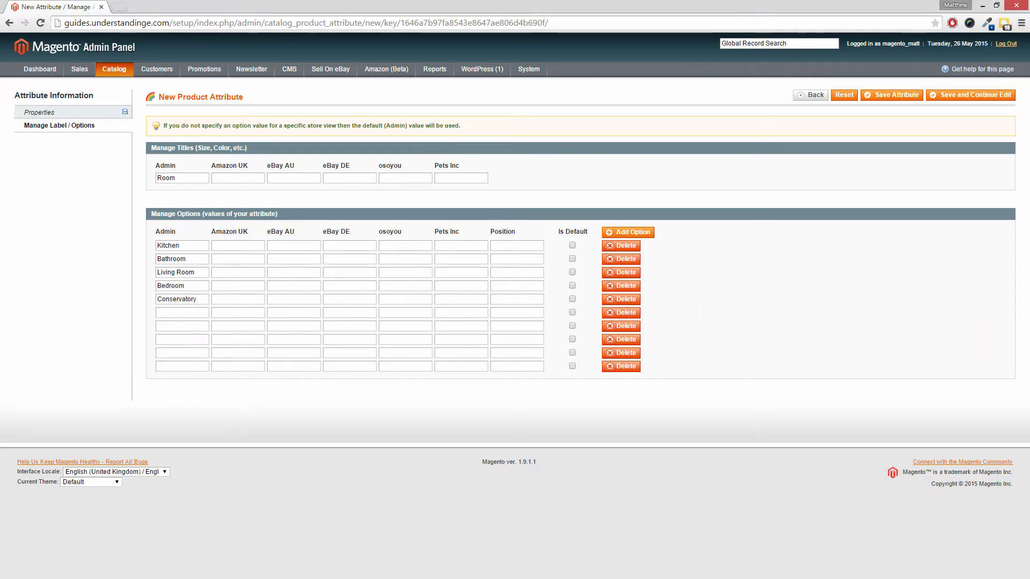
Step: Fill the remaining rows with Dining Room, Mud Room, Garage, Shed and Man Cave
{"action": "left_click", "coordinate": [181, 313]}
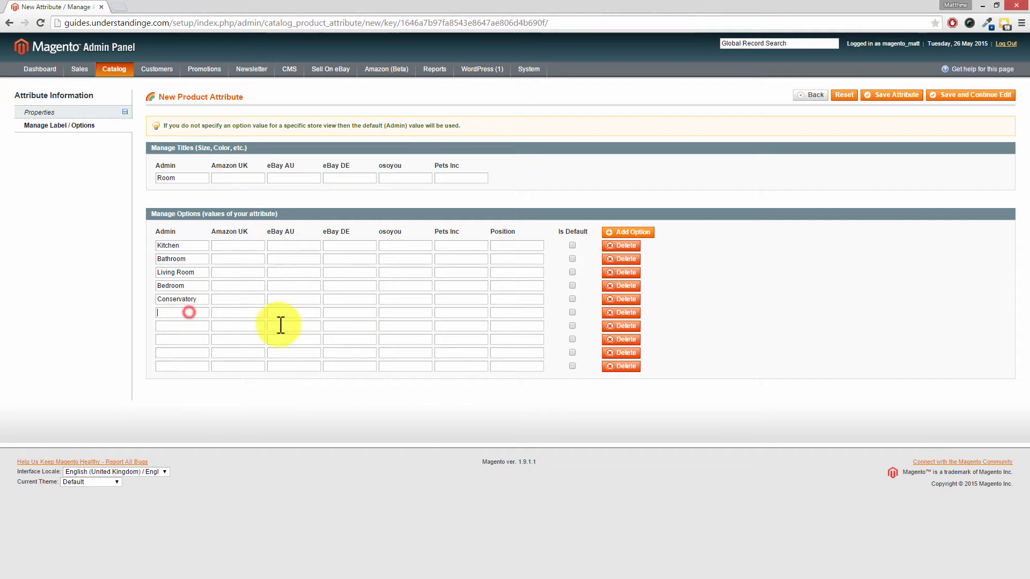
{"action": "type", "text": "Dining Room"}
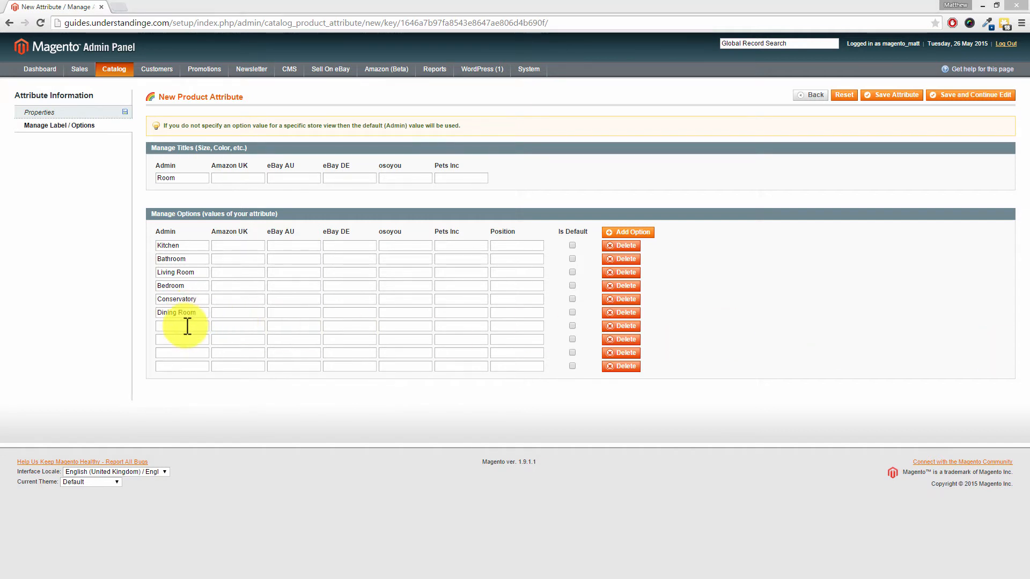
{"action": "type", "text": "Mud Room"}
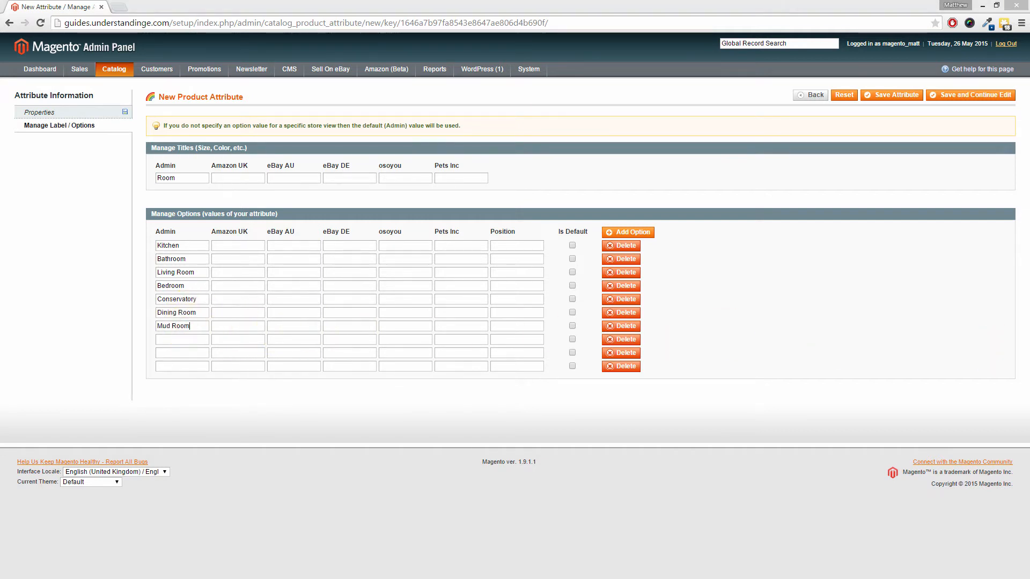
{"action": "type", "text": "Garage"}
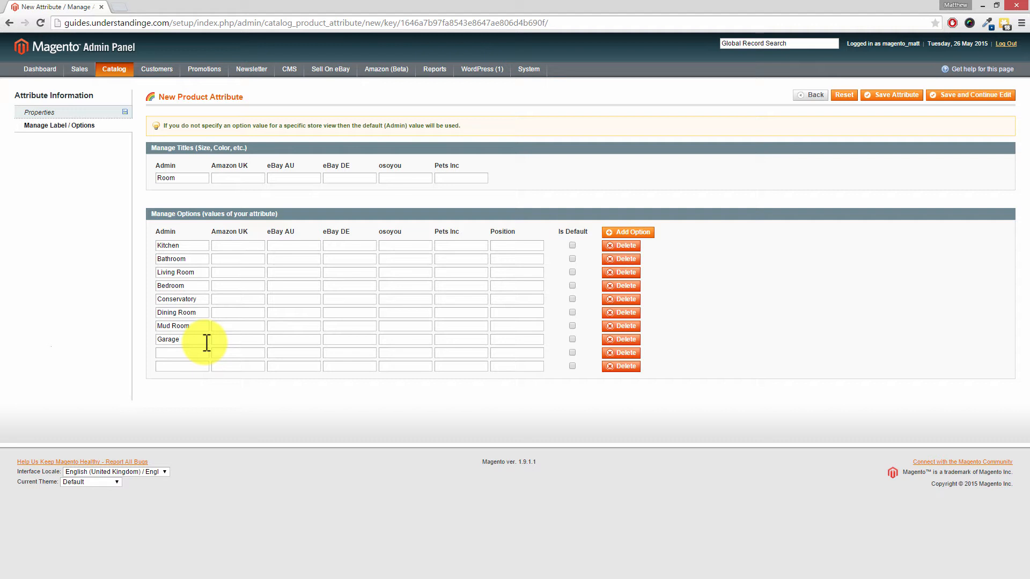
{"action": "mouse_move", "coordinate": [335, 325]}
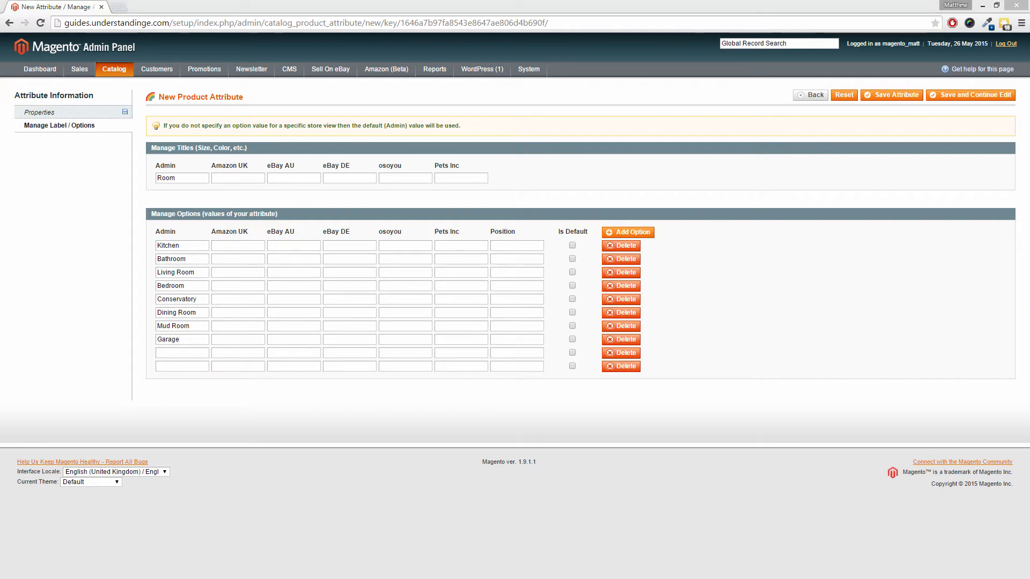
{"action": "type", "text": "Shed"}
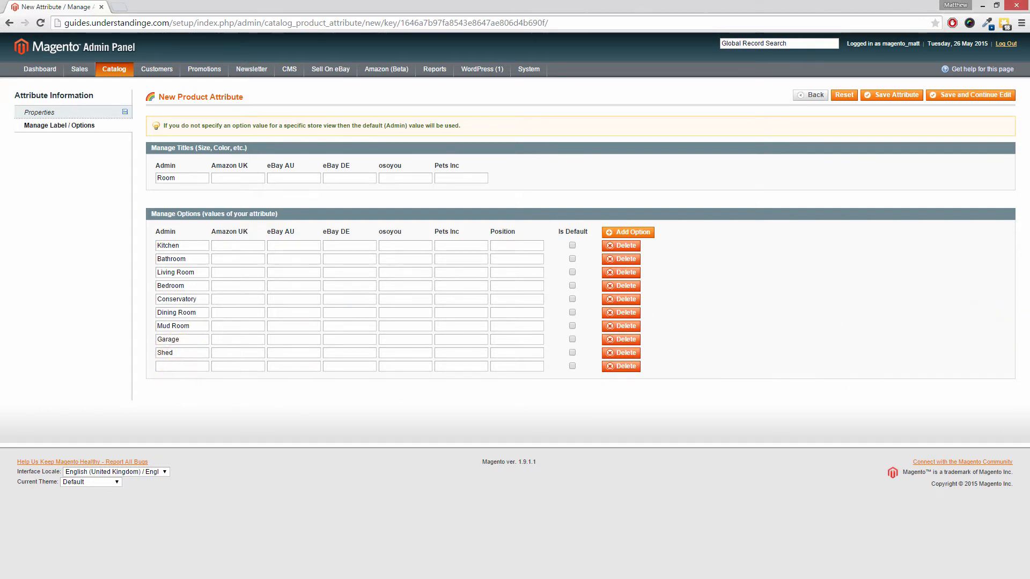
{"action": "mouse_move", "coordinate": [191, 377]}
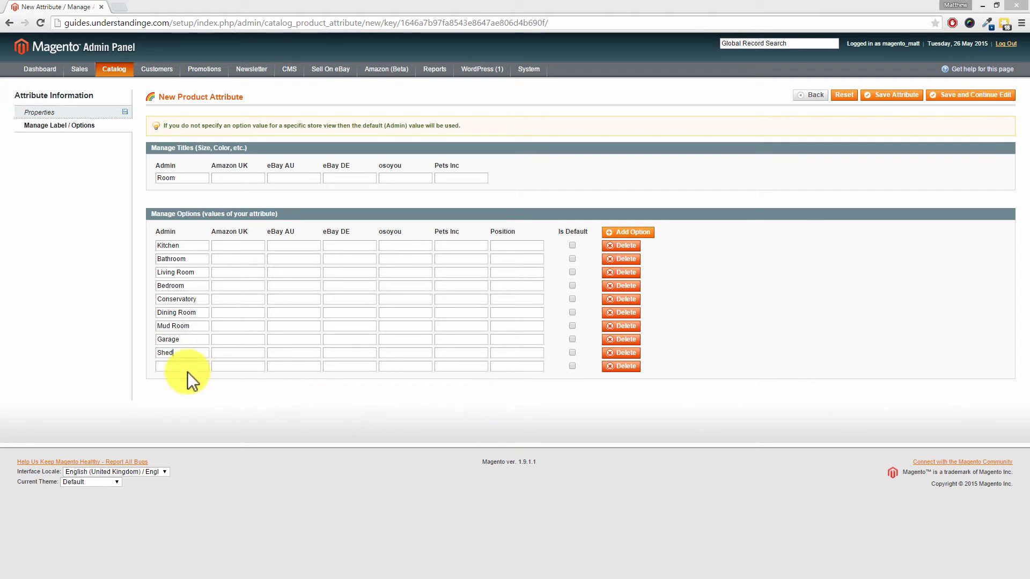
{"action": "type", "text": "Man Cave"}
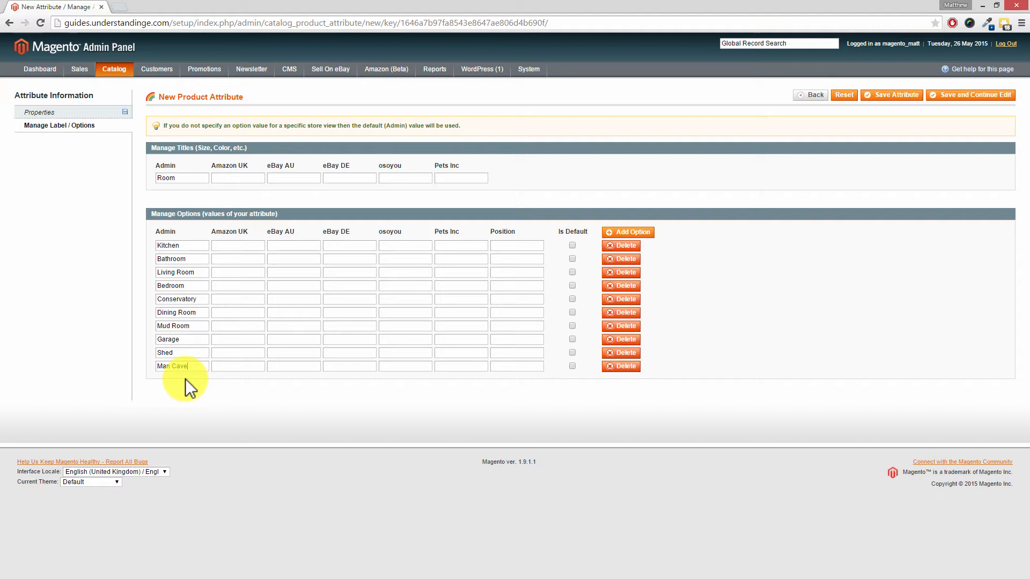
{"action": "mouse_move", "coordinate": [628, 233]}
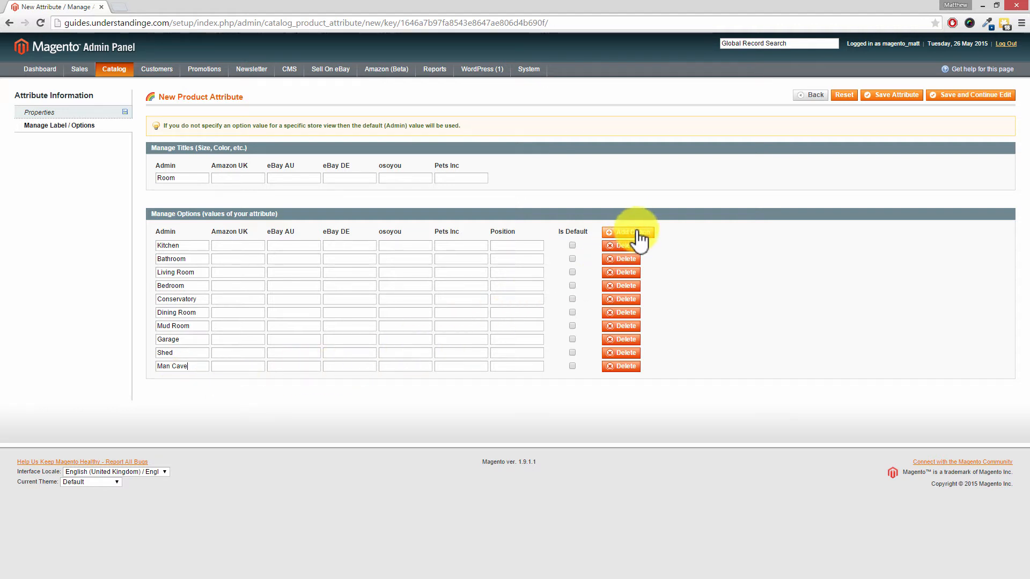
{"action": "left_click", "coordinate": [627, 232]}
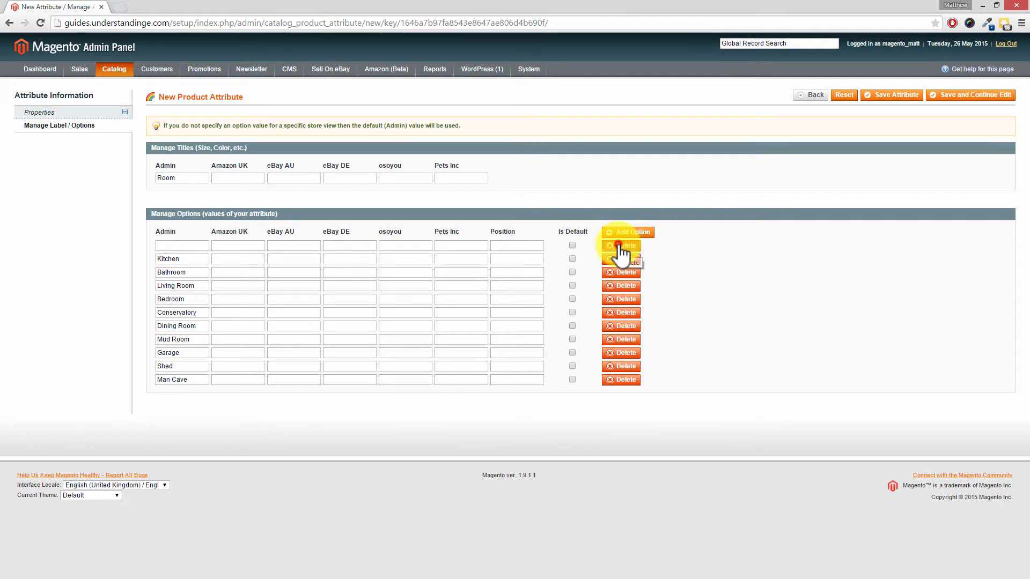
{"action": "left_click", "coordinate": [620, 246]}
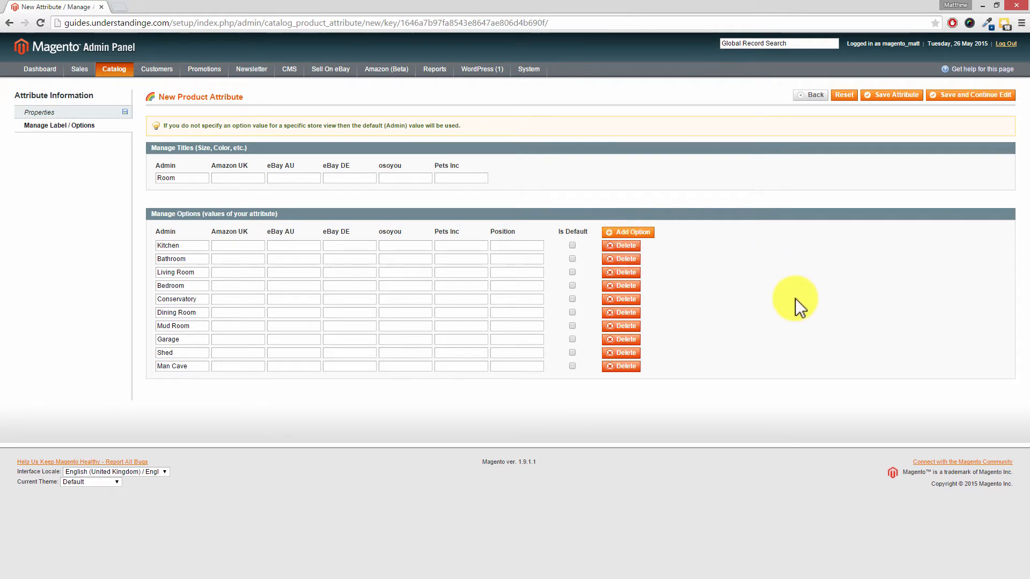
{"action": "mouse_move", "coordinate": [844, 304]}
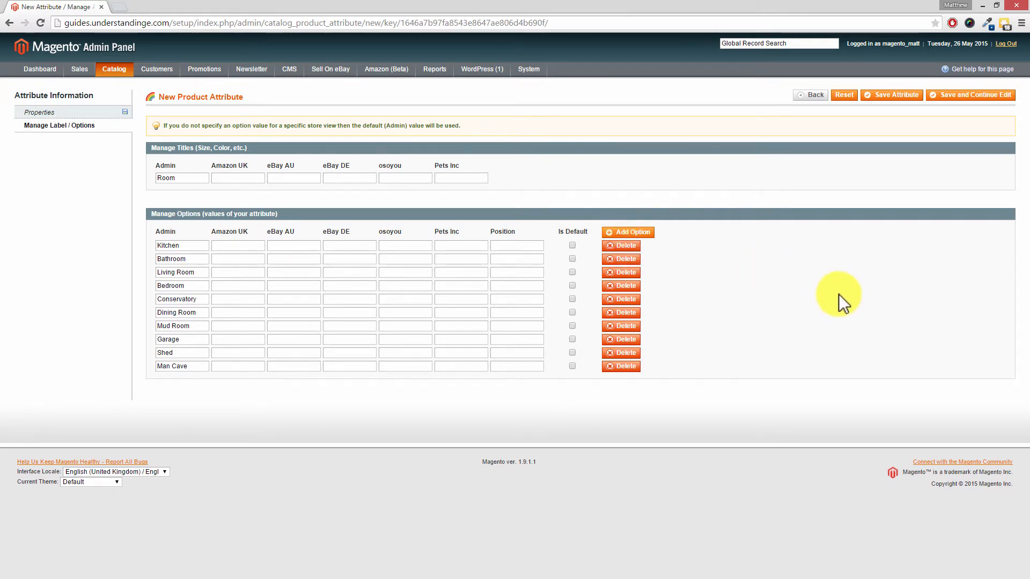
{"action": "mouse_move", "coordinate": [891, 96]}
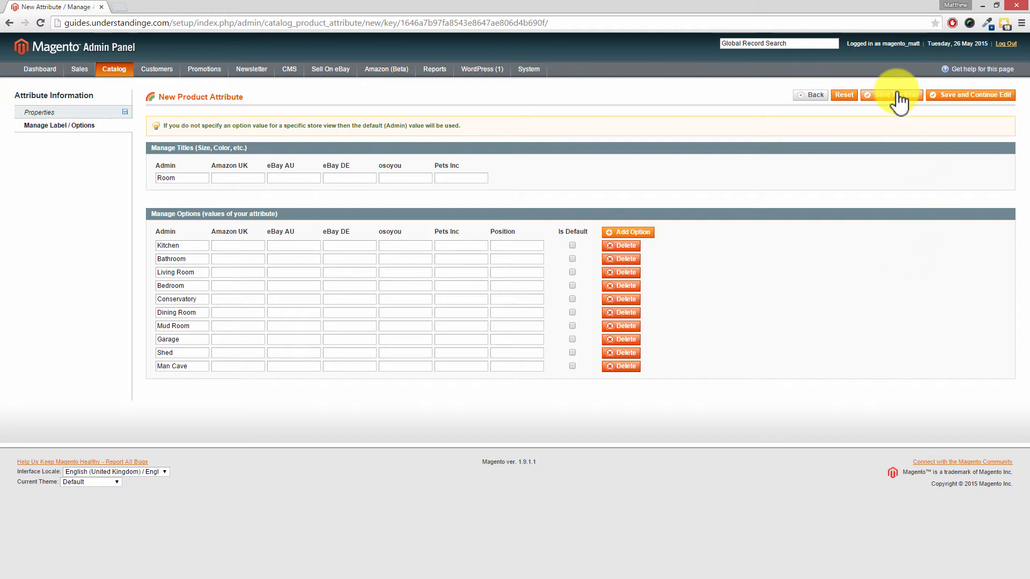
Step: Save the Room attribute, returning to Manage Attributes with a success message
{"action": "left_click", "coordinate": [891, 95]}
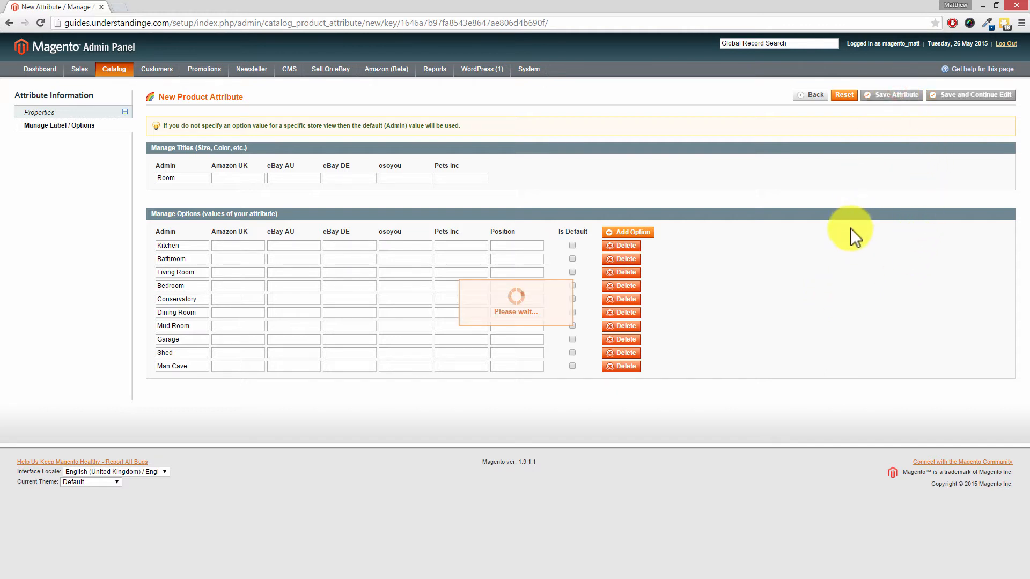
{"action": "left_click", "coordinate": [892, 95]}
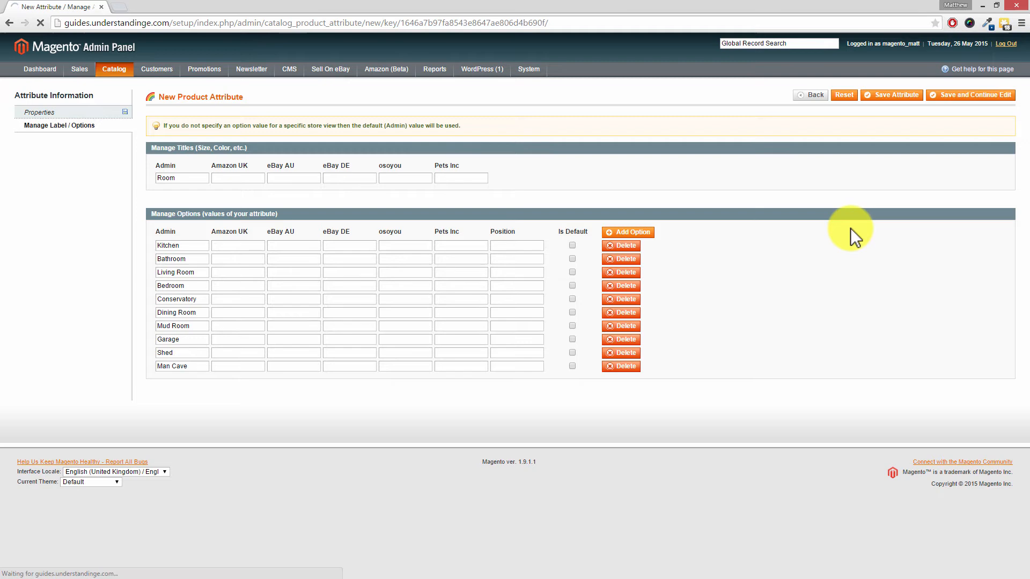
{"action": "left_click", "coordinate": [891, 95]}
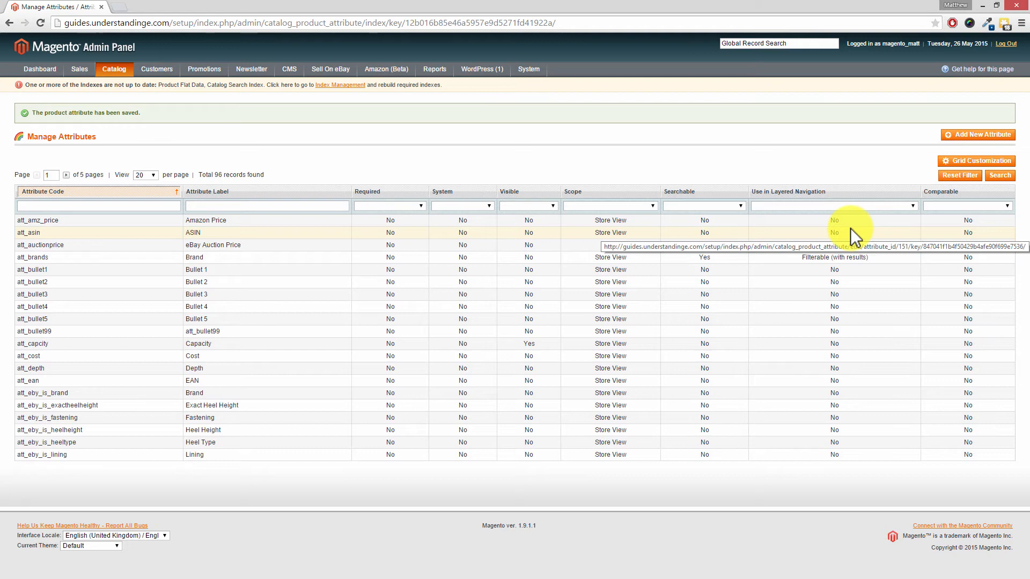
{"action": "mouse_move", "coordinate": [536, 180]}
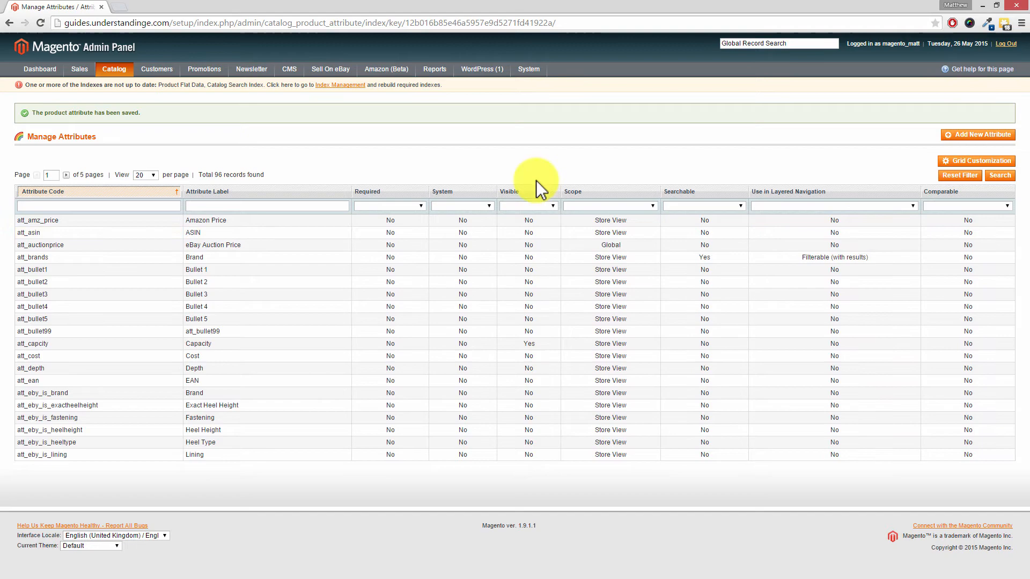
{"action": "mouse_move", "coordinate": [172, 137]}
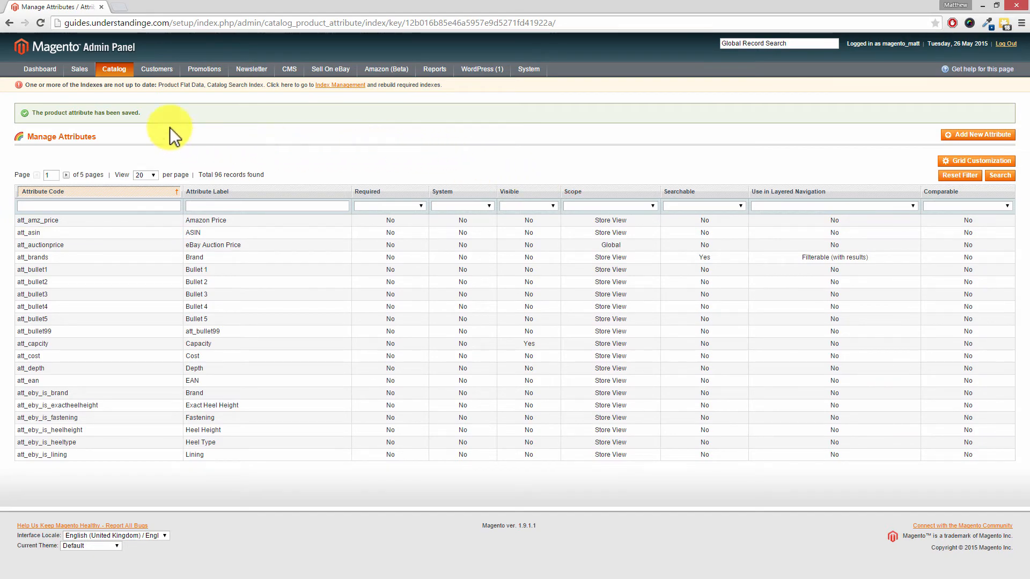
Step: Go to Catalog > Attributes > Manage Attribute Sets, listing the six sets
{"action": "left_click", "coordinate": [114, 68]}
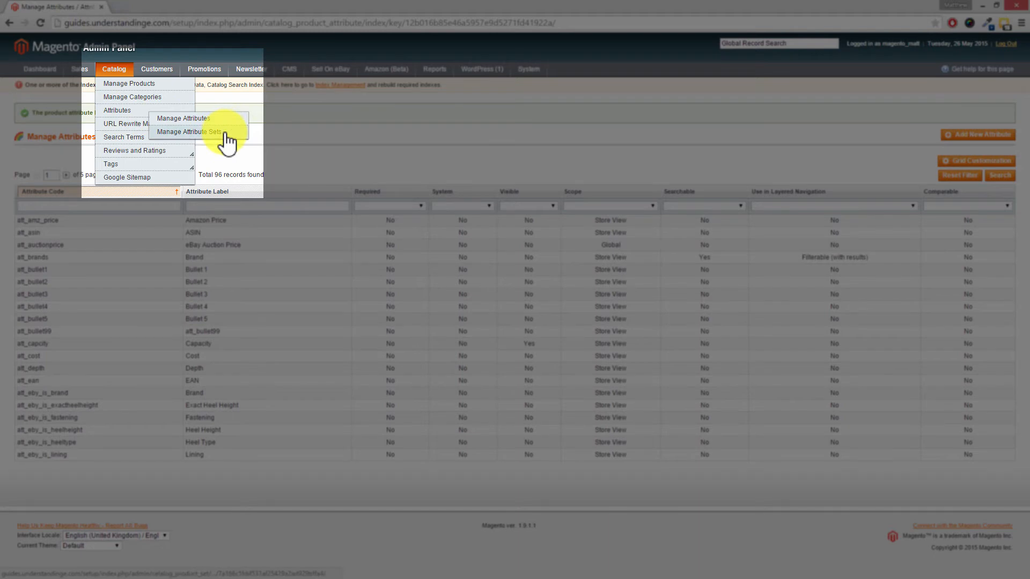
{"action": "left_click", "coordinate": [196, 130]}
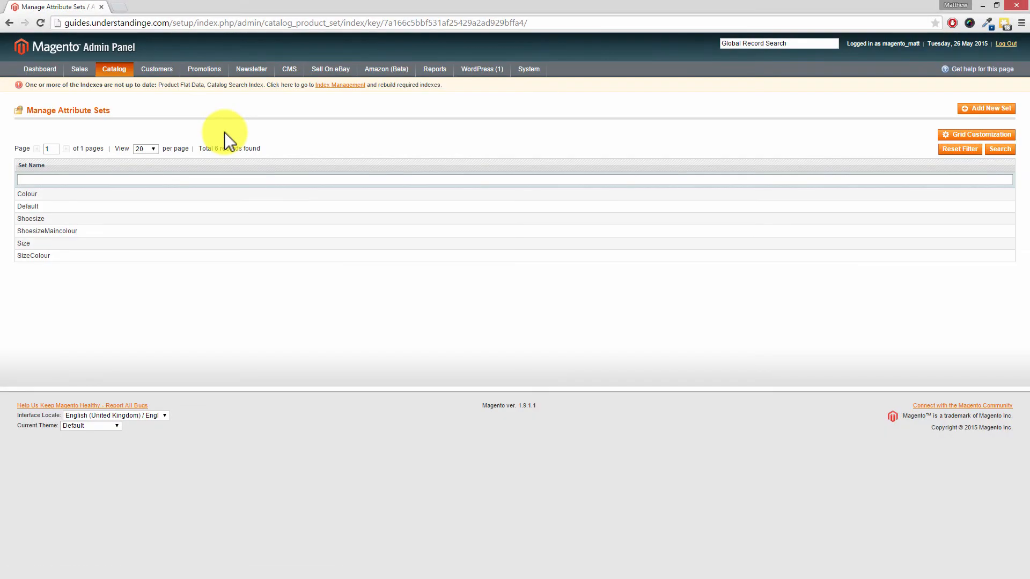
{"action": "mouse_move", "coordinate": [222, 139]}
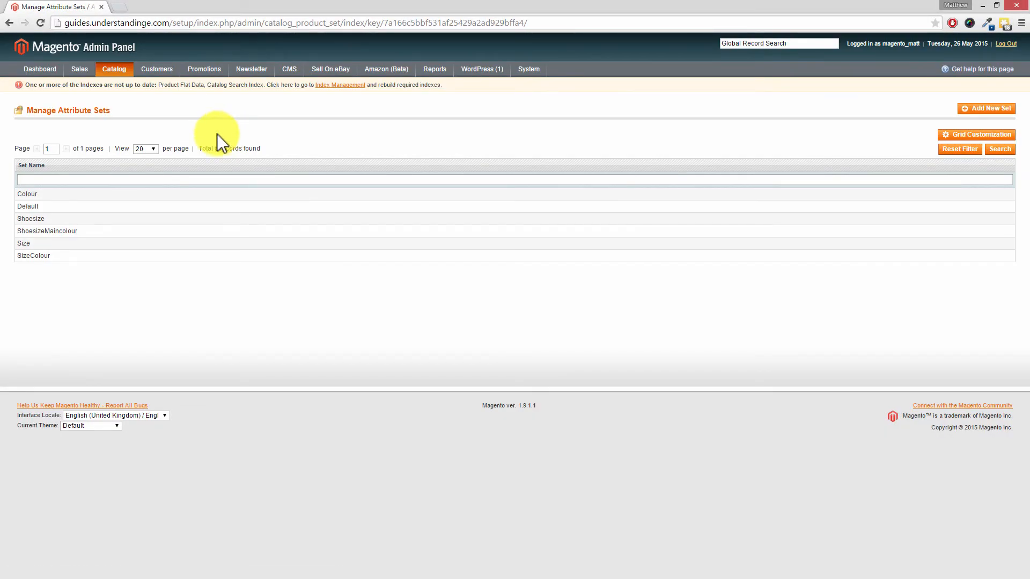
{"action": "mouse_move", "coordinate": [28, 206]}
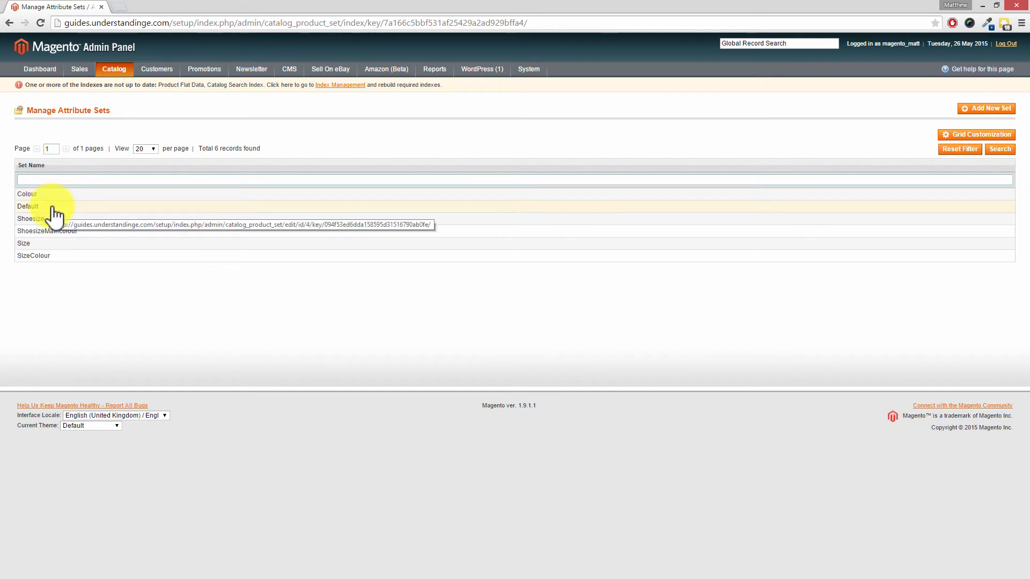
{"action": "mouse_move", "coordinate": [51, 243]}
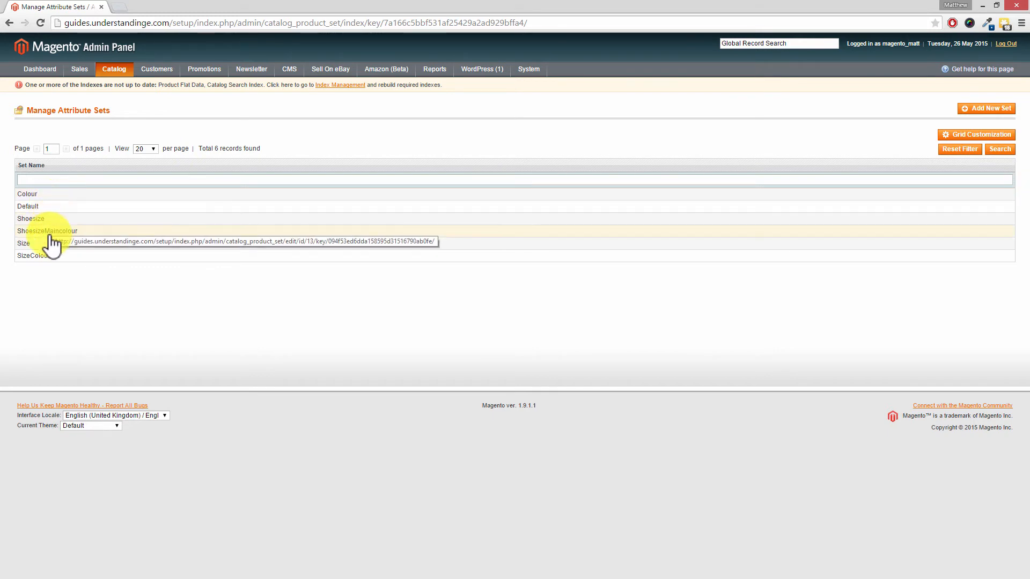
{"action": "mouse_move", "coordinate": [33, 256]}
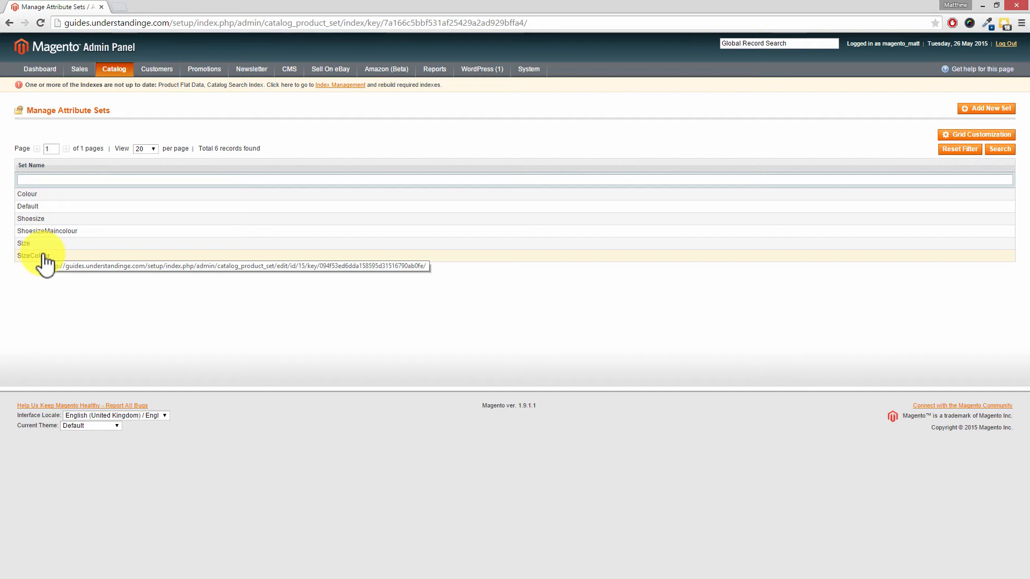
{"action": "mouse_move", "coordinate": [46, 210]}
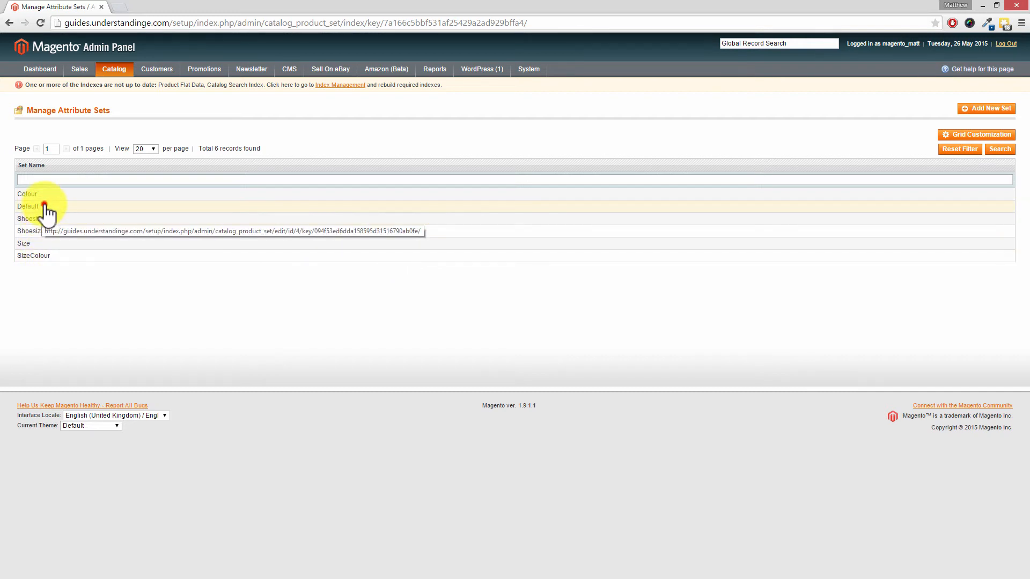
Step: Open the Default attribute set and scroll its Groups tree down to eBay IS - Bags
{"action": "left_click", "coordinate": [28, 206]}
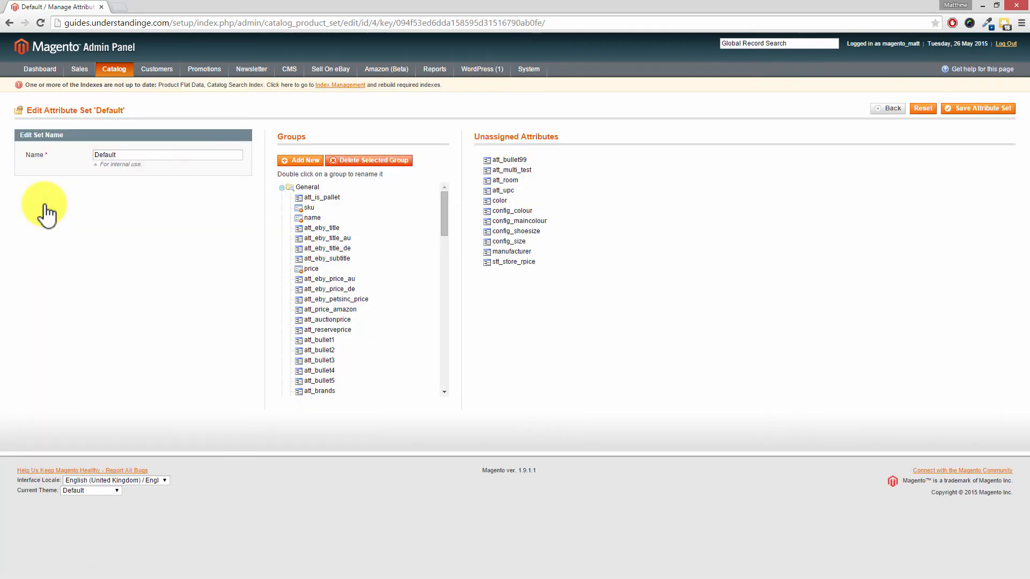
{"action": "mouse_move", "coordinate": [59, 211]}
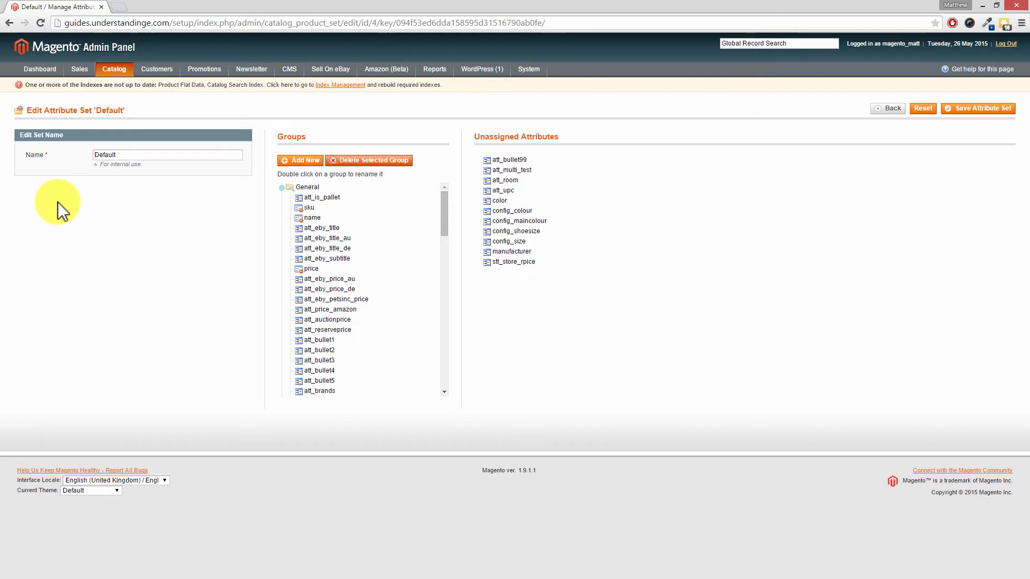
{"action": "mouse_move", "coordinate": [94, 185]}
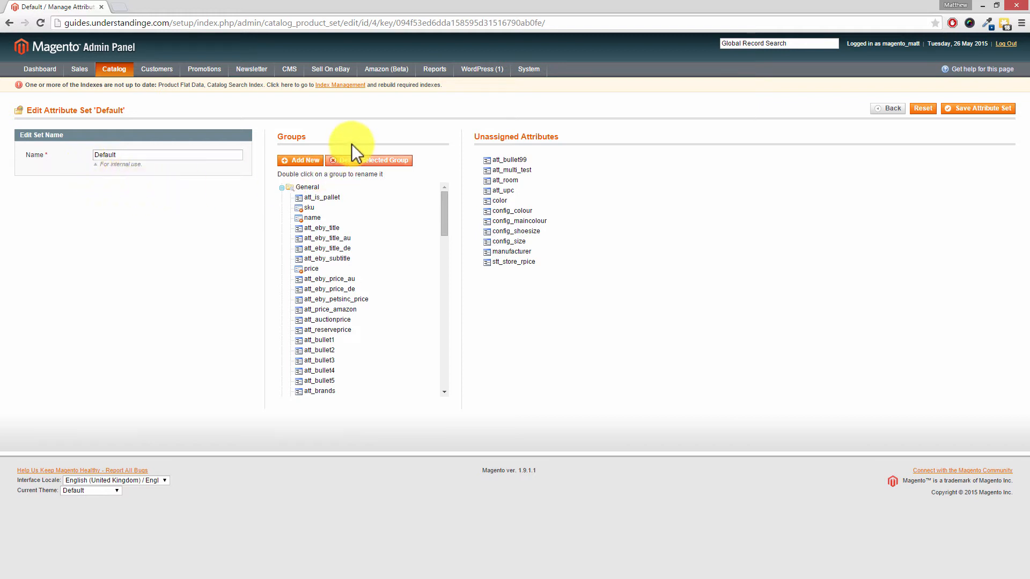
{"action": "mouse_move", "coordinate": [383, 143]}
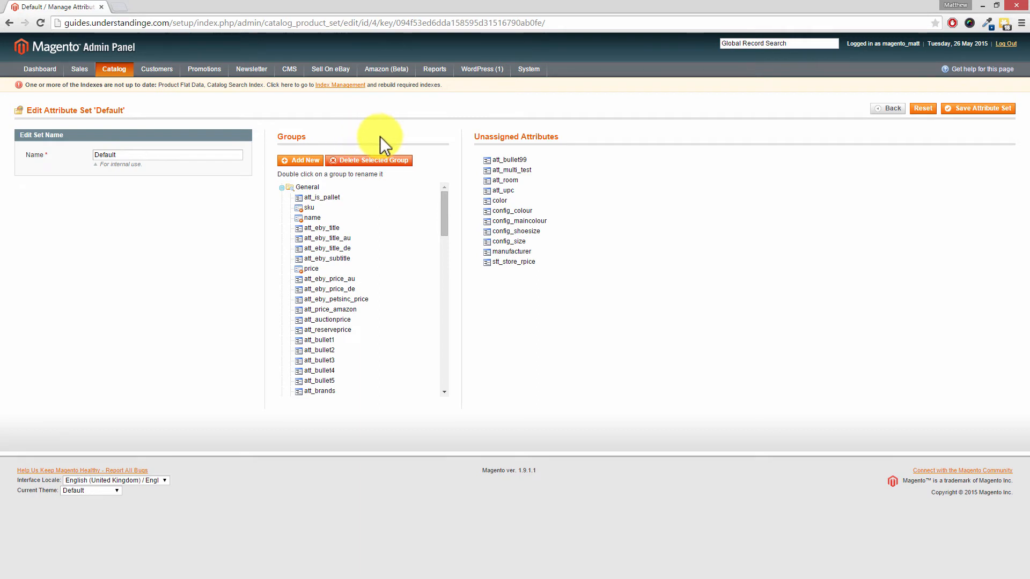
{"action": "mouse_move", "coordinate": [558, 136]}
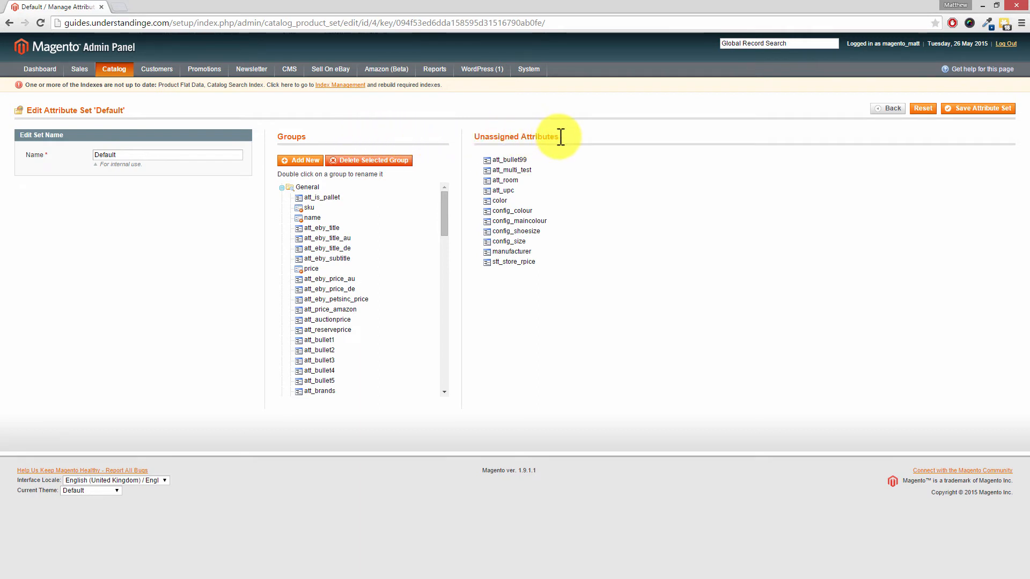
{"action": "mouse_move", "coordinate": [516, 191]}
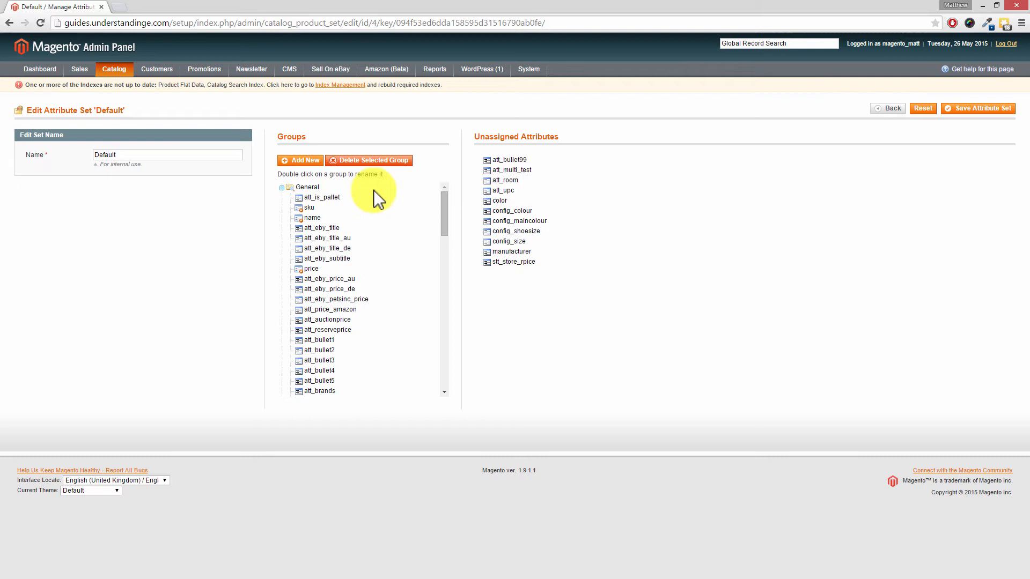
{"action": "mouse_move", "coordinate": [394, 210]}
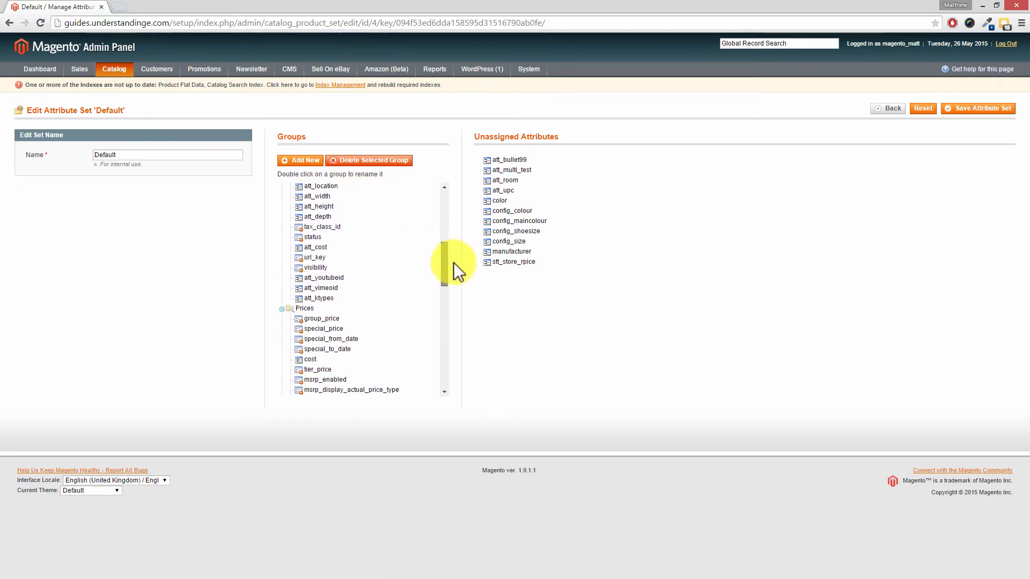
{"action": "scroll", "scroll_direction": "down", "scroll_amount": 3}
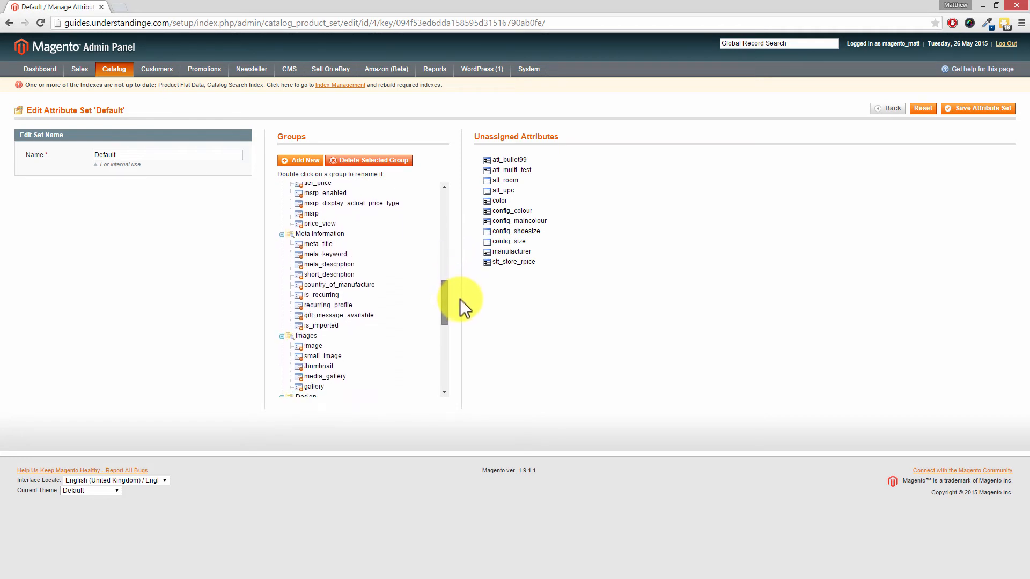
{"action": "scroll", "scroll_direction": "down", "scroll_amount": 3}
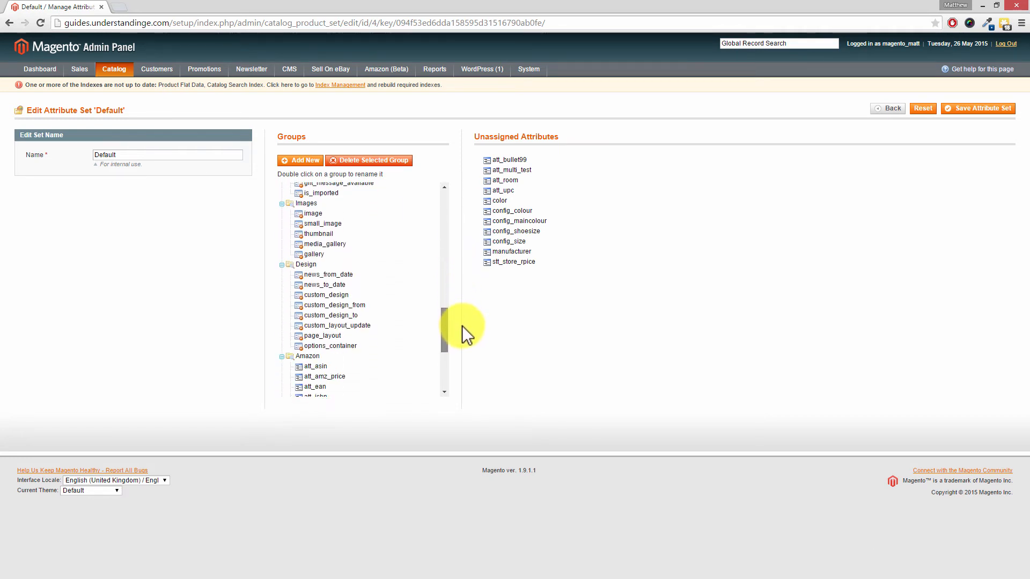
{"action": "scroll", "scroll_direction": "down", "scroll_amount": 3}
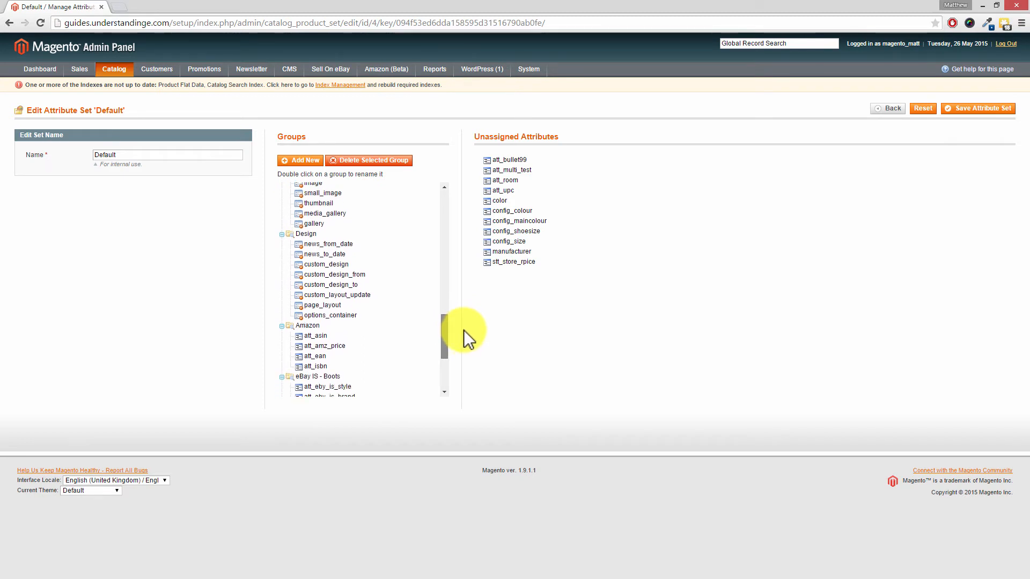
{"action": "scroll", "scroll_direction": "up", "scroll_amount": 3}
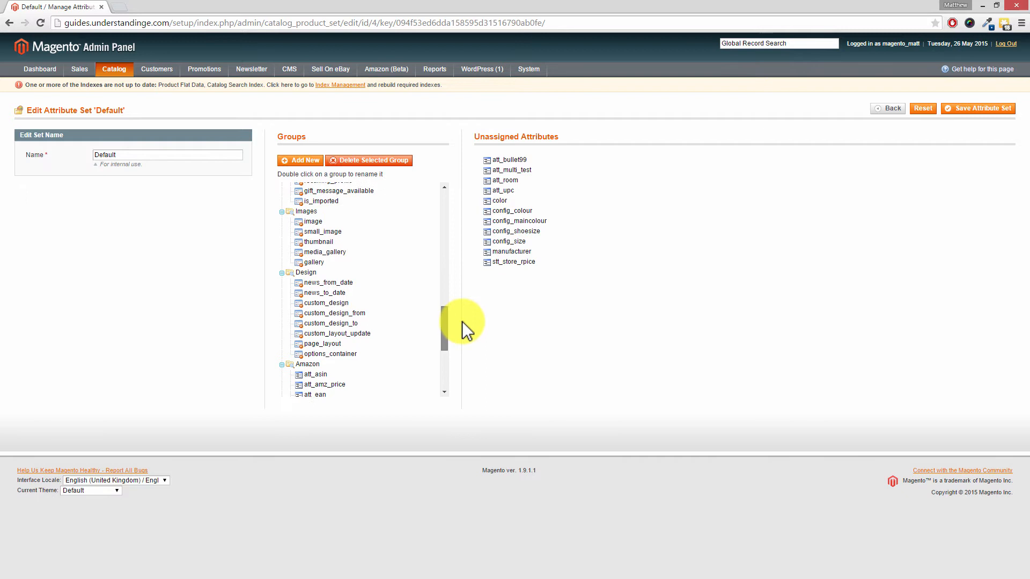
{"action": "scroll", "scroll_direction": "up", "scroll_amount": 3}
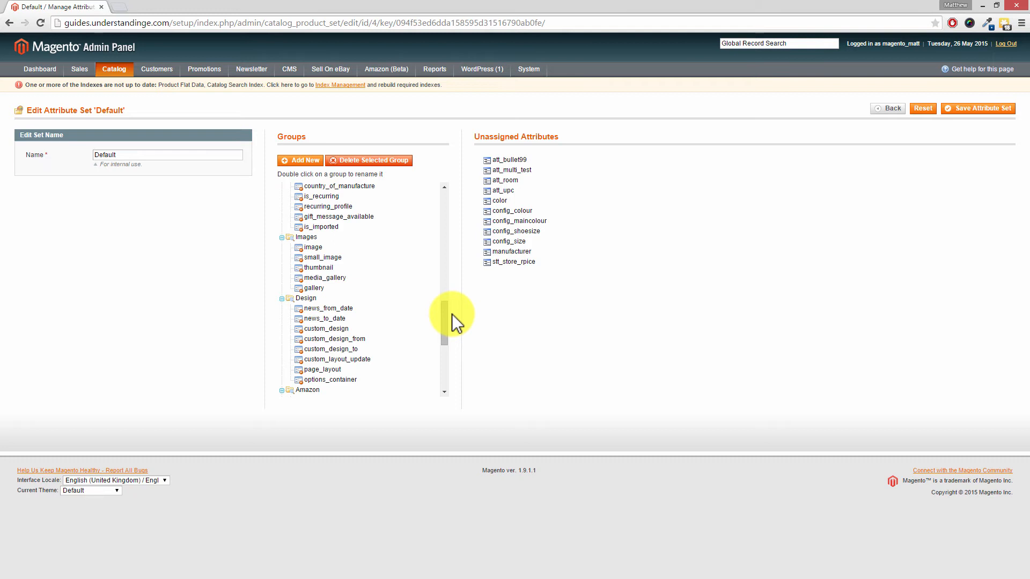
{"action": "scroll", "scroll_direction": "down", "scroll_amount": 3}
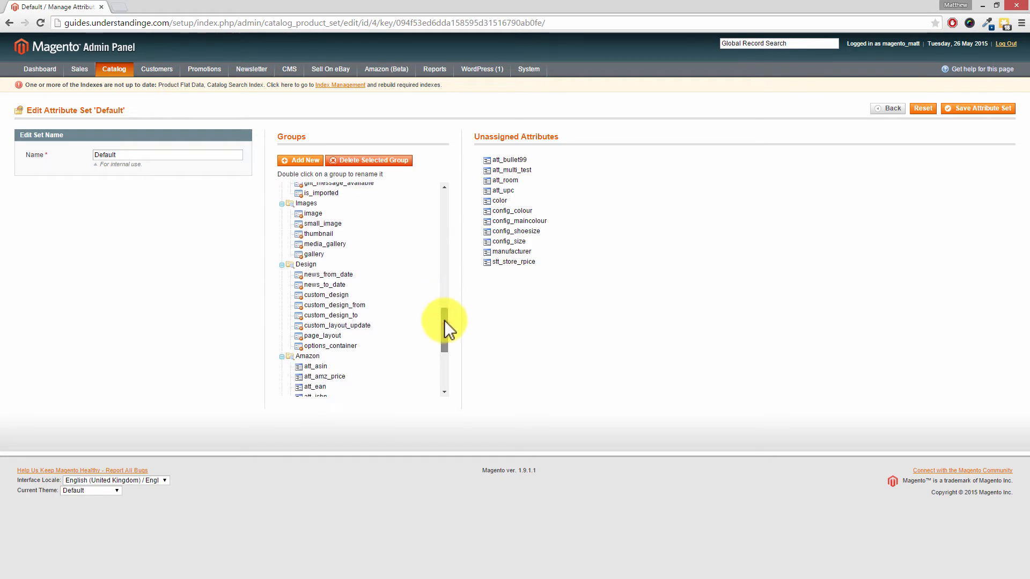
{"action": "scroll", "scroll_direction": "down", "scroll_amount": 3}
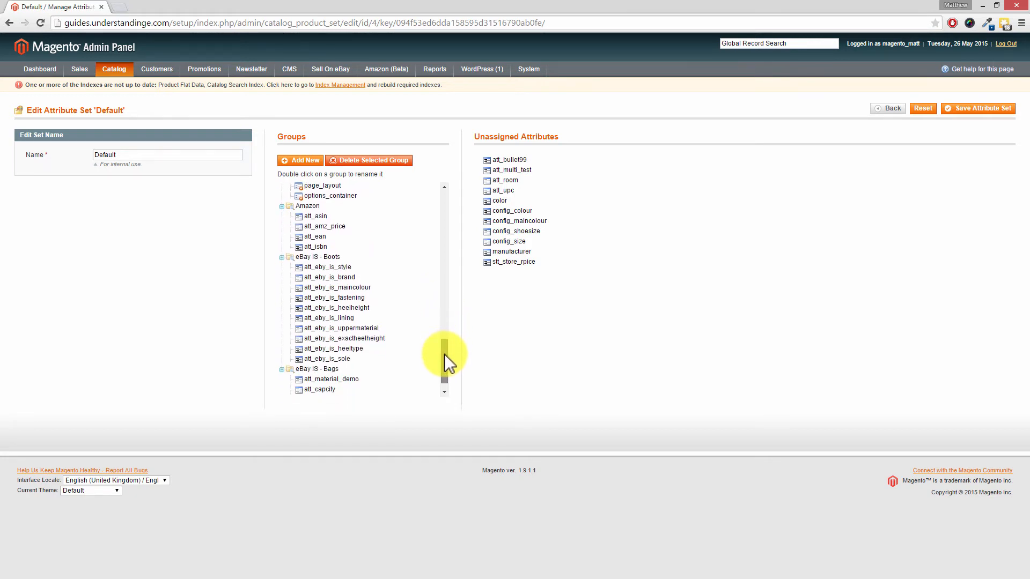
{"action": "scroll", "scroll_direction": "down", "scroll_amount": 3}
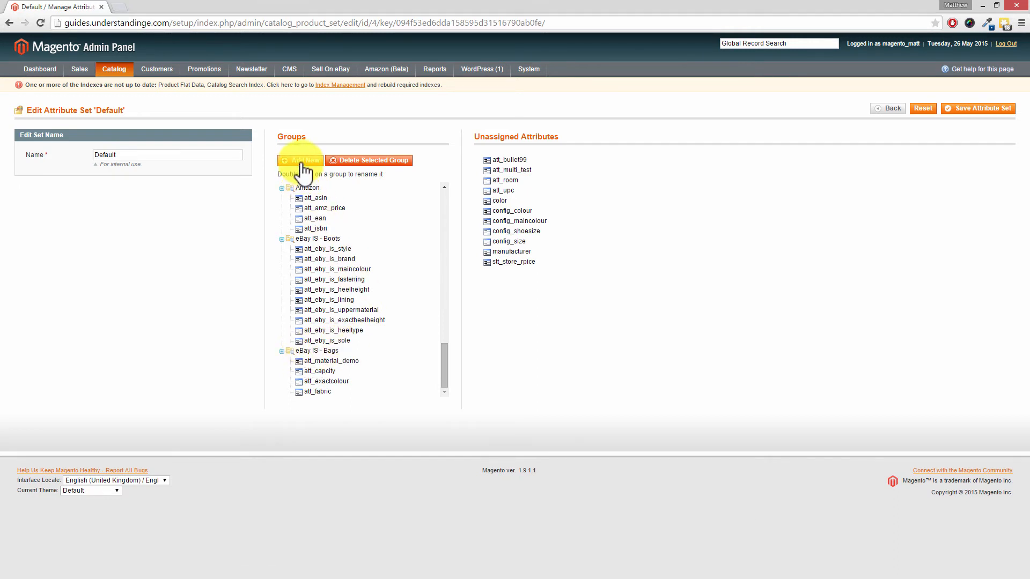
{"action": "left_click", "coordinate": [301, 160]}
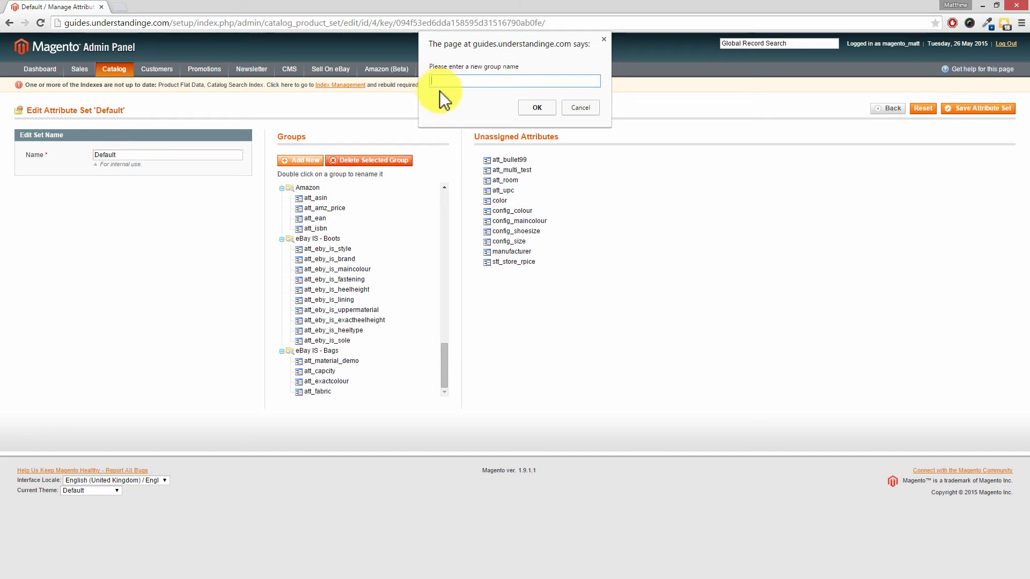
{"action": "left_click", "coordinate": [579, 108]}
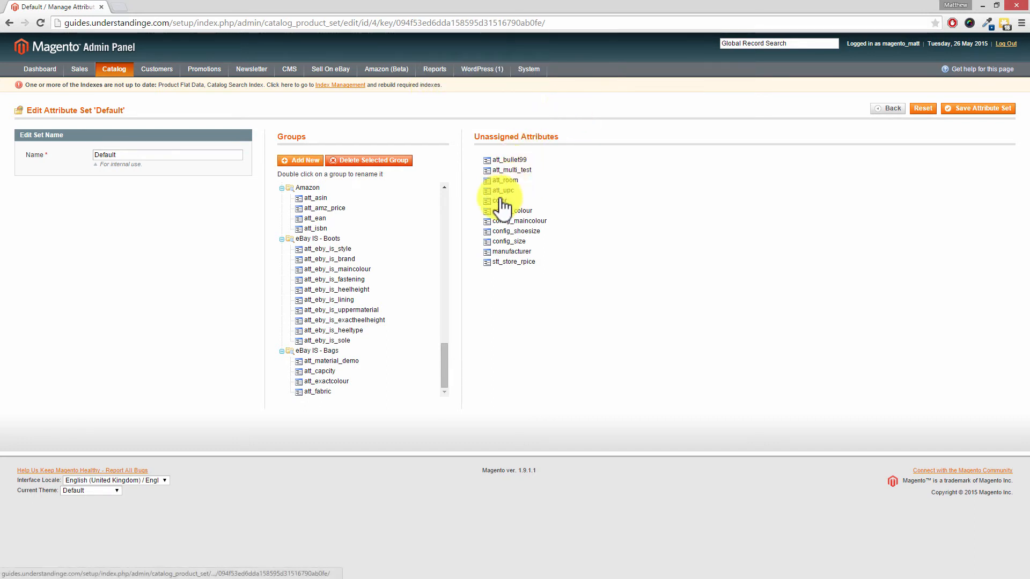
{"action": "mouse_move", "coordinate": [512, 188]}
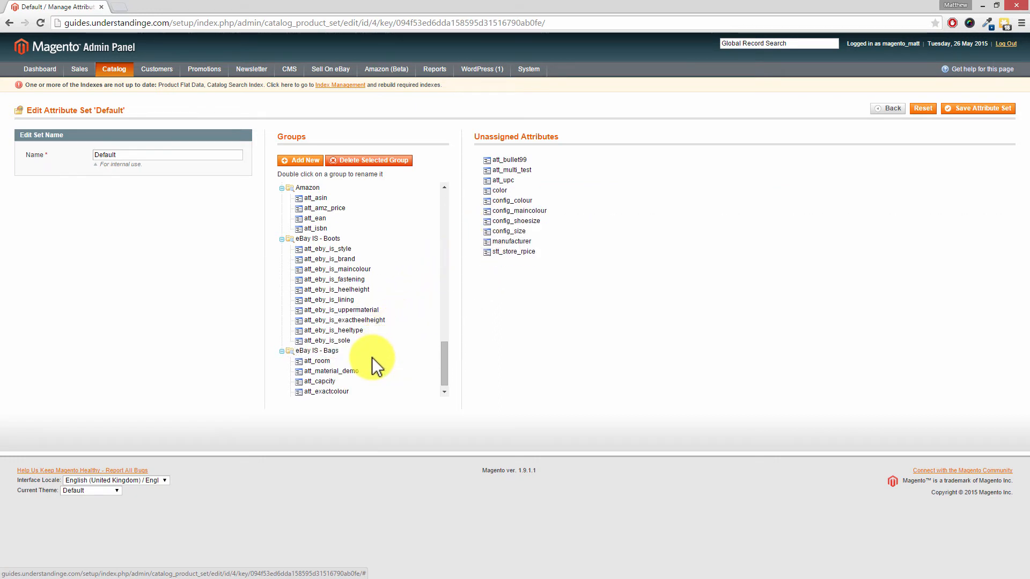
{"action": "mouse_move", "coordinate": [423, 364]}
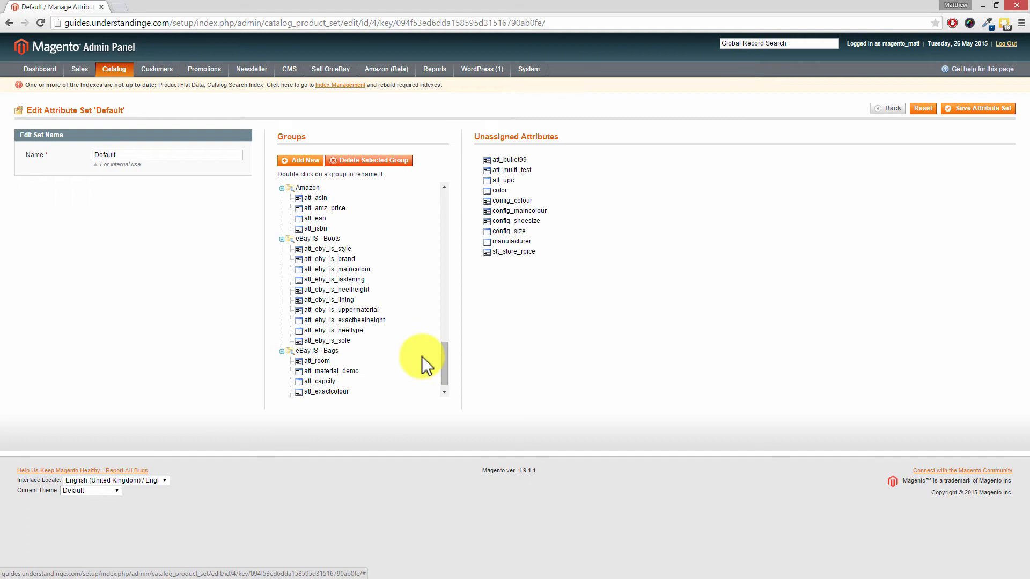
Step: Drag att_room from Unassigned Attributes into the eBay IS - Bags group
{"action": "scroll", "scroll_direction": "down", "scroll_amount": 3}
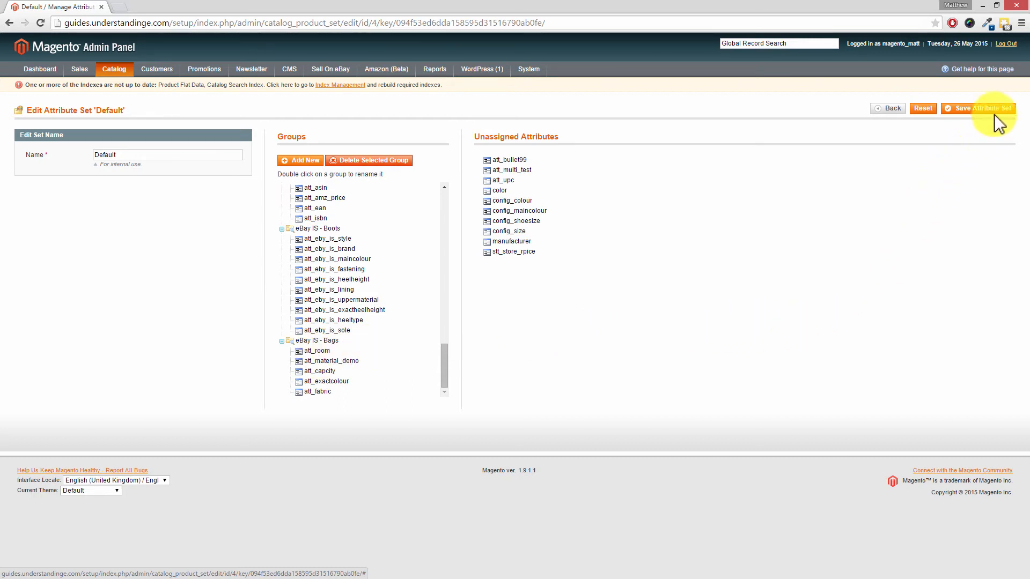
Step: Save the Default attribute set, returning to Manage Attribute Sets with a success message
{"action": "left_click", "coordinate": [979, 108]}
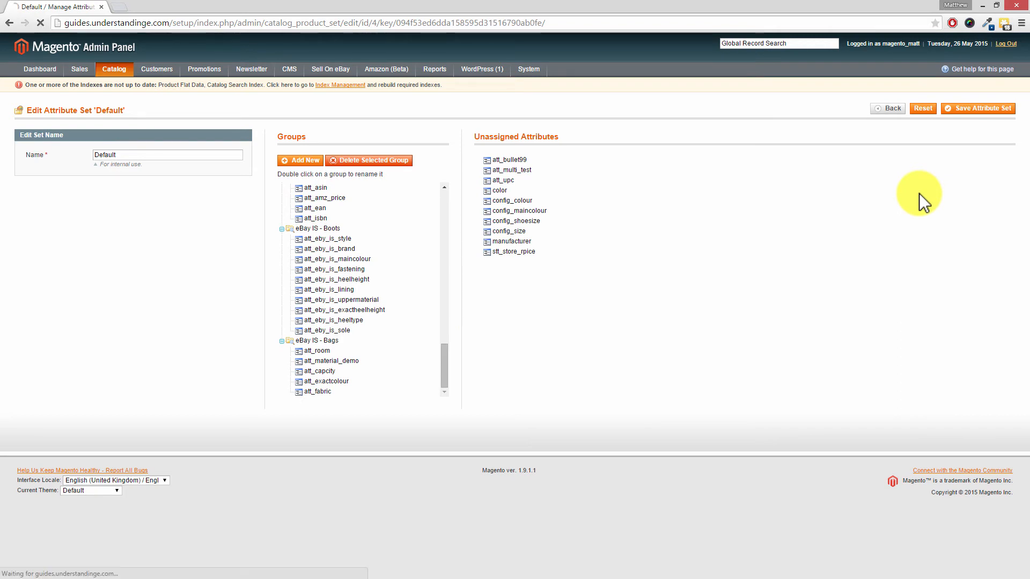
{"action": "left_click", "coordinate": [978, 108]}
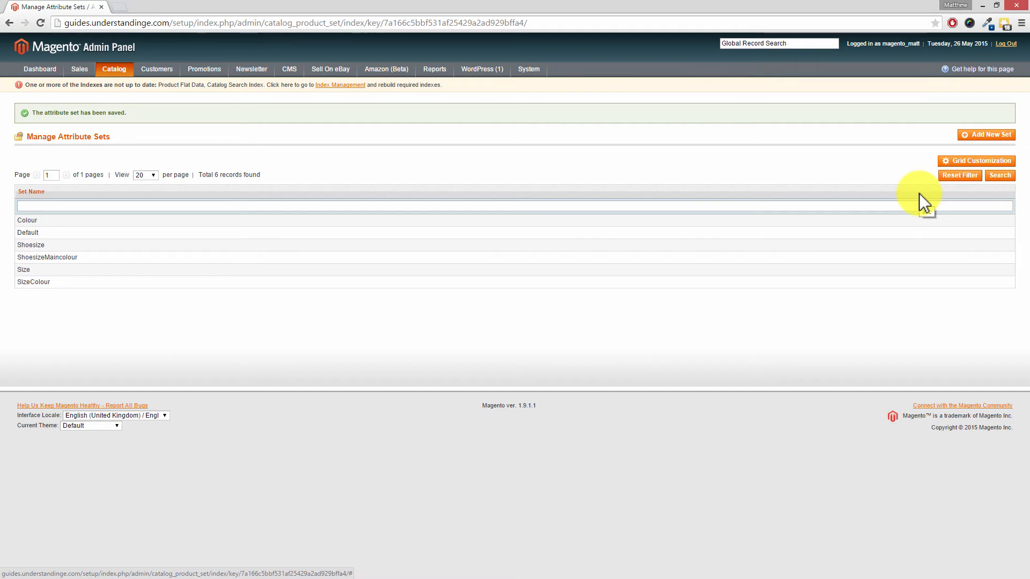
{"action": "mouse_move", "coordinate": [220, 118]}
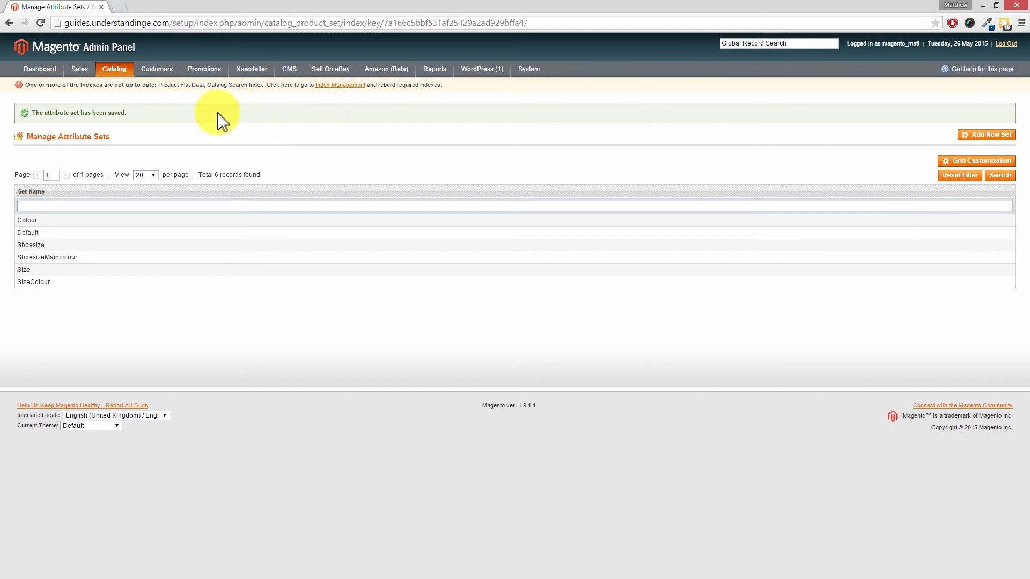
Step: Open the Catalog menu dropdown from the top navigation
{"action": "left_click", "coordinate": [114, 69]}
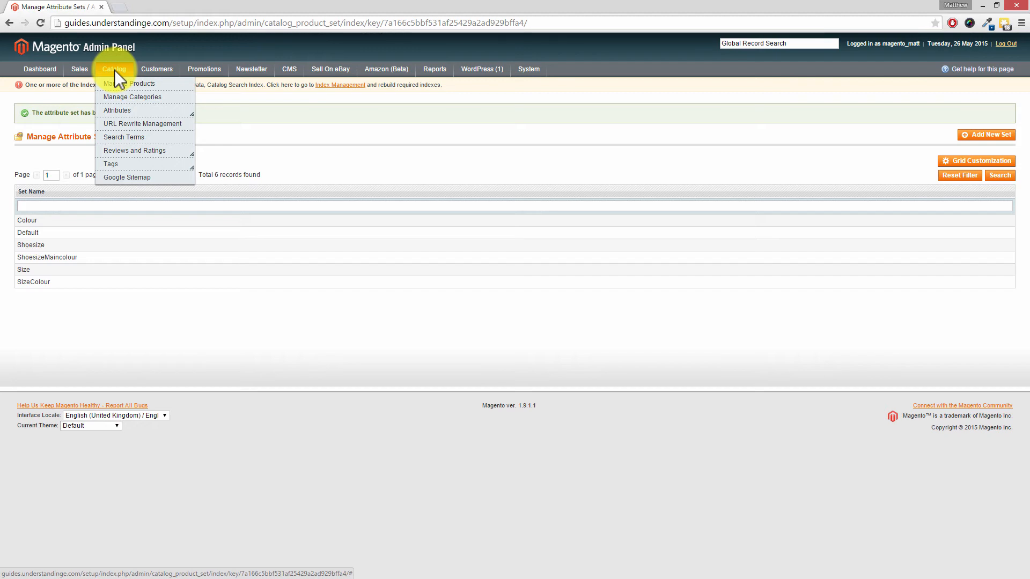
{"action": "left_click", "coordinate": [128, 84]}
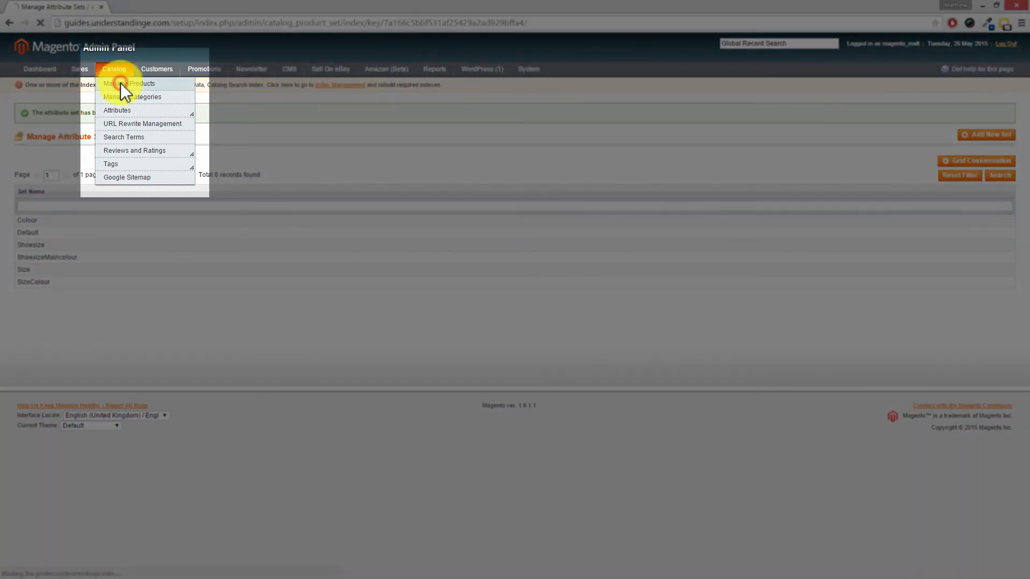
Step: Go to Manage Products and open the bag1 Womens Animal Rucksack for editing
{"action": "left_click", "coordinate": [129, 83]}
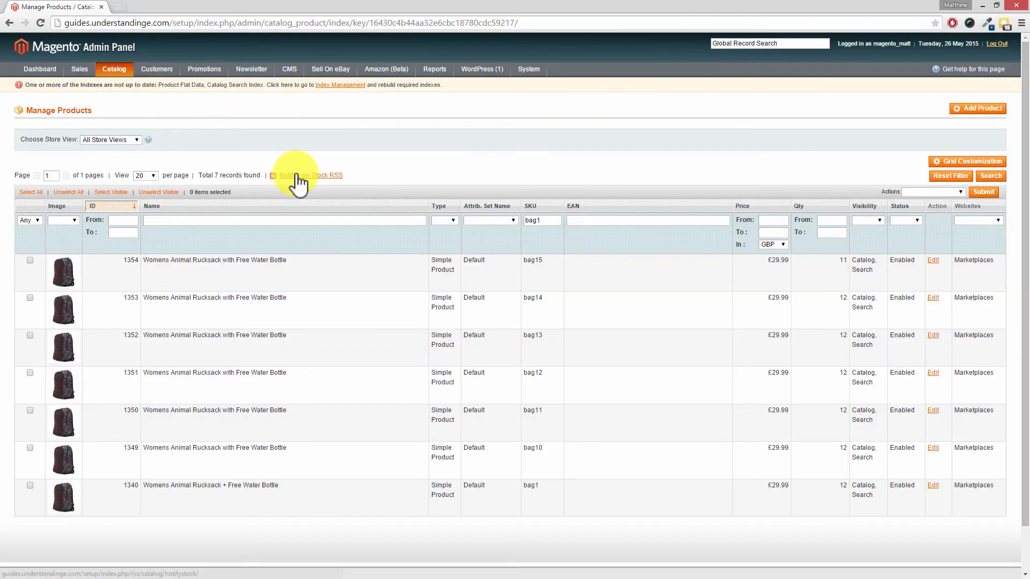
{"action": "mouse_move", "coordinate": [276, 495]}
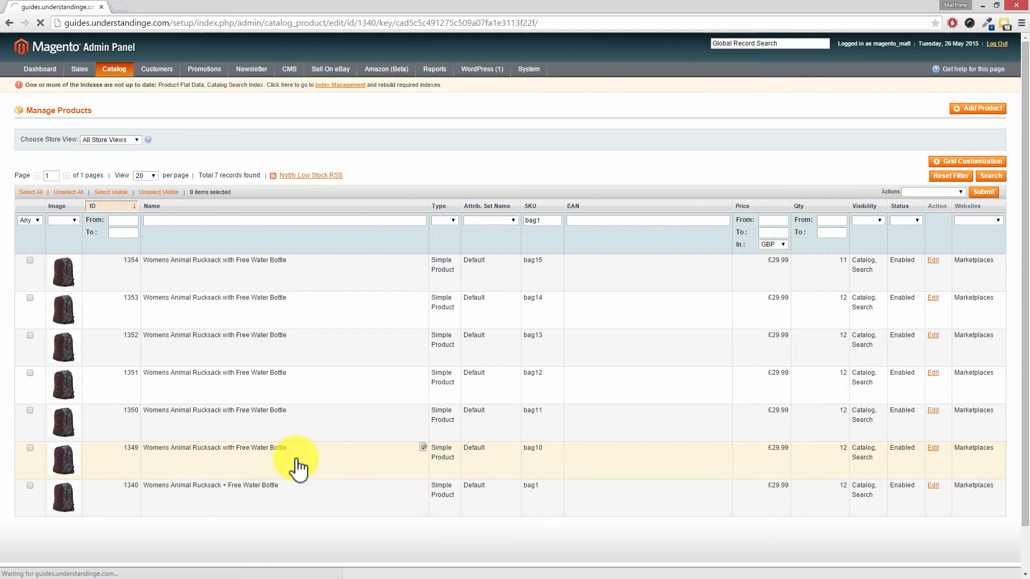
{"action": "left_click", "coordinate": [933, 485]}
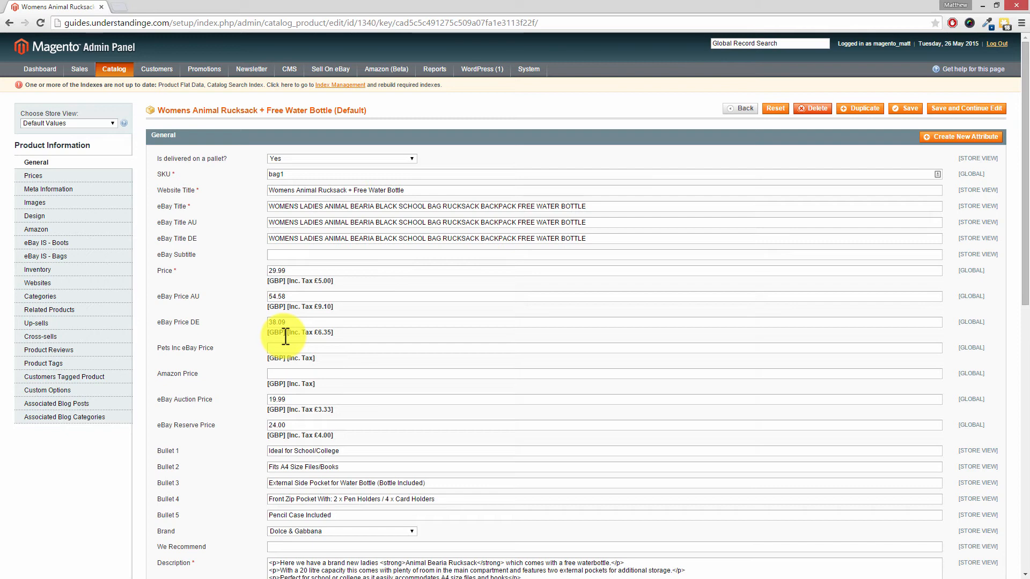
{"action": "left_click", "coordinate": [331, 69]}
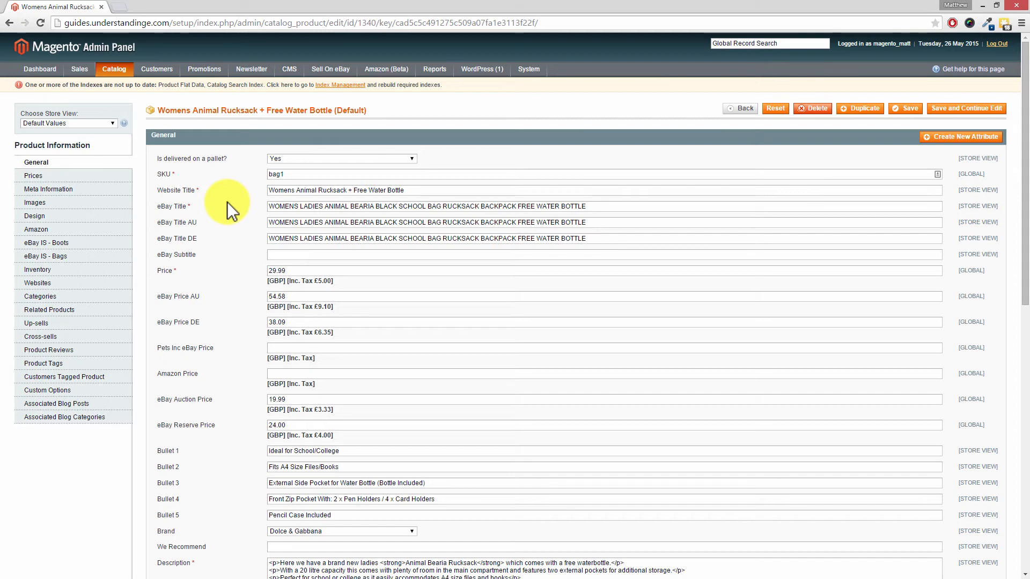
{"action": "mouse_move", "coordinate": [191, 225]}
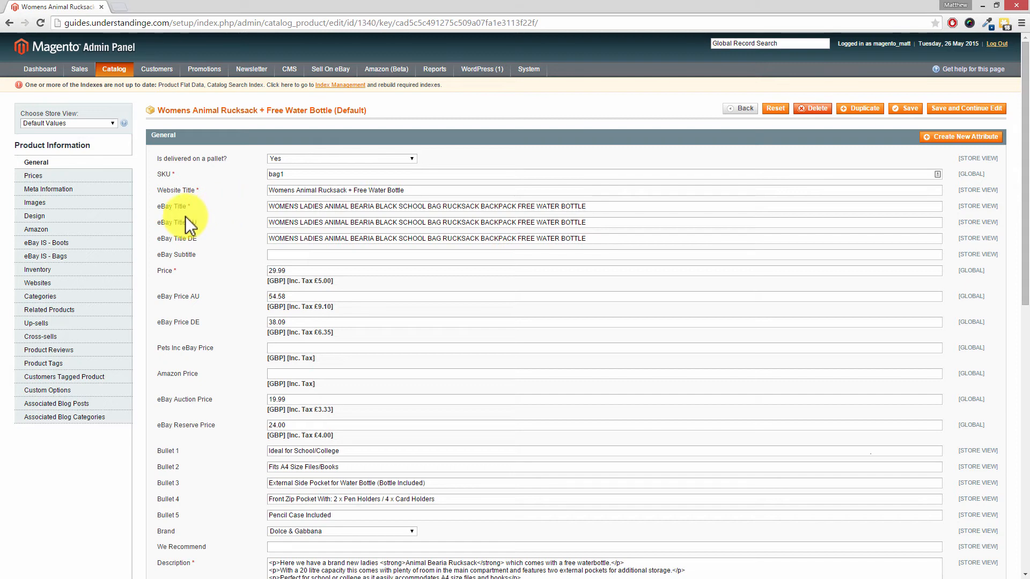
{"action": "mouse_move", "coordinate": [78, 168]}
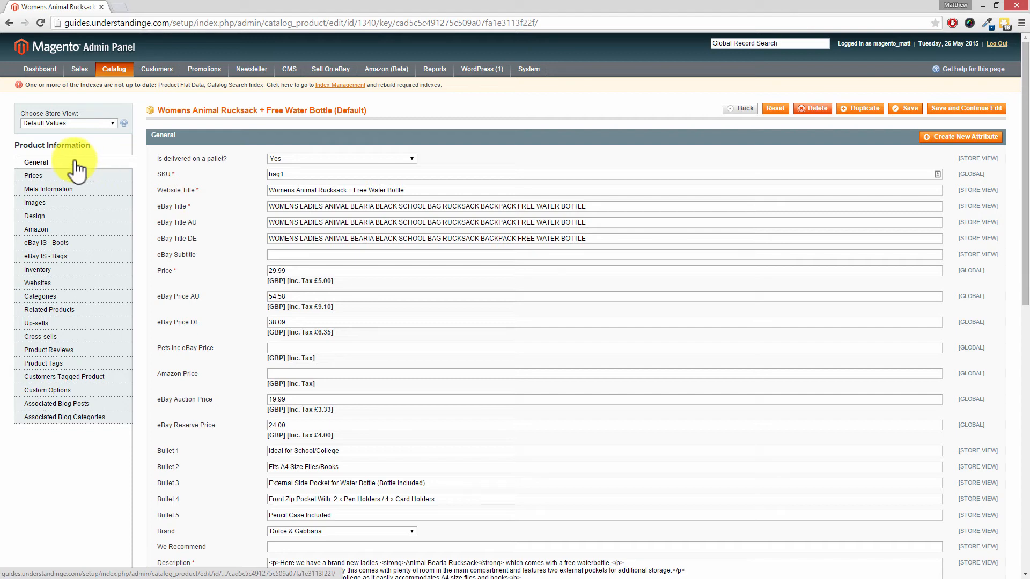
{"action": "mouse_move", "coordinate": [68, 196]}
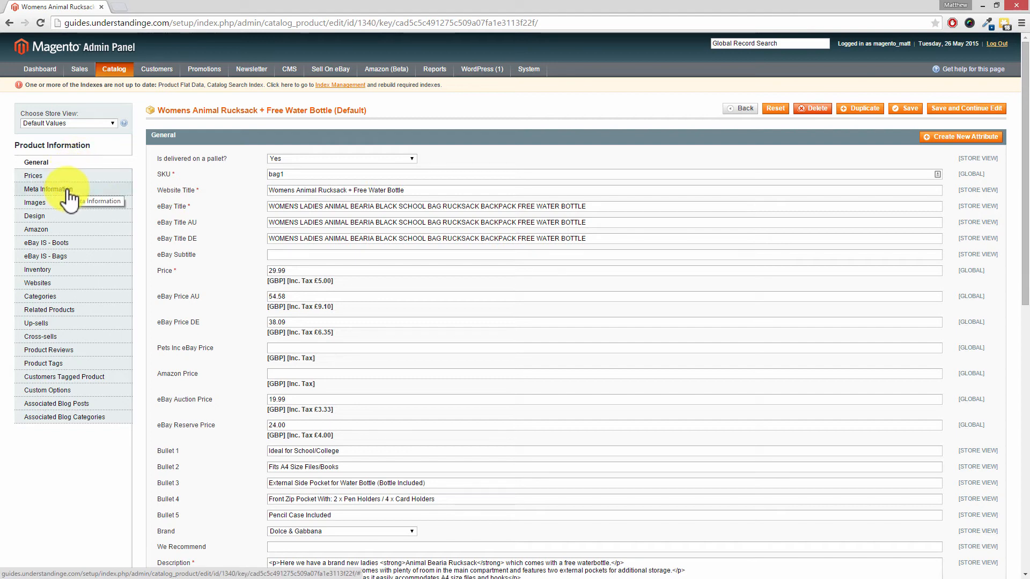
{"action": "mouse_move", "coordinate": [35, 216]}
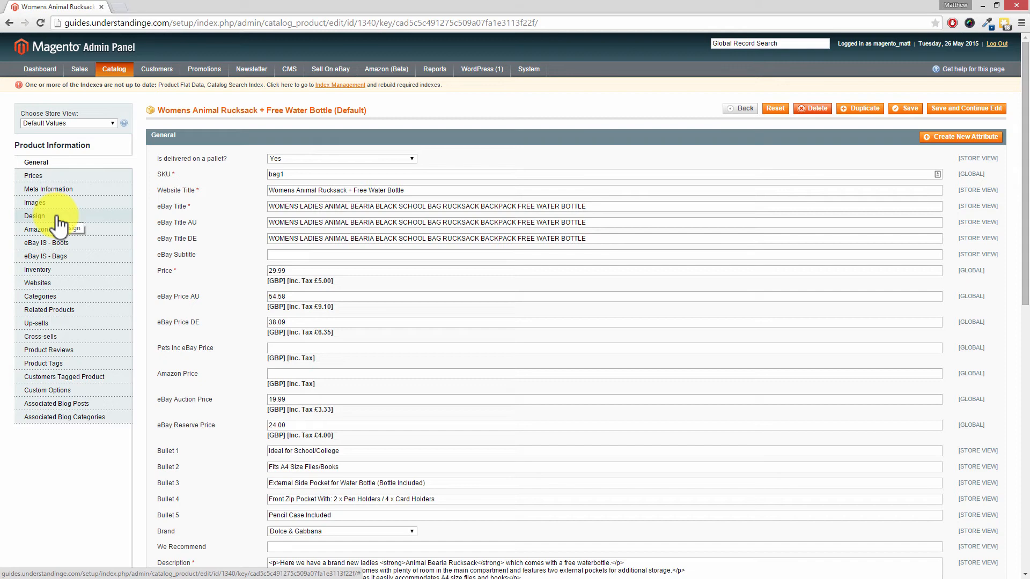
{"action": "mouse_move", "coordinate": [45, 257]}
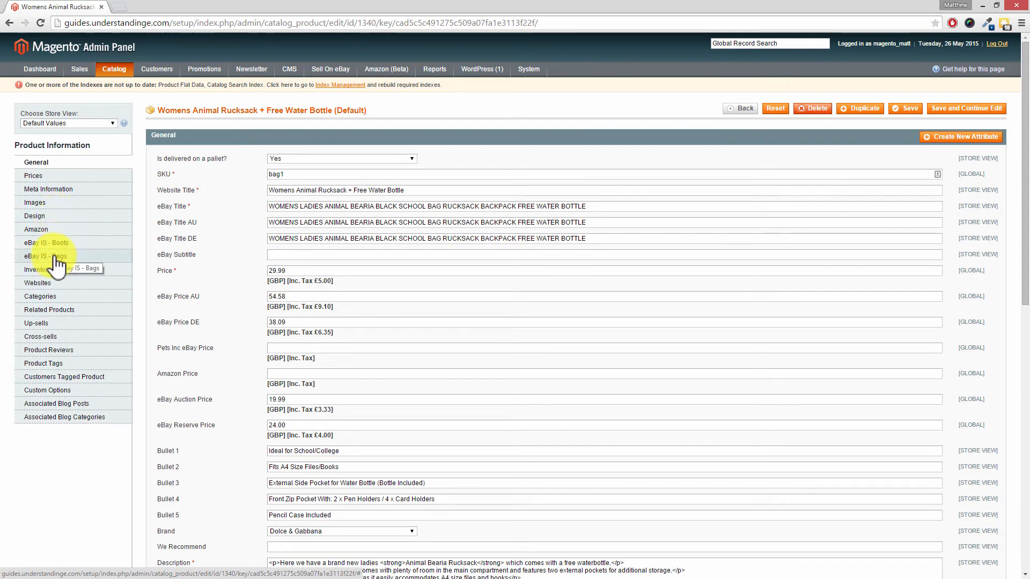
Step: In eBay IS - Bags, set Room to Man Cave, Mud Room and Shed and save the rucksack
{"action": "left_click", "coordinate": [46, 255]}
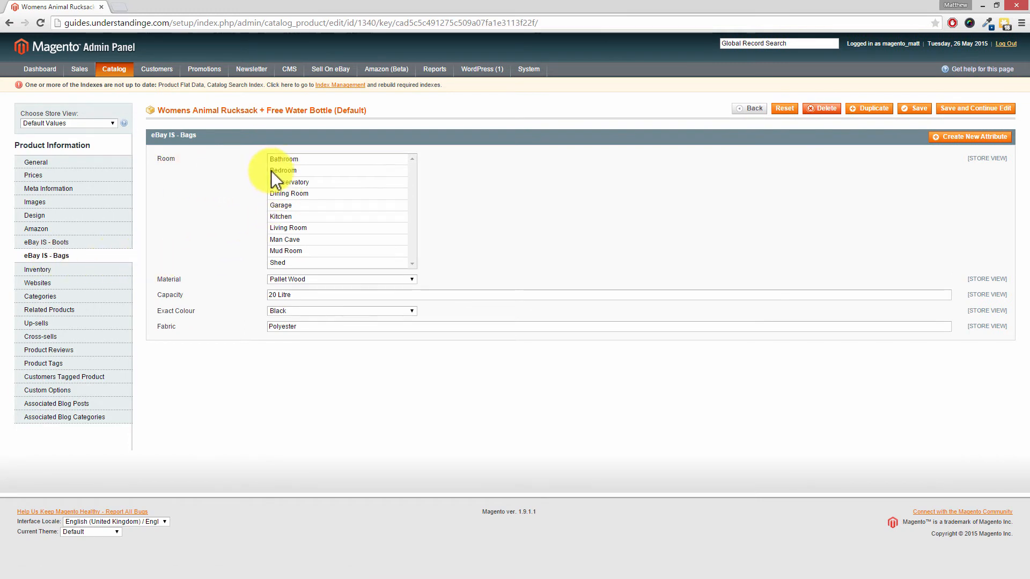
{"action": "mouse_move", "coordinate": [307, 244]}
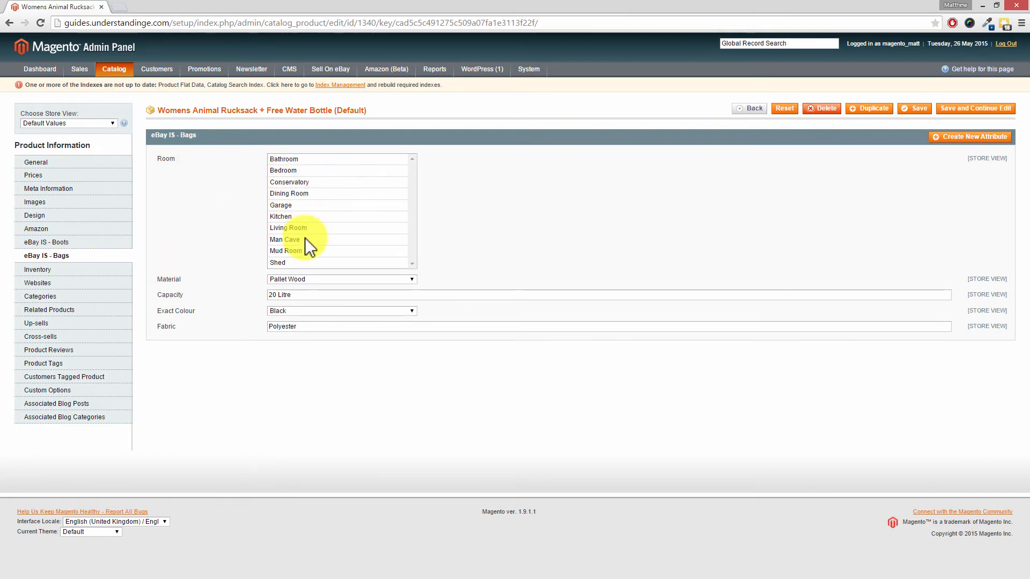
{"action": "mouse_move", "coordinate": [303, 255]}
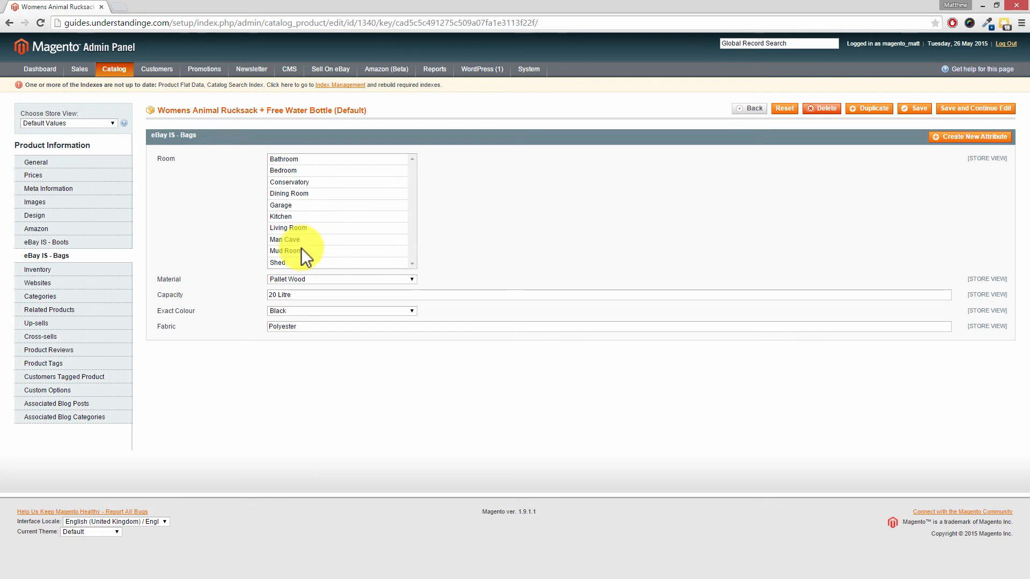
{"action": "left_click", "coordinate": [280, 215]}
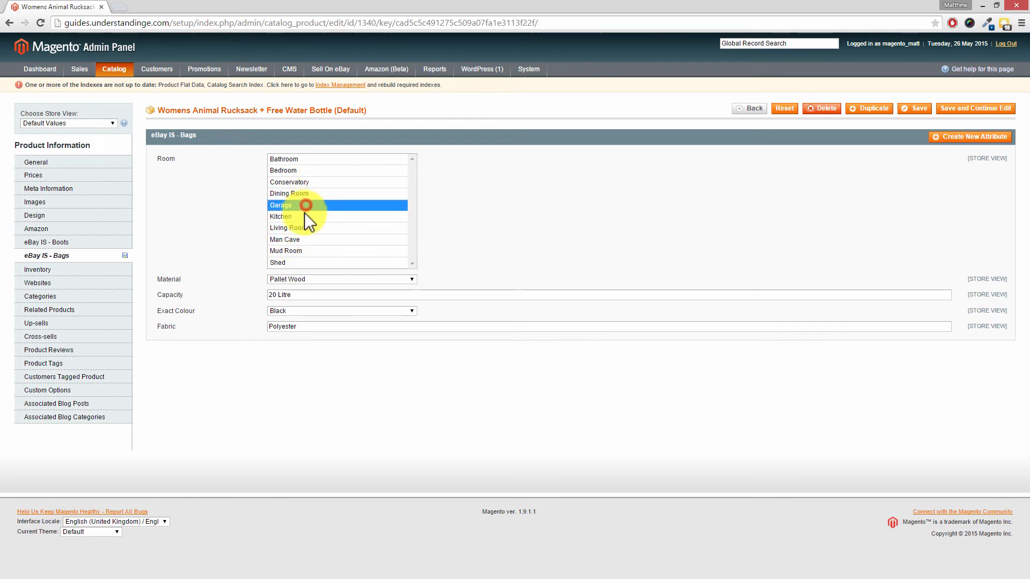
{"action": "left_click", "coordinate": [280, 217]}
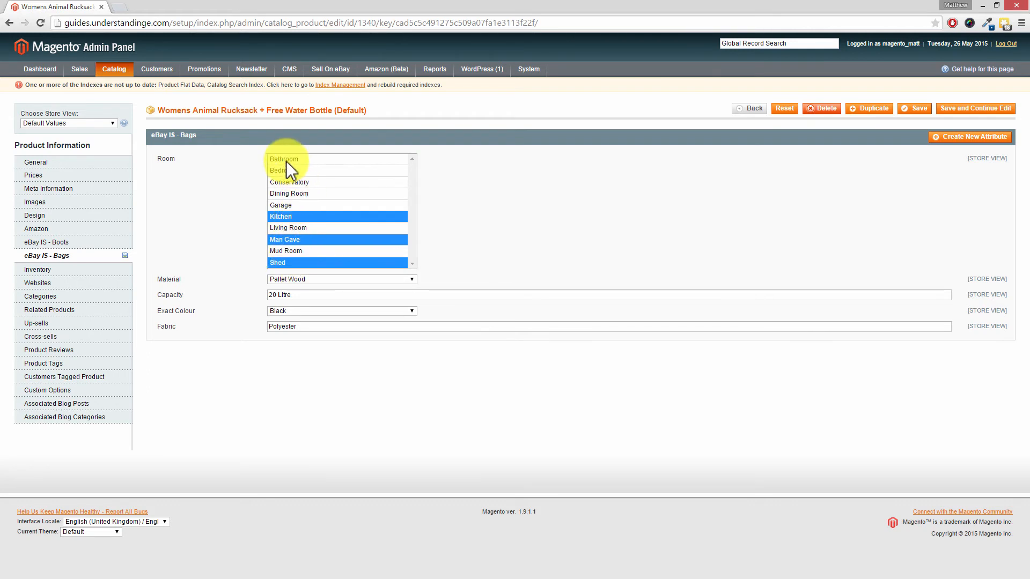
{"action": "left_click", "coordinate": [283, 159]}
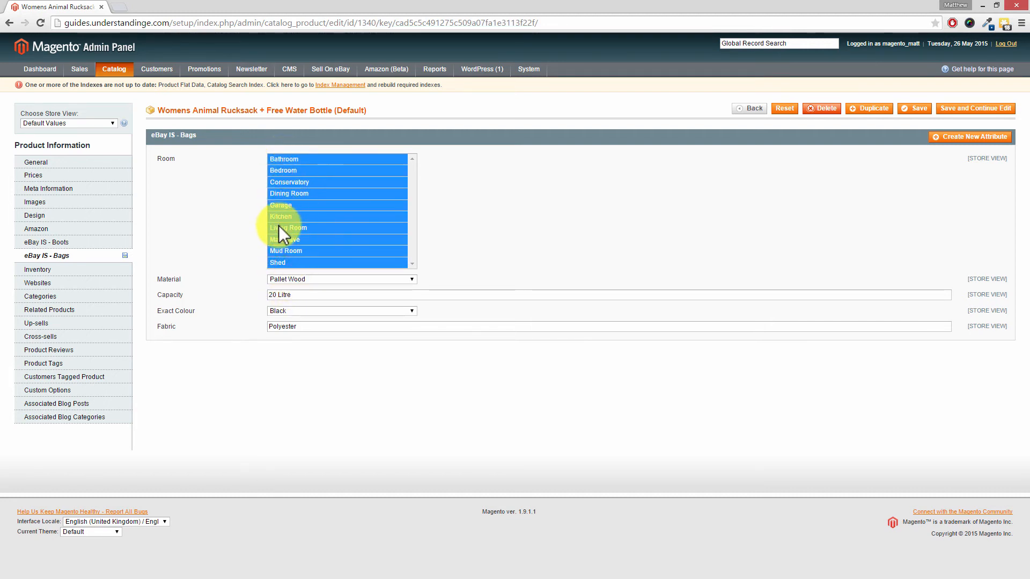
{"action": "left_click", "coordinate": [285, 249]}
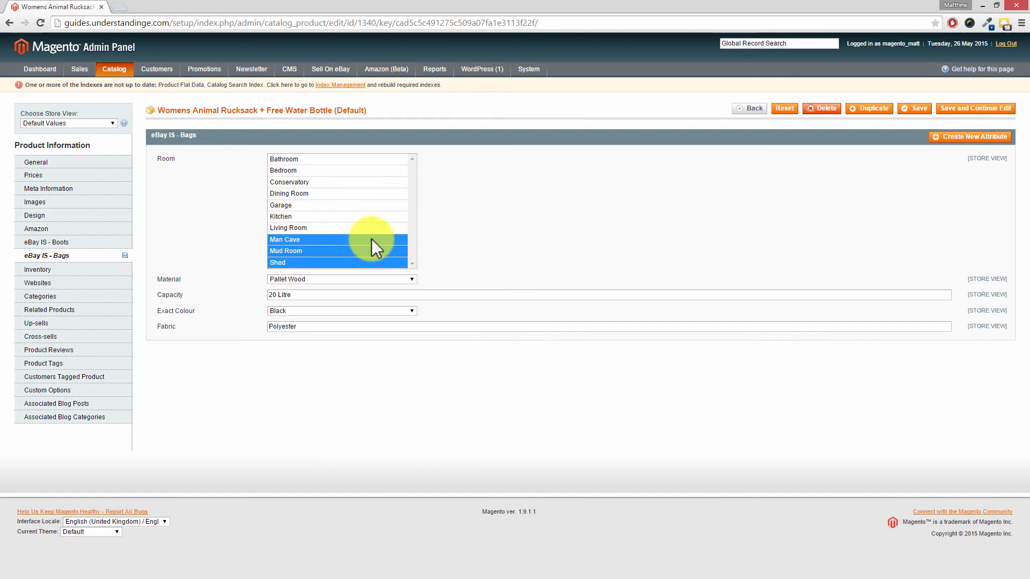
{"action": "mouse_move", "coordinate": [841, 197]}
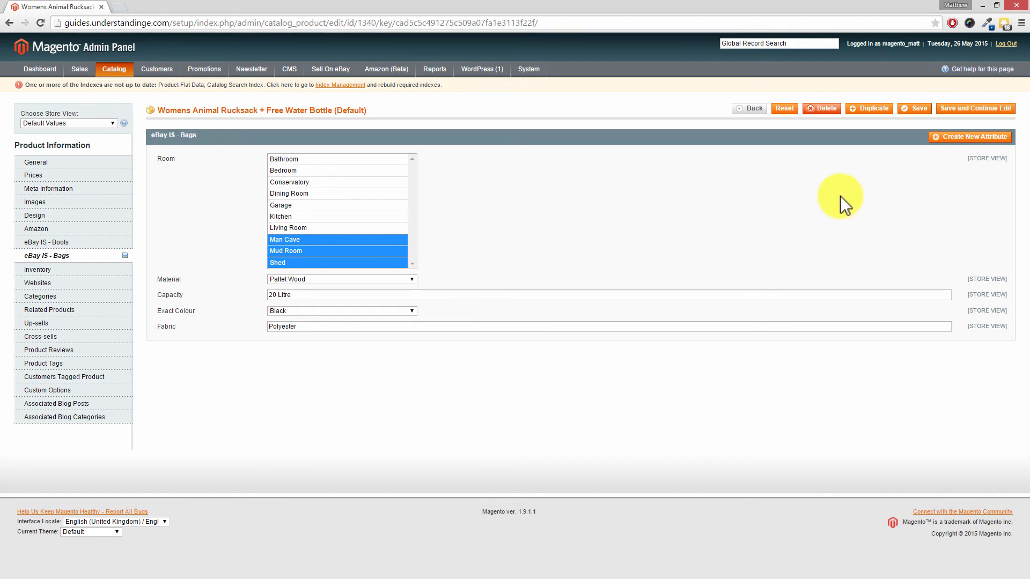
{"action": "mouse_move", "coordinate": [411, 253]}
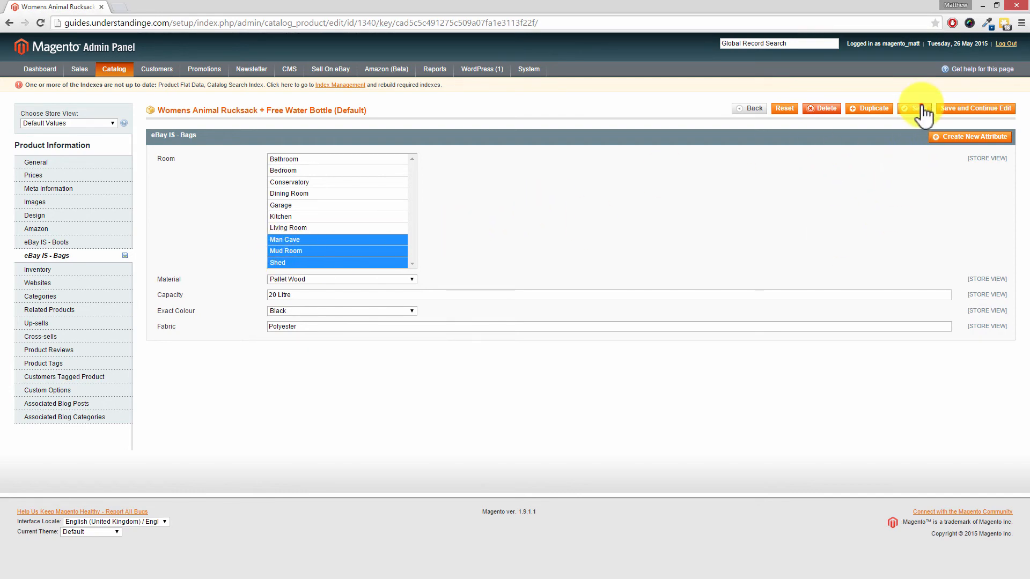
{"action": "left_click", "coordinate": [912, 108]}
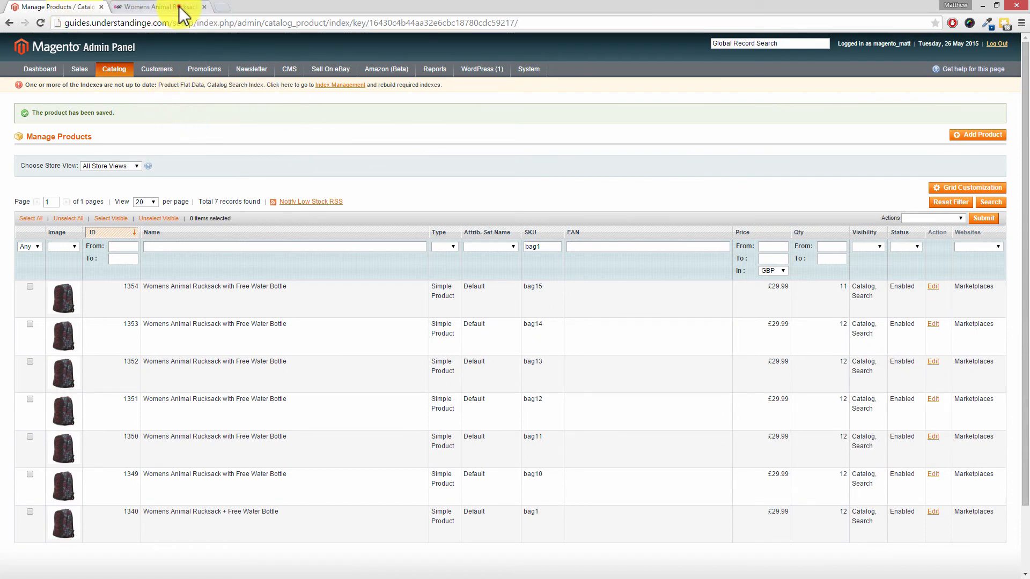
Step: Switch to the storefront rucksack page and show its Item Specifics with Room: Man Cave, Mud Room, Shed
{"action": "left_click", "coordinate": [157, 6]}
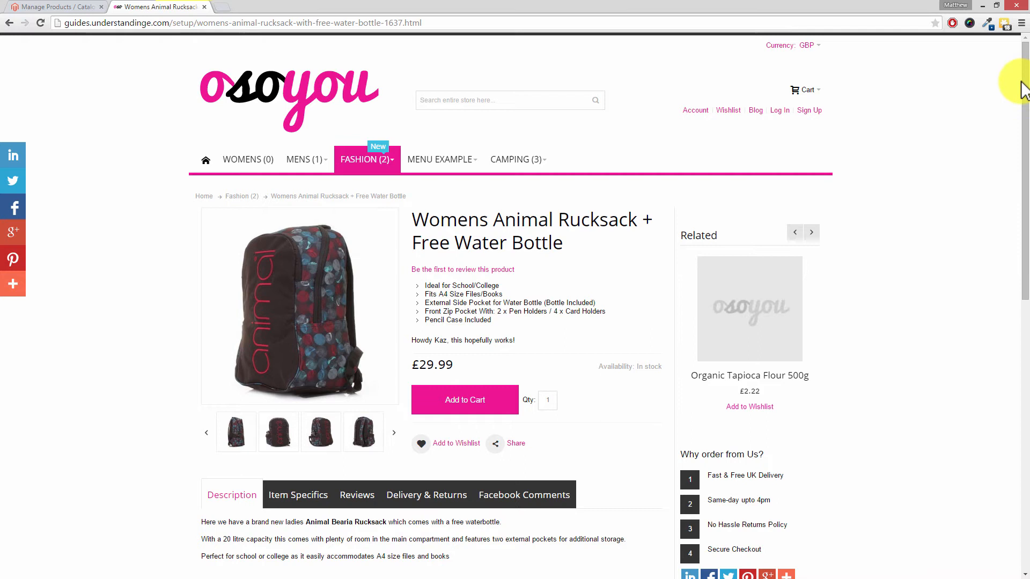
{"action": "scroll", "scroll_direction": "down", "scroll_amount": 3}
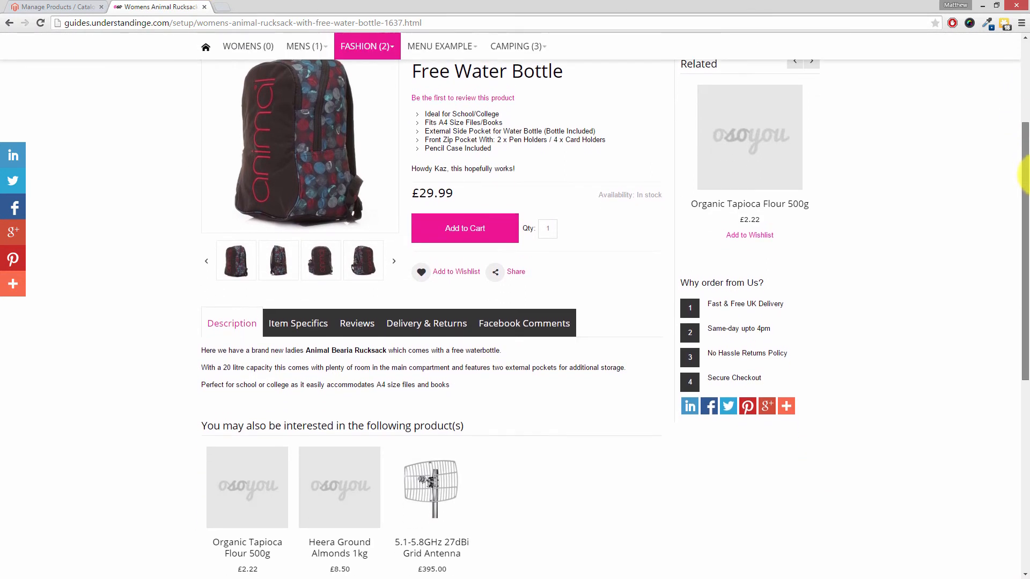
{"action": "scroll", "scroll_direction": "down", "scroll_amount": 3}
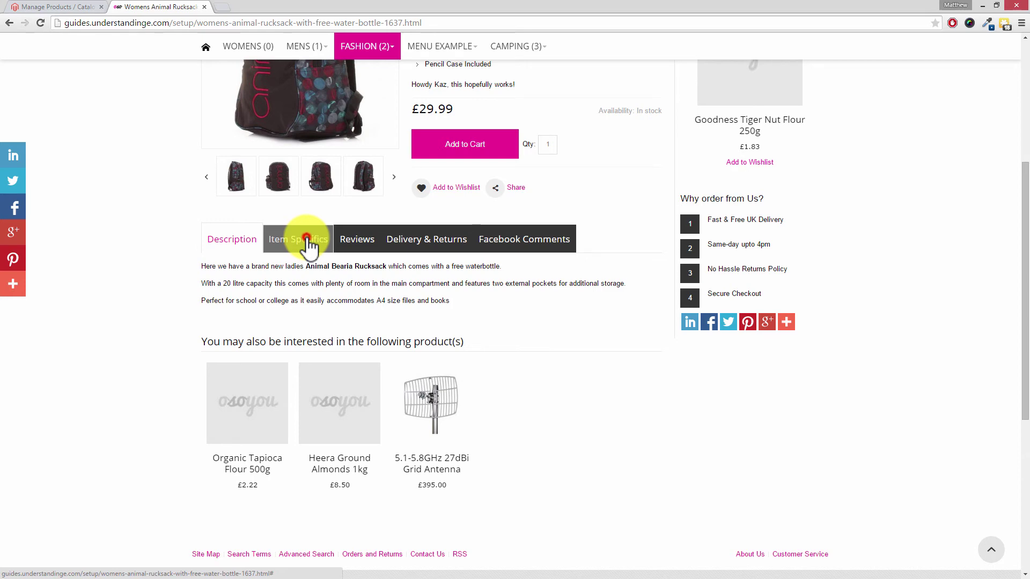
{"action": "left_click", "coordinate": [297, 238]}
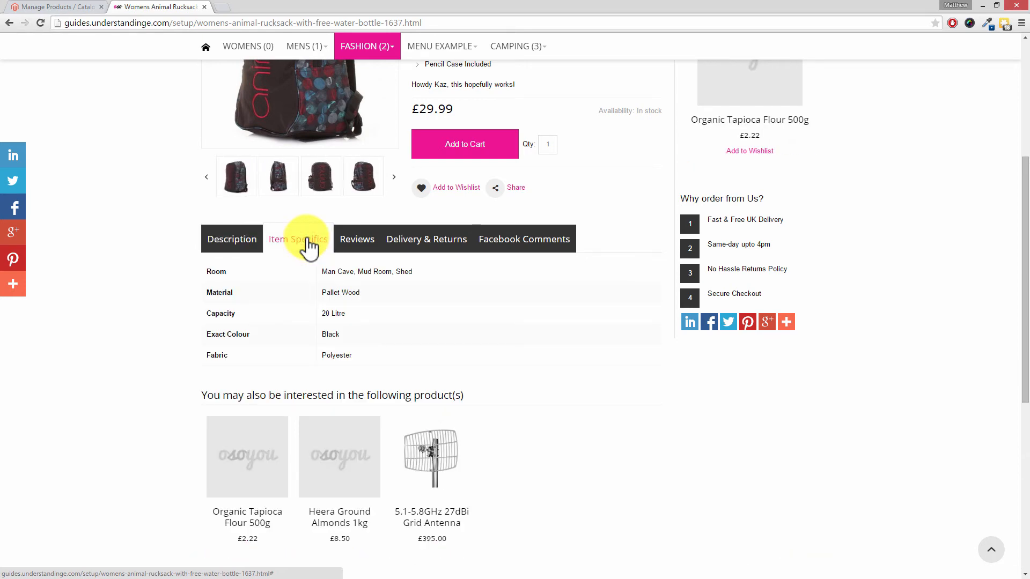
{"action": "mouse_move", "coordinate": [250, 292]}
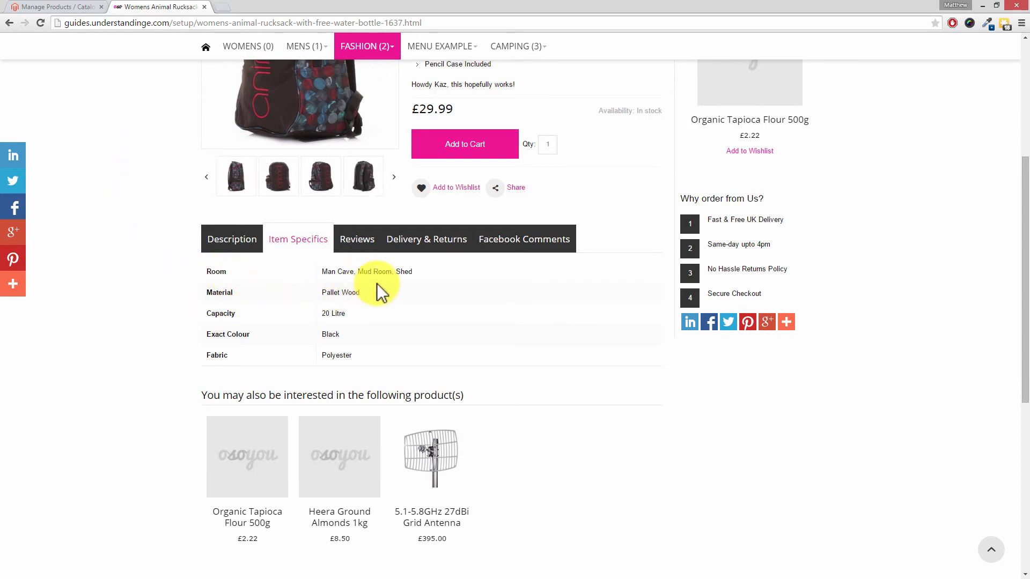
{"action": "mouse_move", "coordinate": [404, 288]}
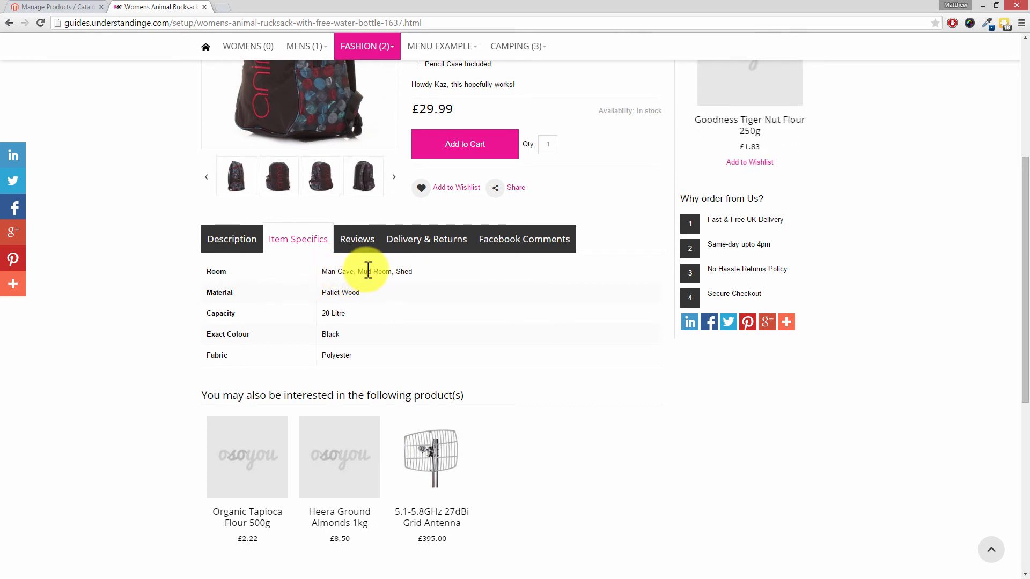
{"action": "mouse_move", "coordinate": [358, 292]}
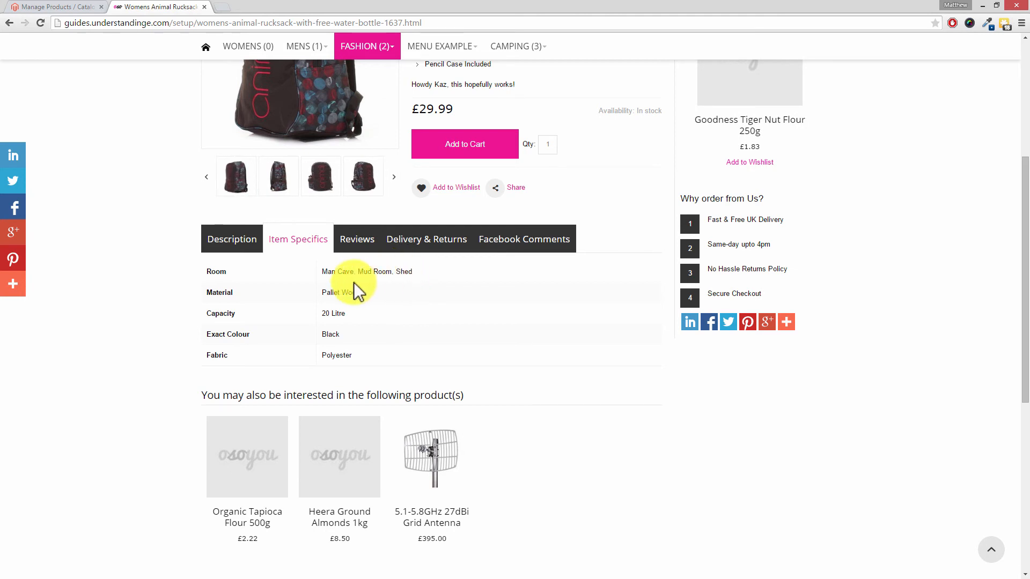
{"action": "mouse_move", "coordinate": [421, 288]}
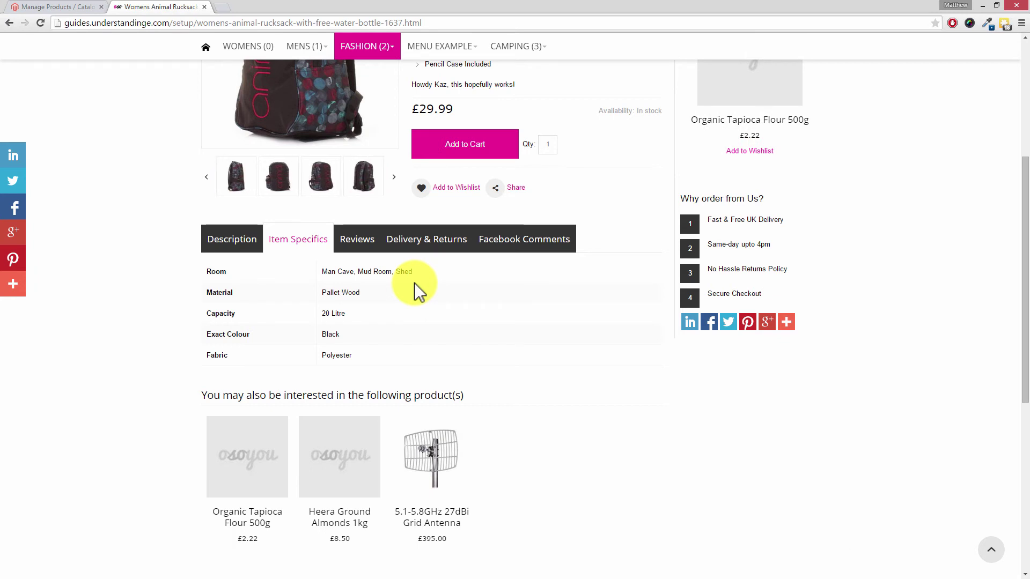
{"action": "mouse_move", "coordinate": [453, 287]}
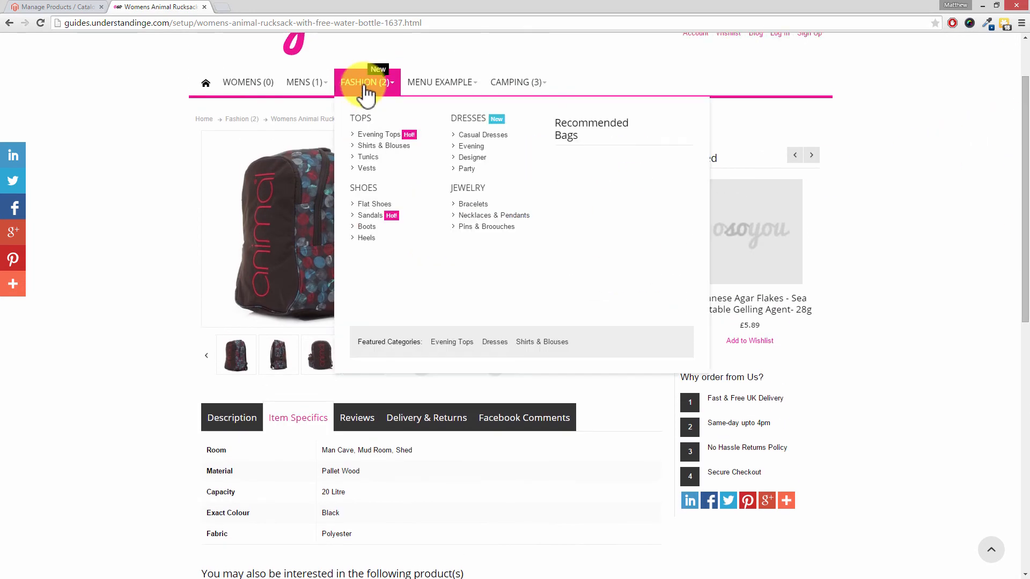
Step: From the Fashion category, open the Womens Animal Rucksack + Free Water Bottle product page
{"action": "left_click", "coordinate": [364, 81]}
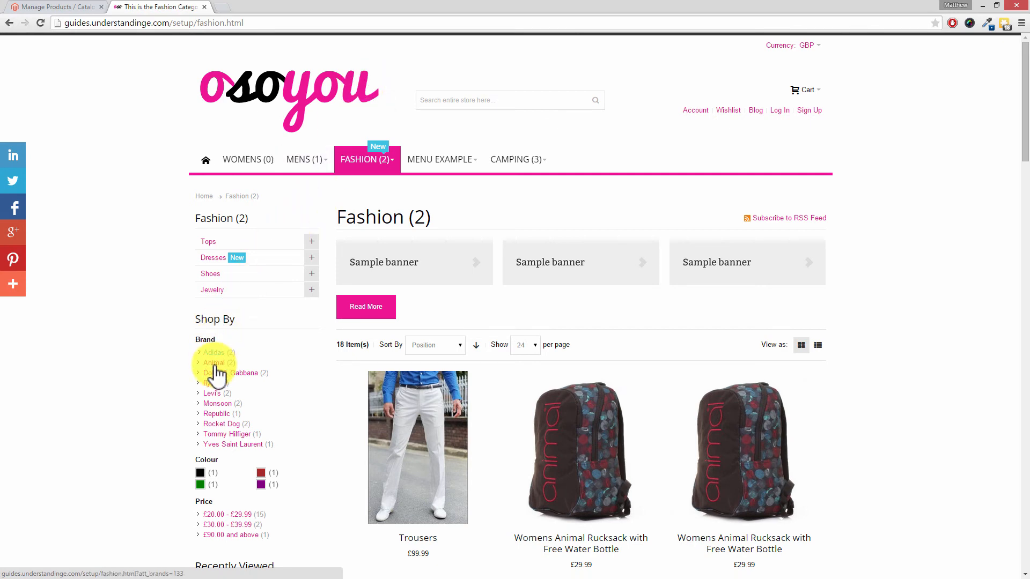
{"action": "mouse_move", "coordinate": [233, 444]}
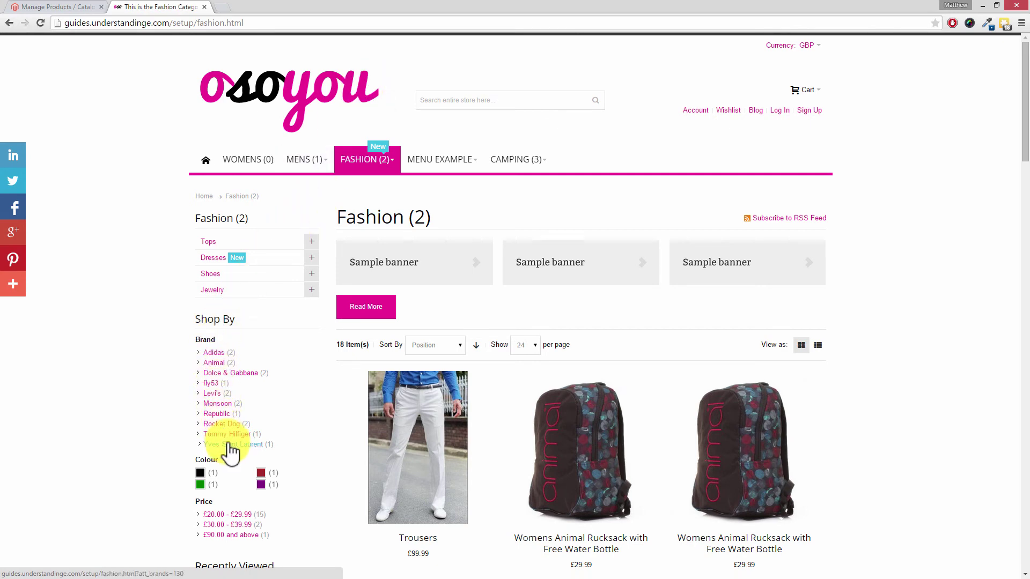
{"action": "mouse_move", "coordinate": [262, 347]}
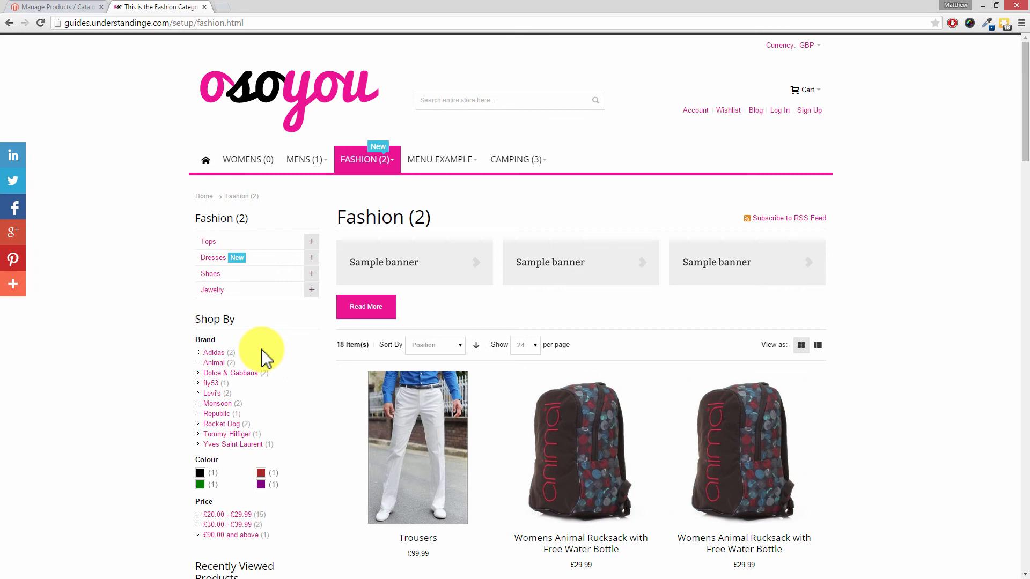
{"action": "left_click", "coordinate": [580, 453]}
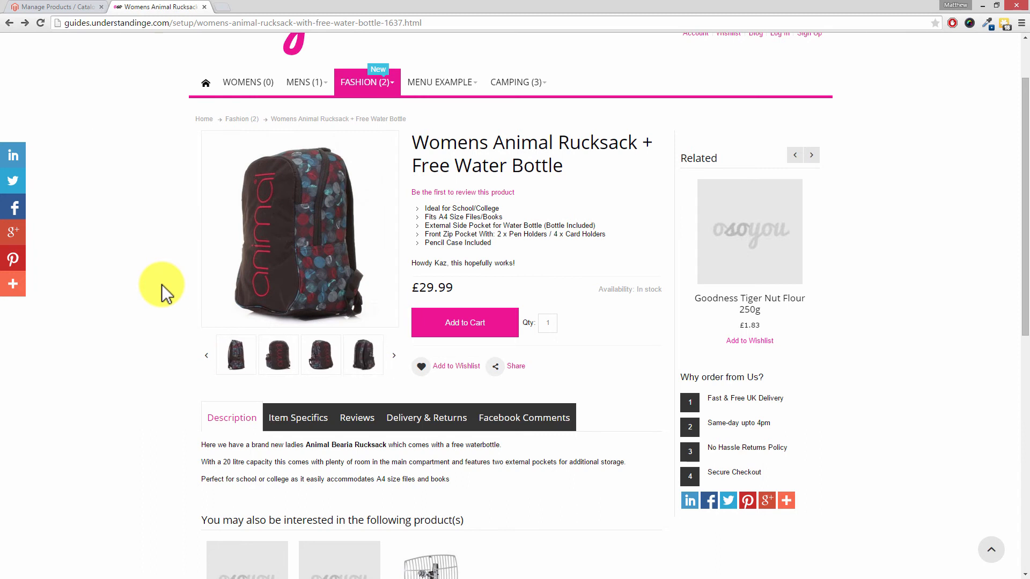
Step: Show the rucksack's Item Specifics listing Room: Man Cave, Mud Room, Shed
{"action": "left_click", "coordinate": [811, 154]}
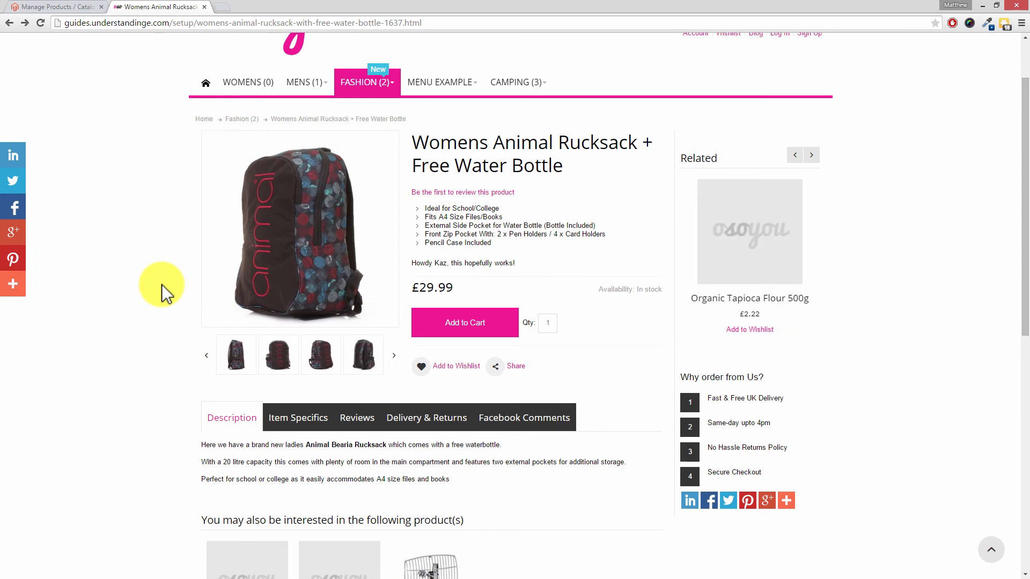
{"action": "left_click", "coordinate": [297, 417]}
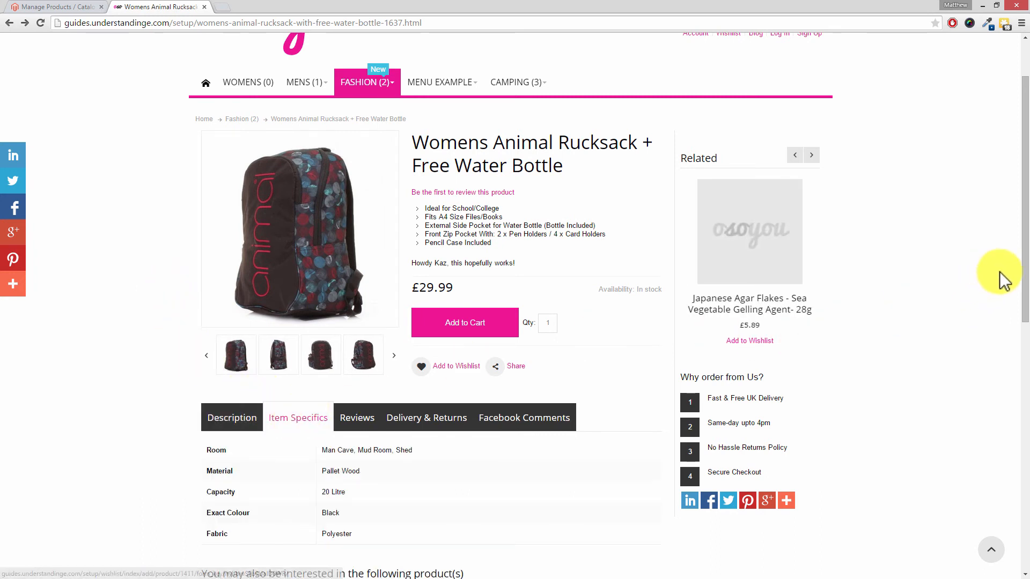
{"action": "scroll", "scroll_direction": "down", "scroll_amount": 3}
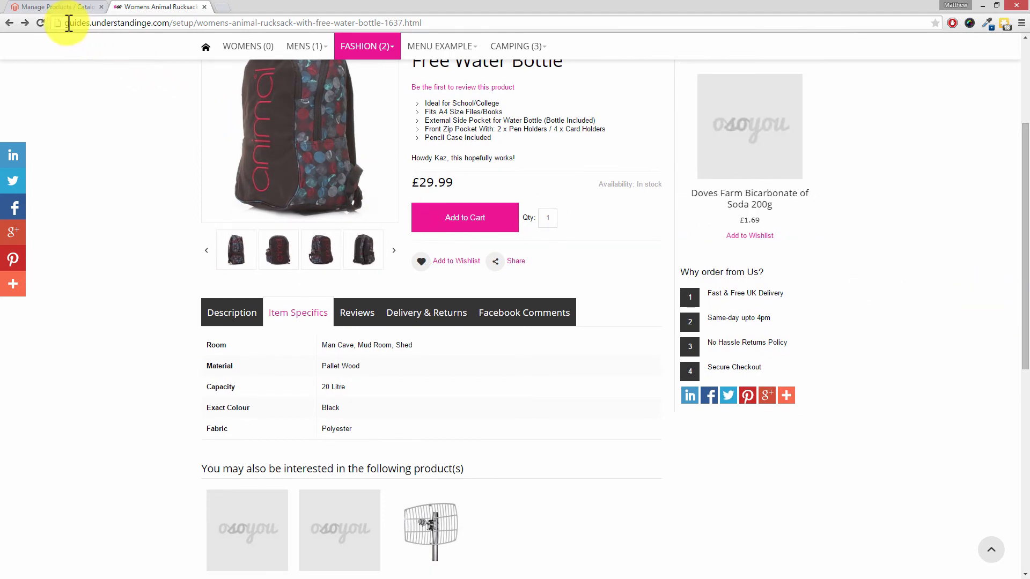
Step: In System > Cache Management, select all nine cache types and submit the Refresh action
{"action": "left_click", "coordinate": [53, 6]}
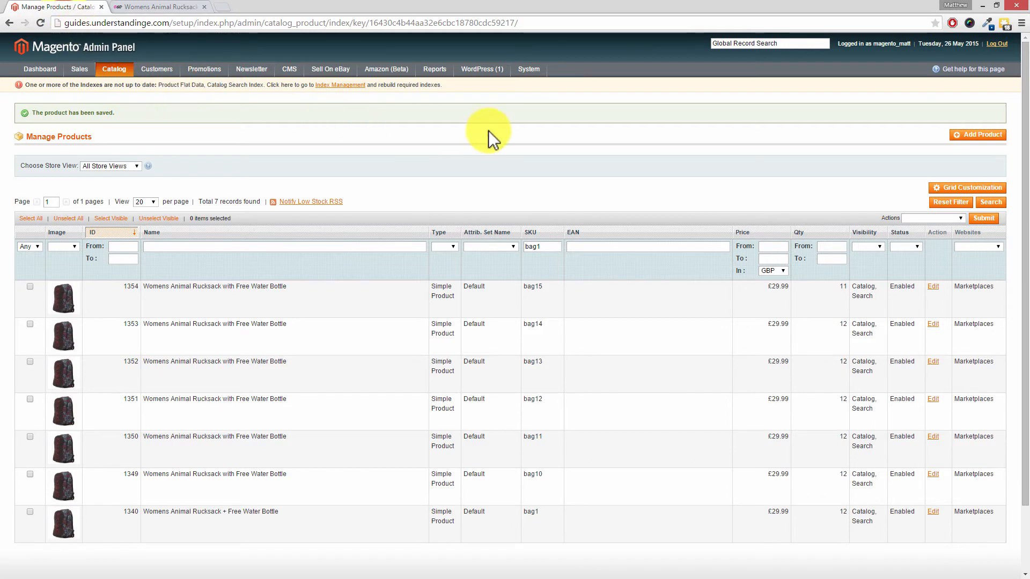
{"action": "mouse_move", "coordinate": [539, 130]}
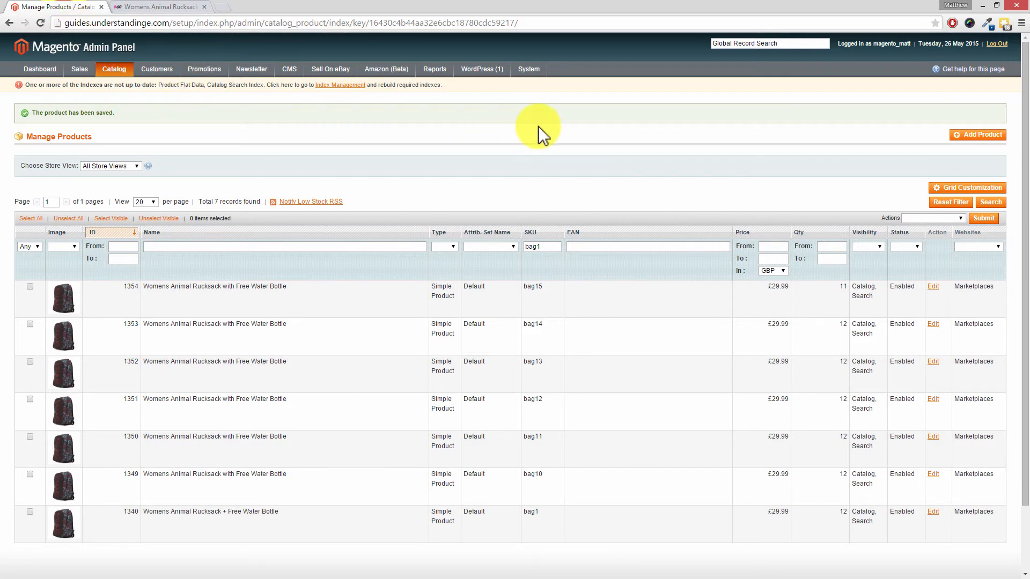
{"action": "mouse_move", "coordinate": [89, 99]}
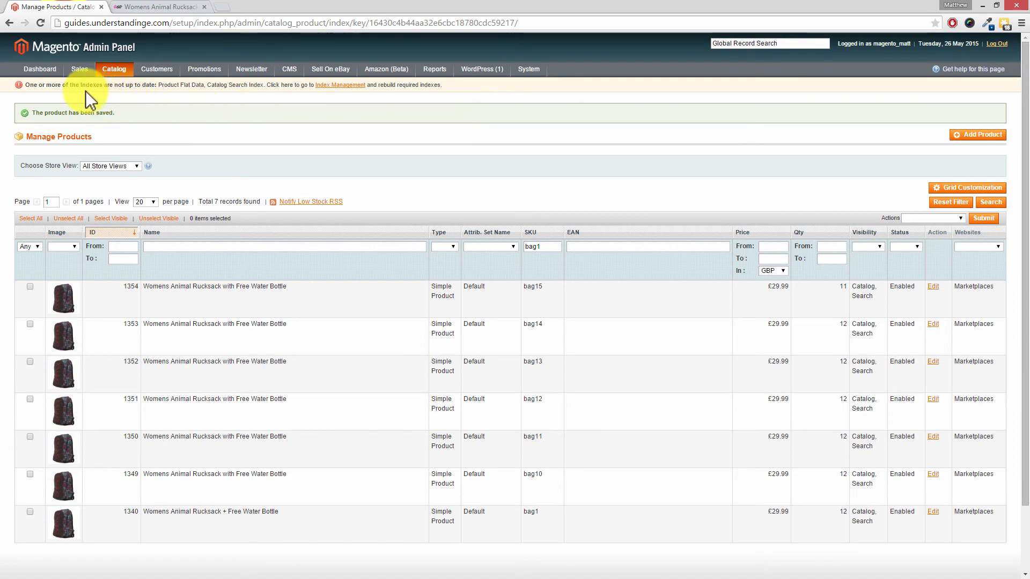
{"action": "mouse_move", "coordinate": [175, 109]}
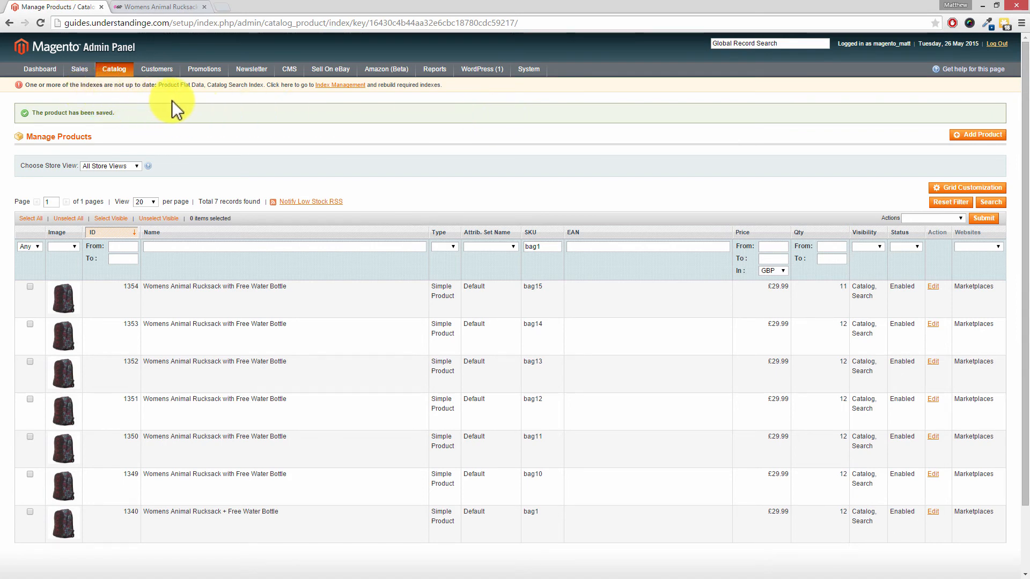
{"action": "mouse_move", "coordinate": [460, 124]}
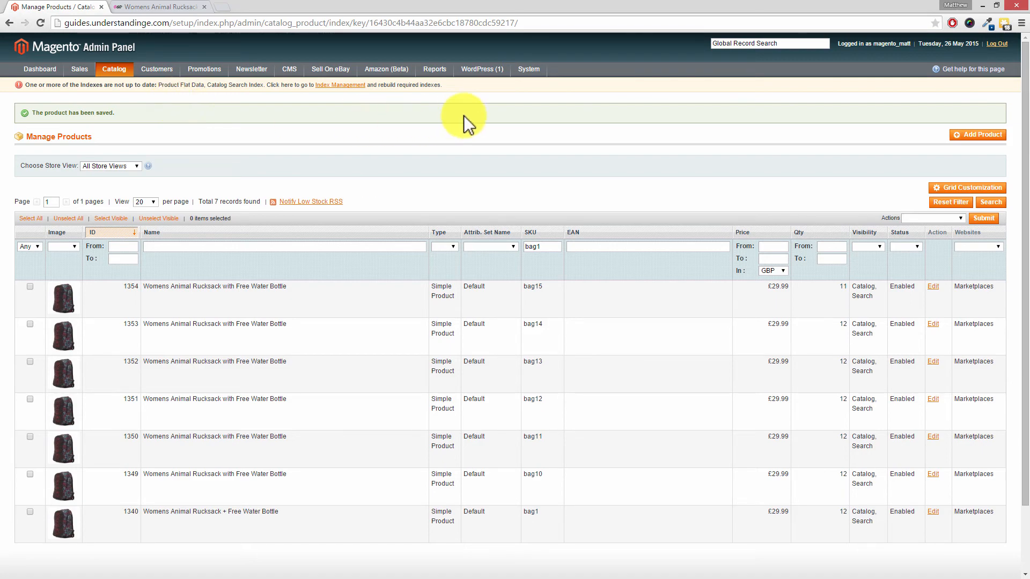
{"action": "left_click", "coordinate": [529, 68]}
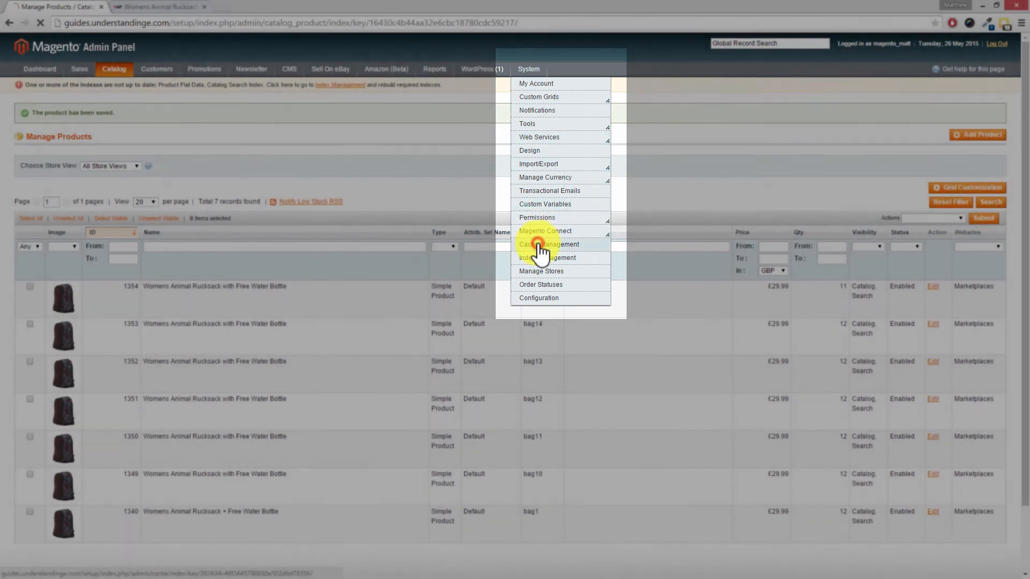
{"action": "left_click", "coordinate": [550, 244]}
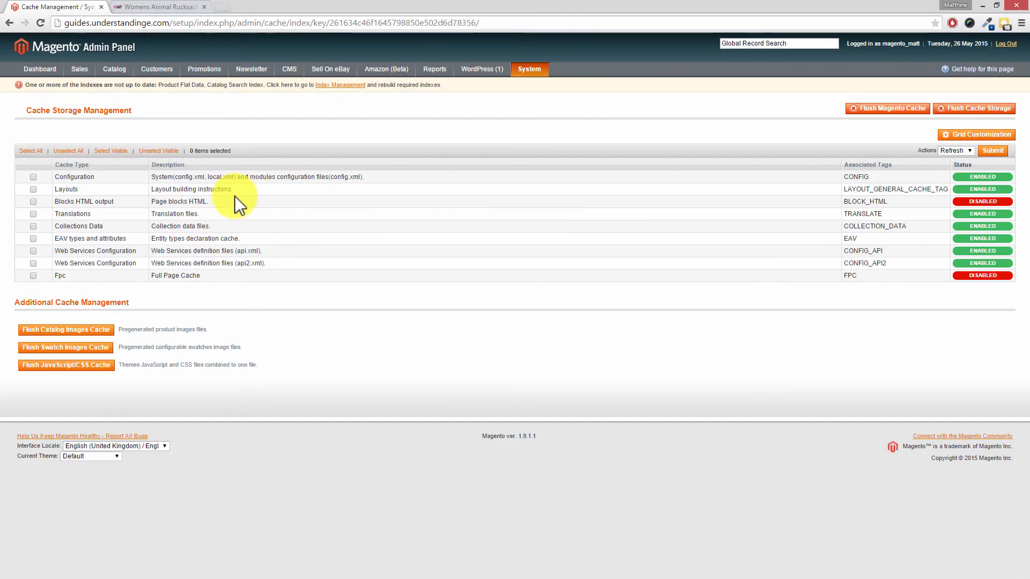
{"action": "mouse_move", "coordinate": [30, 150]}
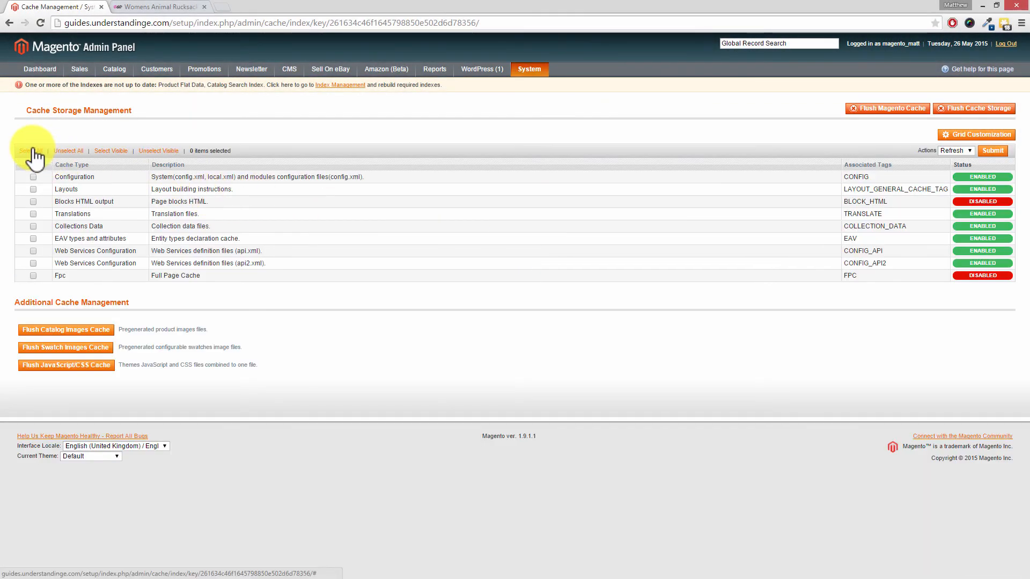
{"action": "left_click", "coordinate": [30, 150]}
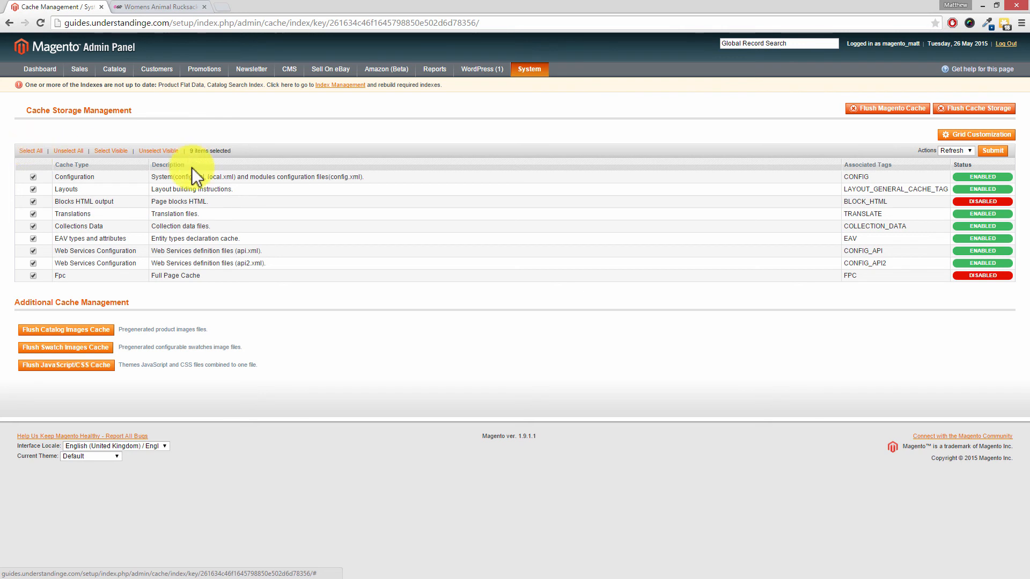
{"action": "left_click", "coordinate": [992, 150]}
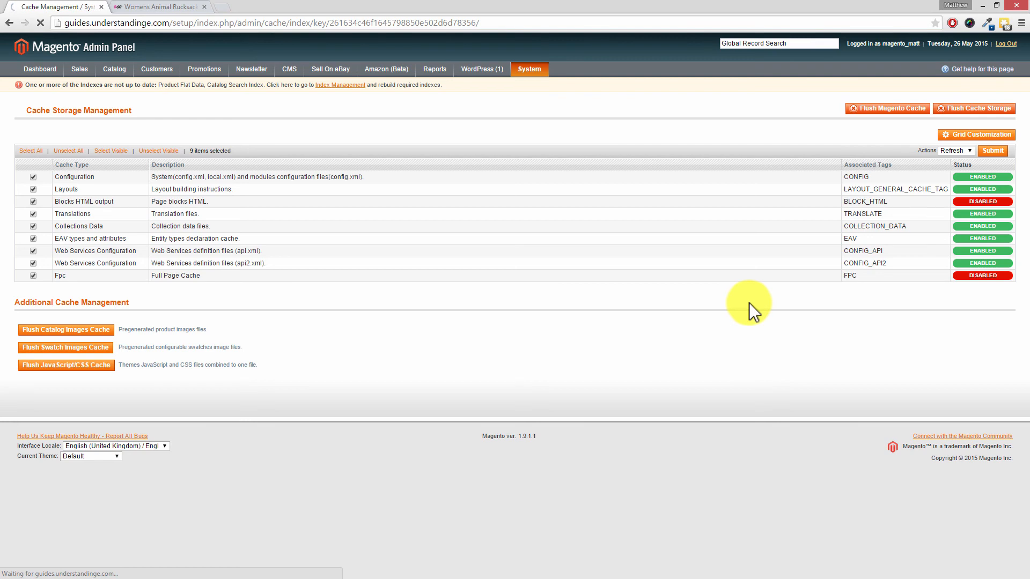
{"action": "left_click", "coordinate": [991, 150]}
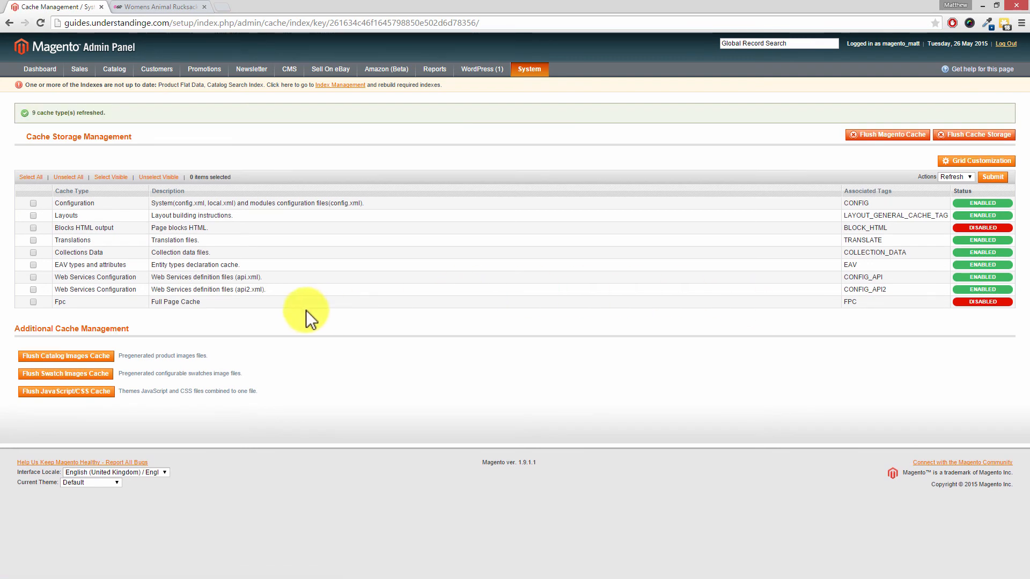
{"action": "mouse_move", "coordinate": [194, 308]}
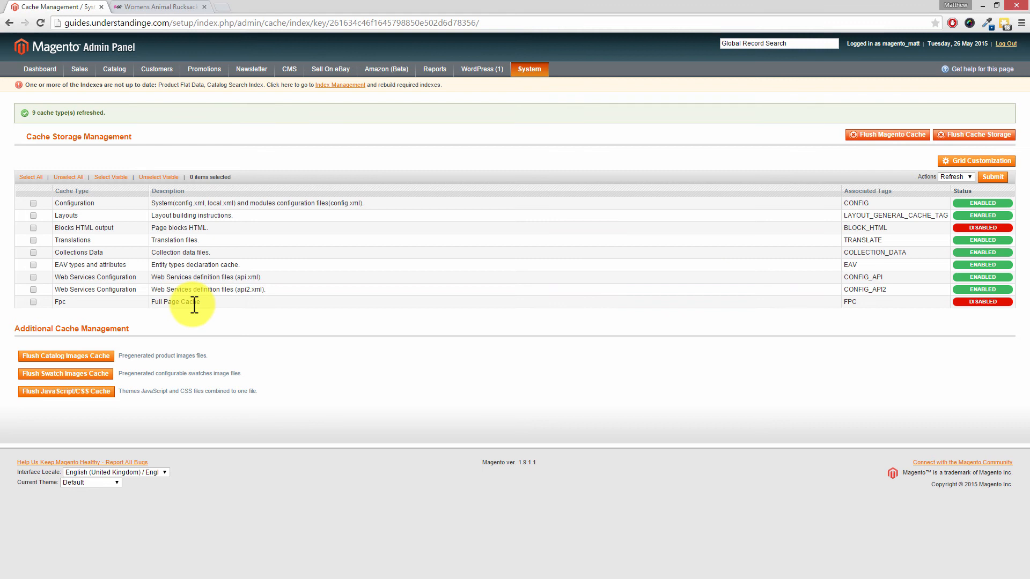
{"action": "mouse_move", "coordinate": [184, 334]}
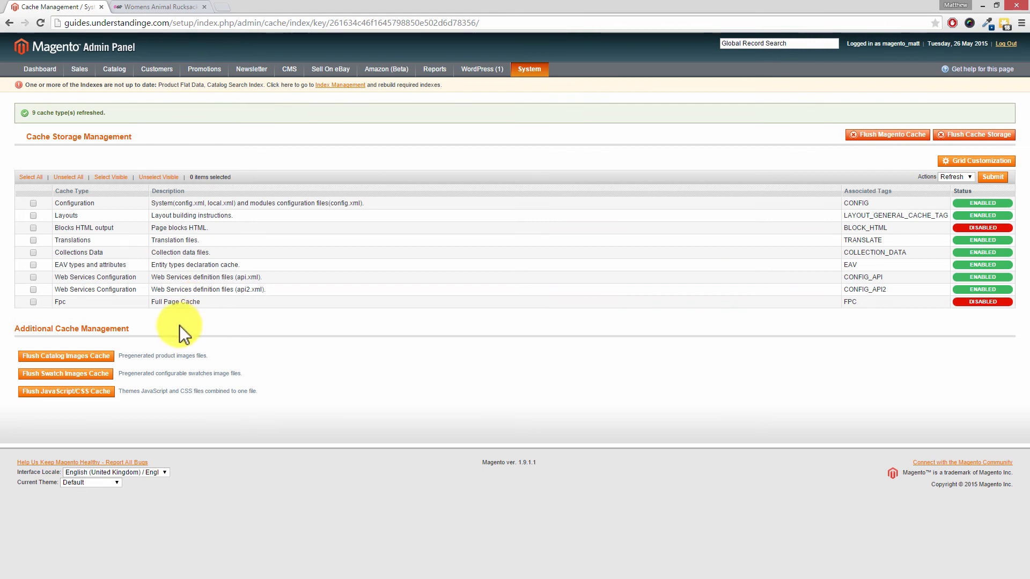
{"action": "mouse_move", "coordinate": [467, 347]}
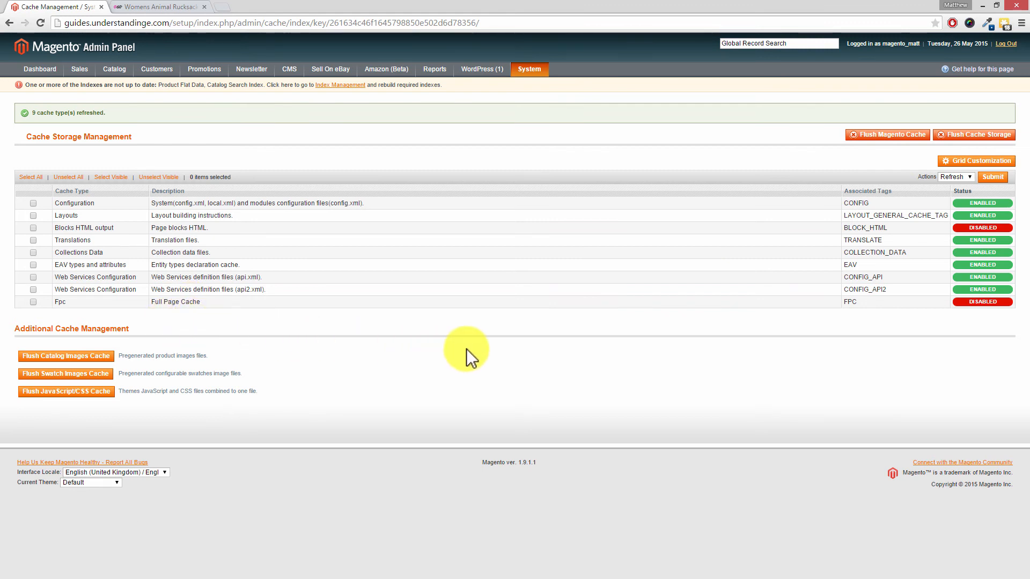
{"action": "mouse_move", "coordinate": [473, 275]}
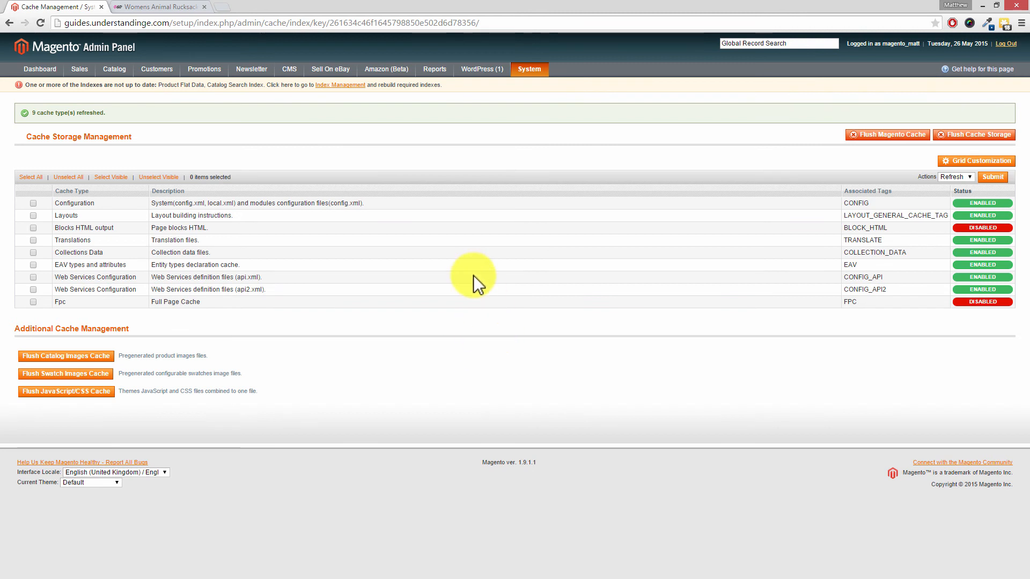
{"action": "mouse_move", "coordinate": [340, 85]}
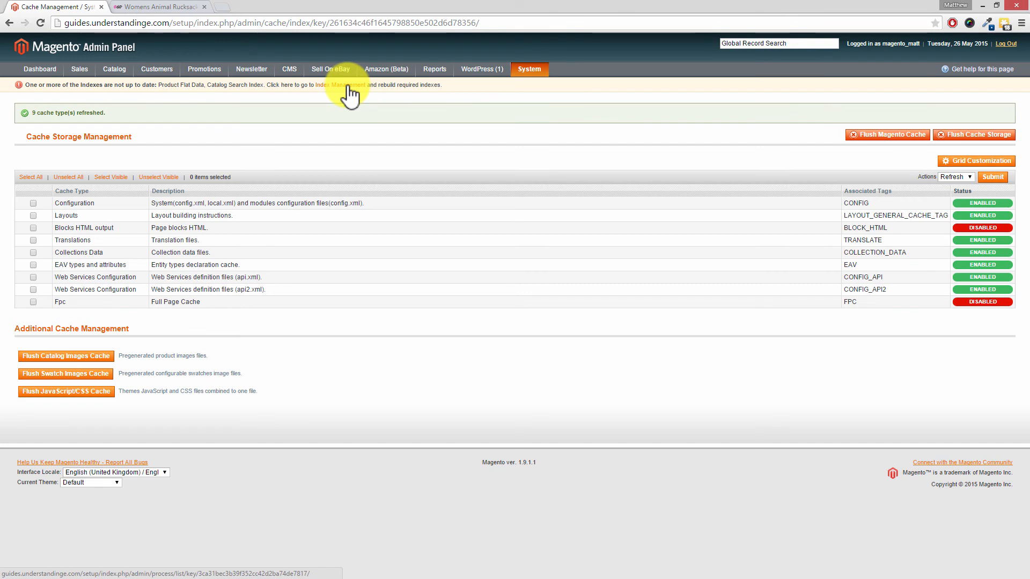
{"action": "mouse_move", "coordinate": [548, 104]}
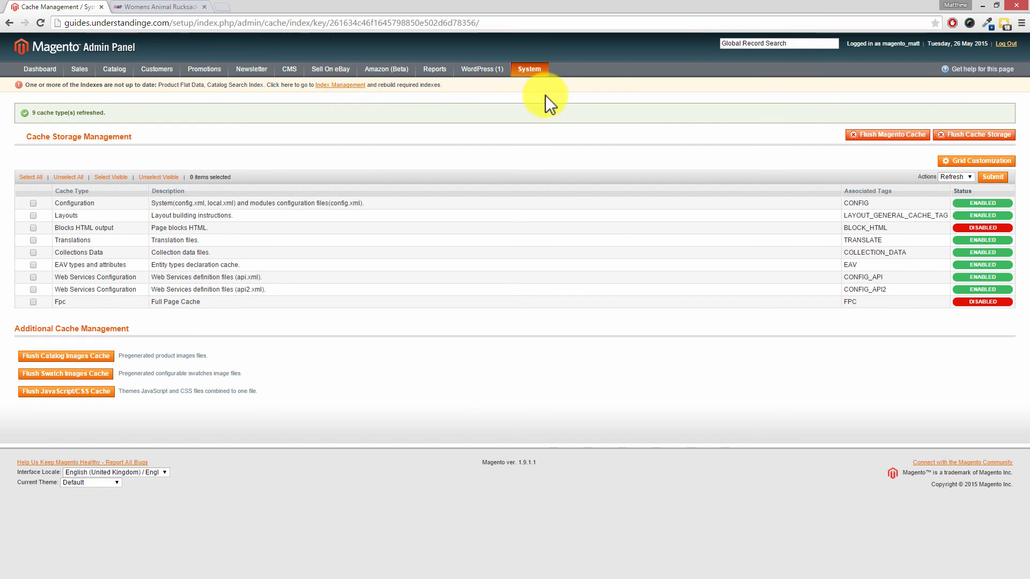
Step: Go to System > Index Management and select every index in the list
{"action": "left_click", "coordinate": [529, 68]}
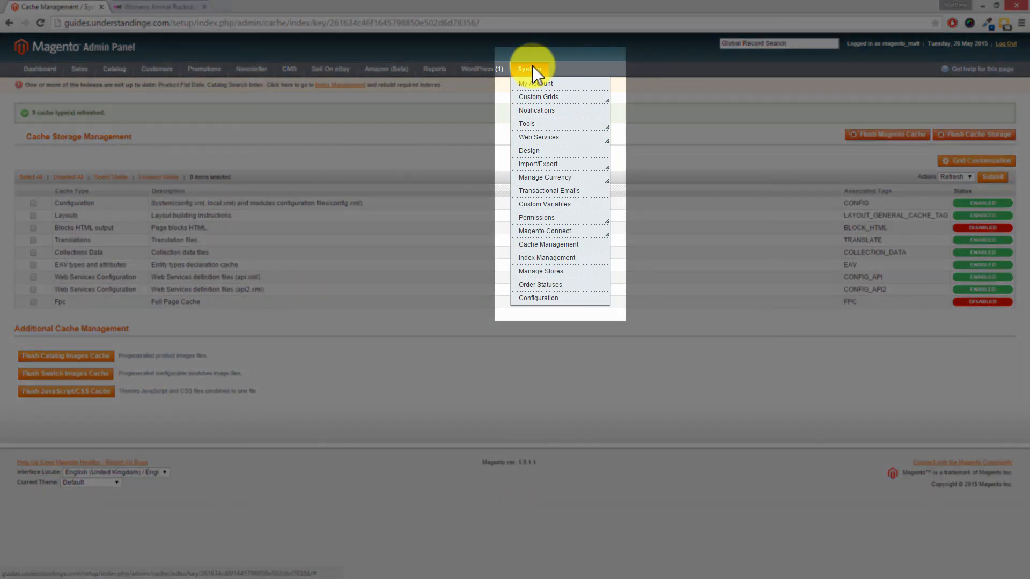
{"action": "left_click", "coordinate": [546, 256]}
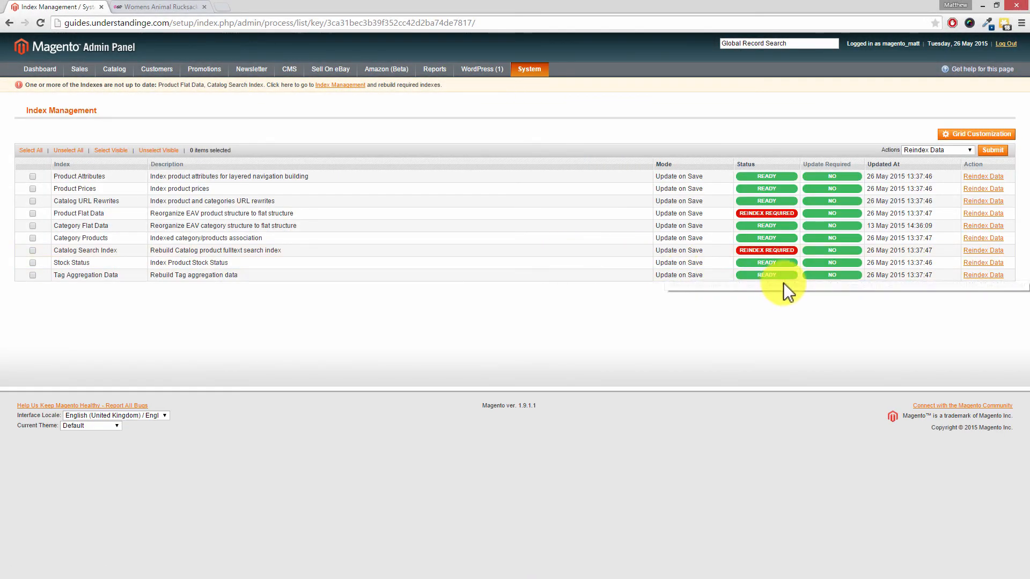
{"action": "mouse_move", "coordinate": [805, 263]}
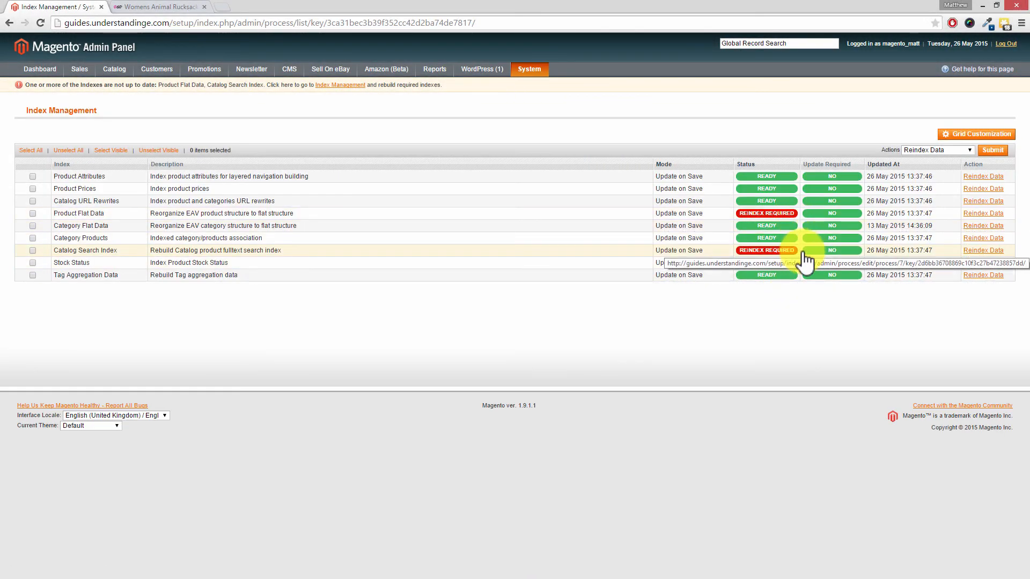
{"action": "mouse_move", "coordinate": [805, 309]}
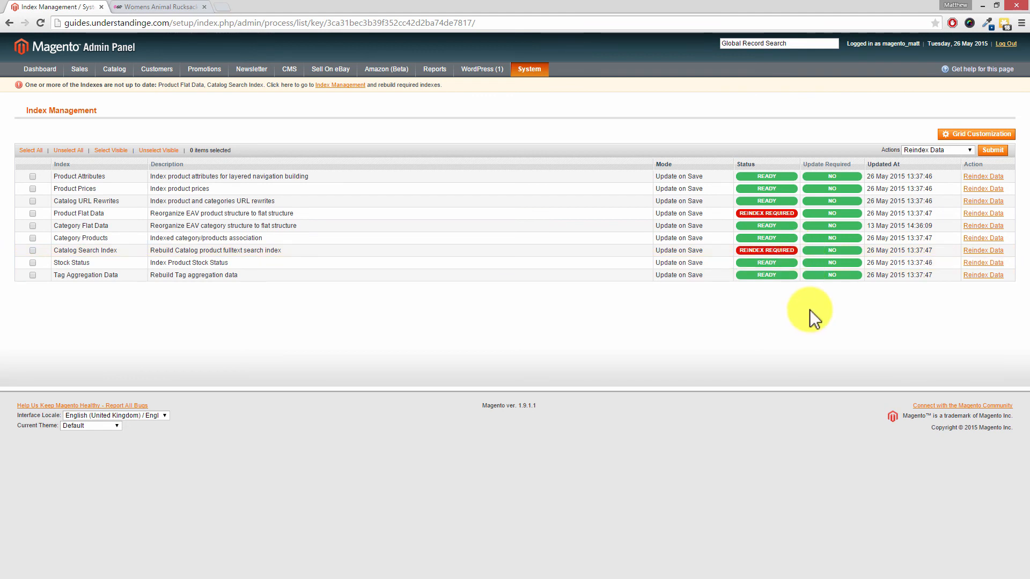
{"action": "mouse_move", "coordinate": [335, 276]}
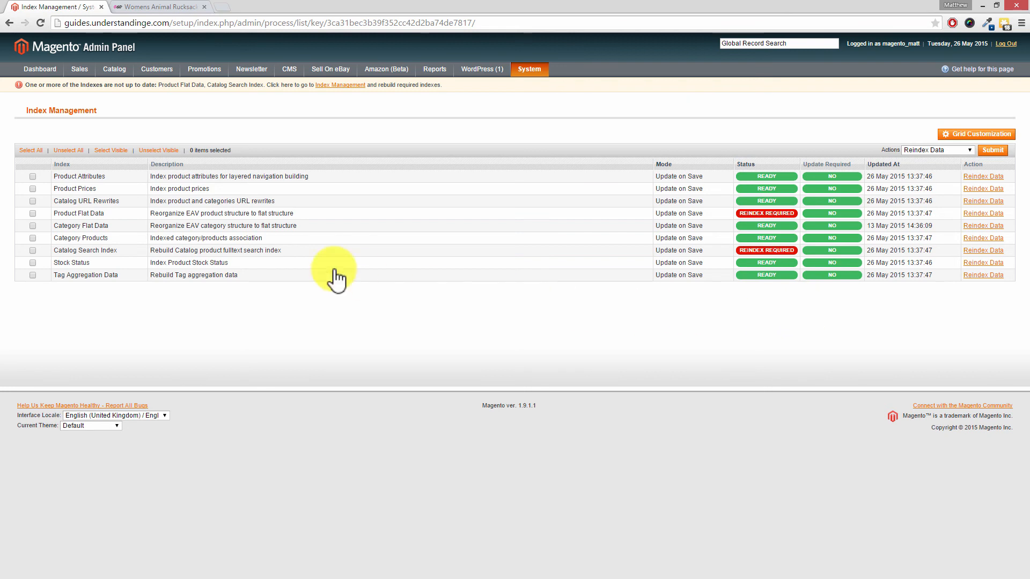
{"action": "left_click", "coordinate": [30, 150]}
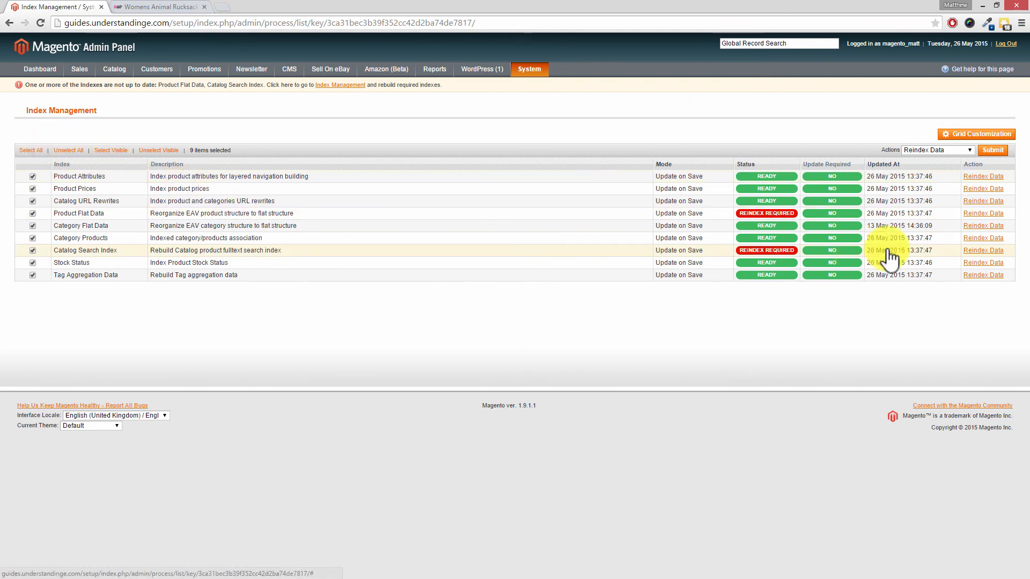
{"action": "mouse_move", "coordinate": [932, 292]}
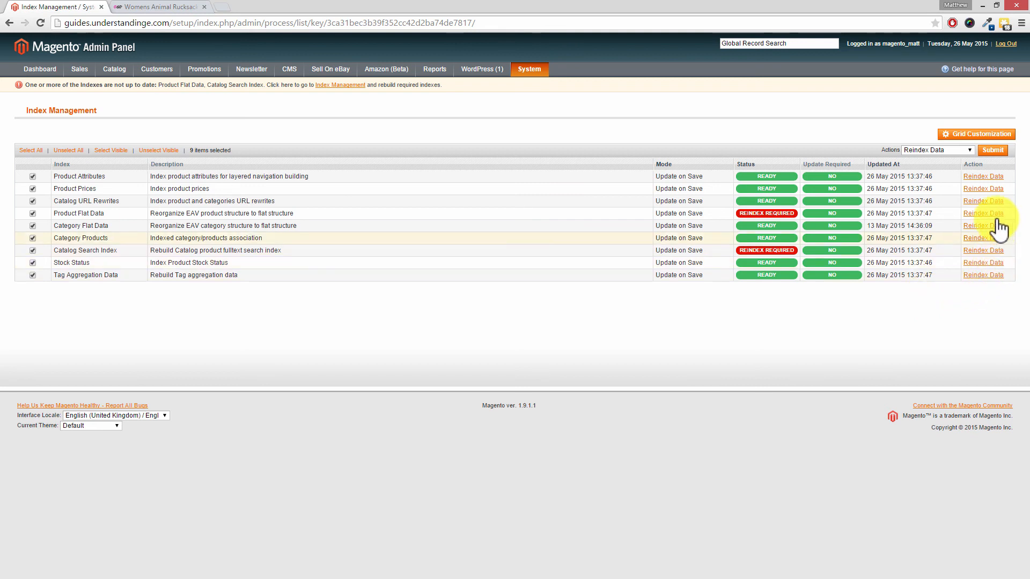
{"action": "mouse_move", "coordinate": [997, 220]}
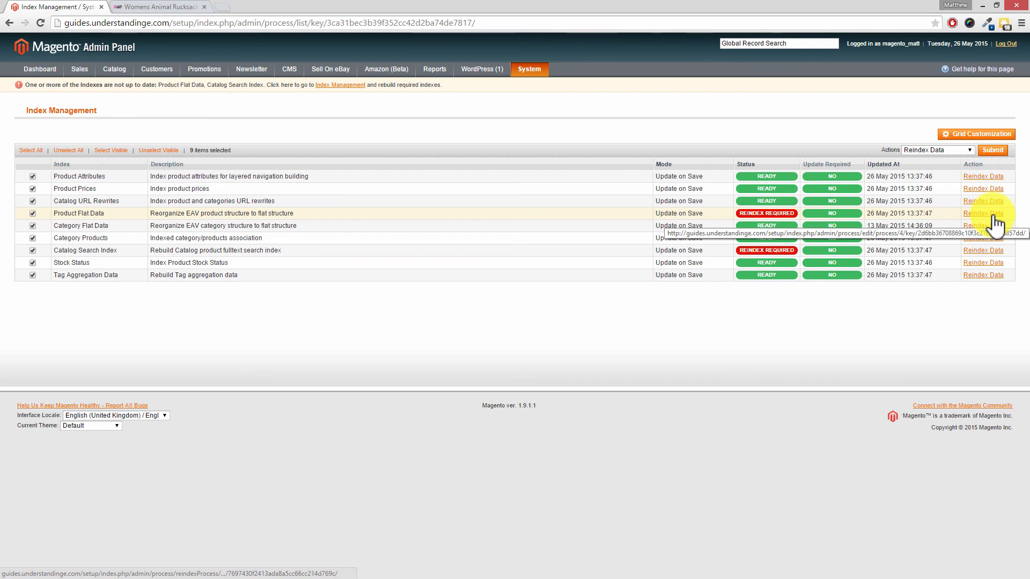
Step: Reindex Product Flat Data and Catalog Search Index so all indexes show READY
{"action": "left_click", "coordinate": [984, 225]}
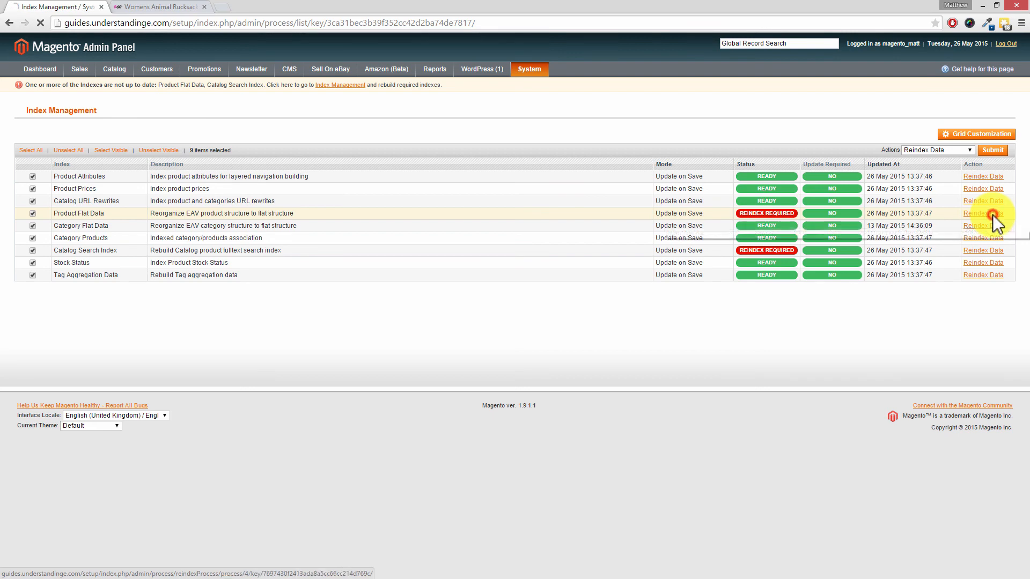
{"action": "left_click", "coordinate": [984, 225]}
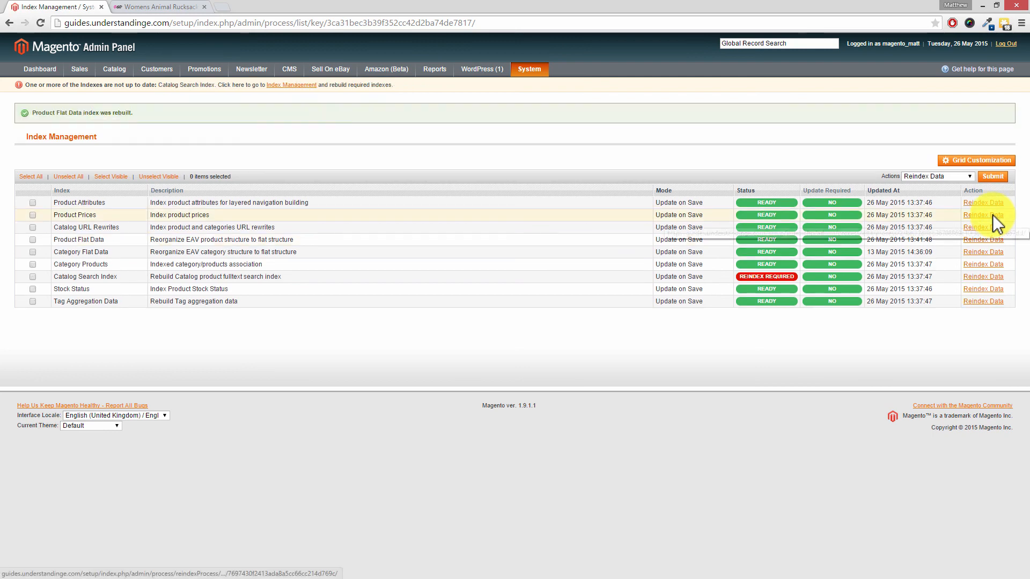
{"action": "mouse_move", "coordinate": [982, 228]}
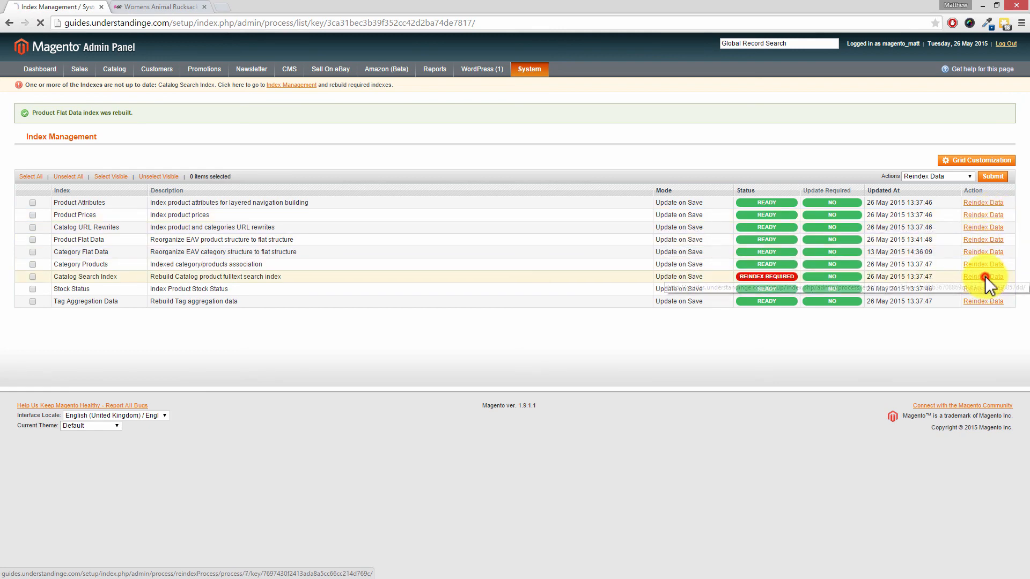
{"action": "left_click", "coordinate": [983, 277]}
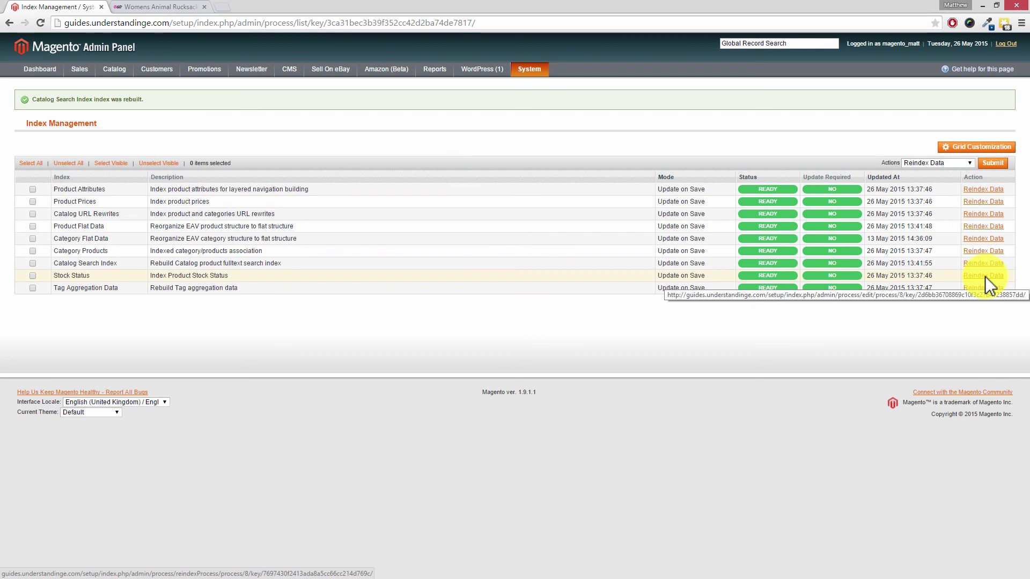
{"action": "mouse_move", "coordinate": [984, 283]}
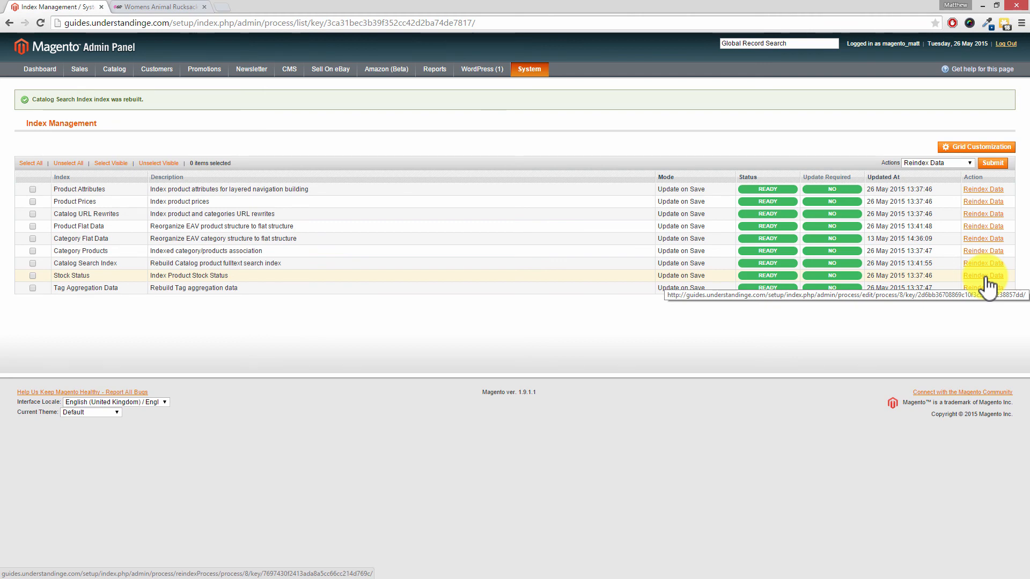
{"action": "mouse_move", "coordinate": [191, 19]}
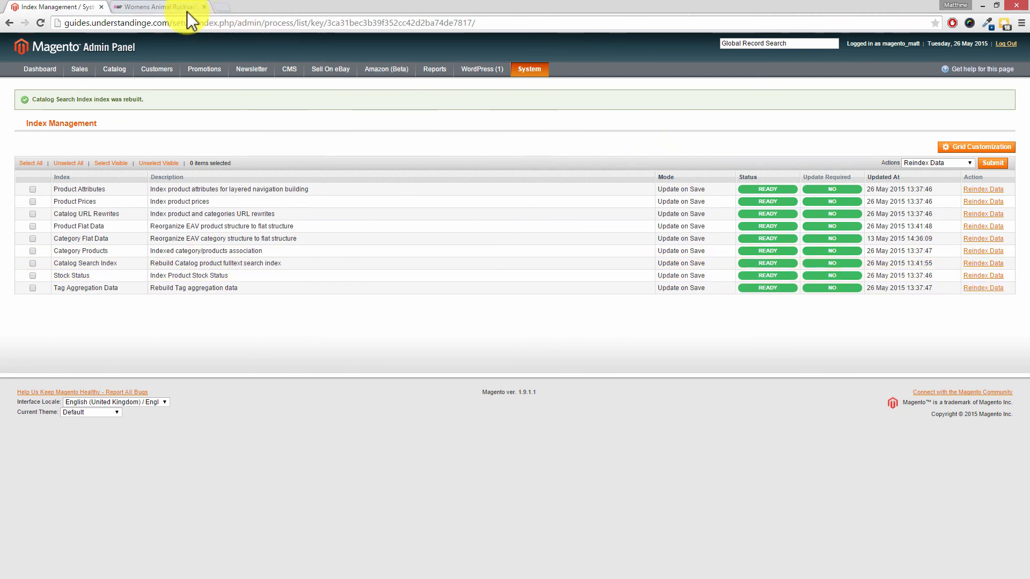
{"action": "mouse_move", "coordinate": [201, 22]}
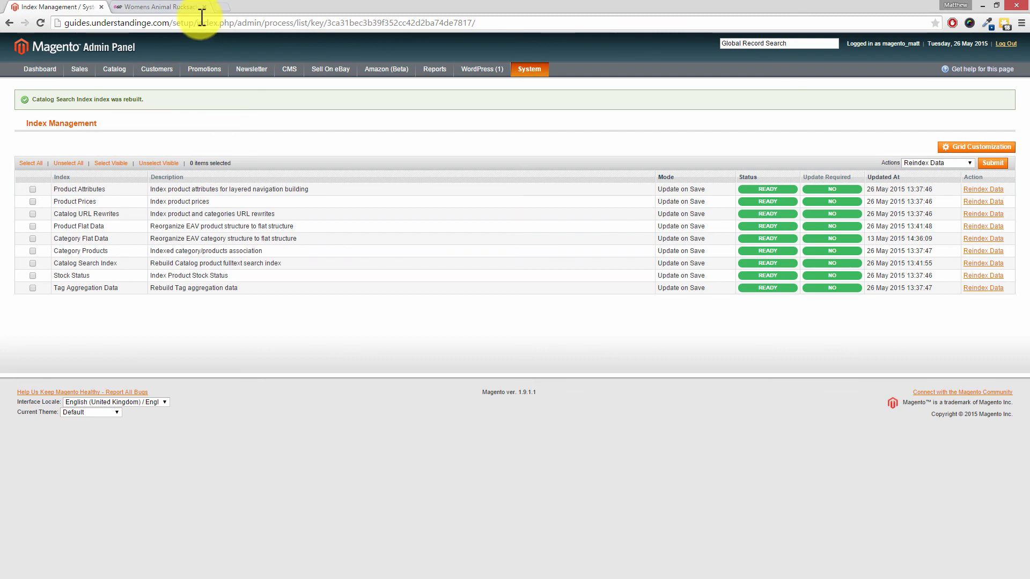
Step: Reload the Womens Animal Rucksack page and show Item Specifics with Room: Man Cave, Mud Room, Shed
{"action": "left_click", "coordinate": [158, 6]}
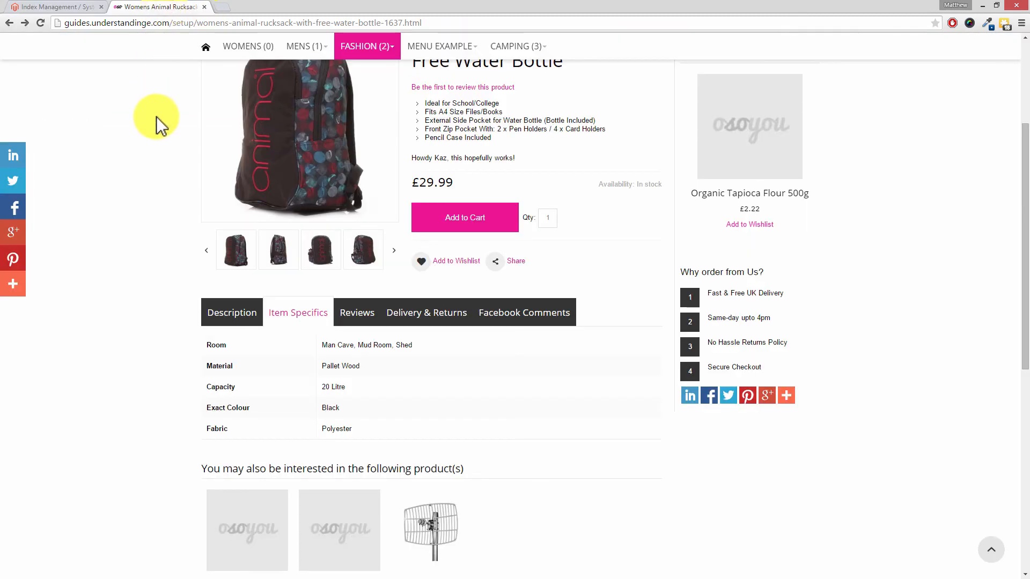
{"action": "mouse_move", "coordinate": [156, 154]}
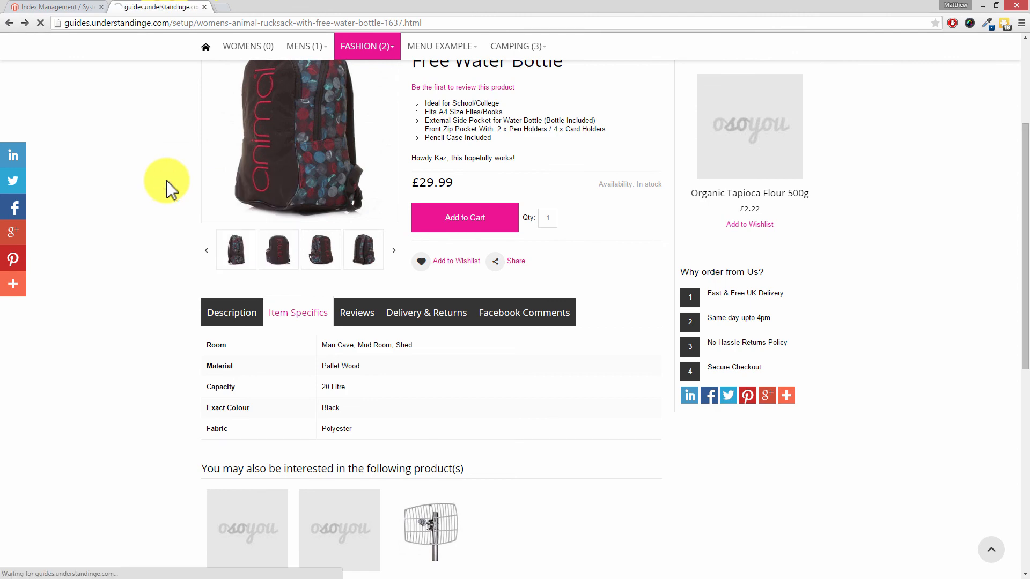
{"action": "left_click", "coordinate": [232, 313]}
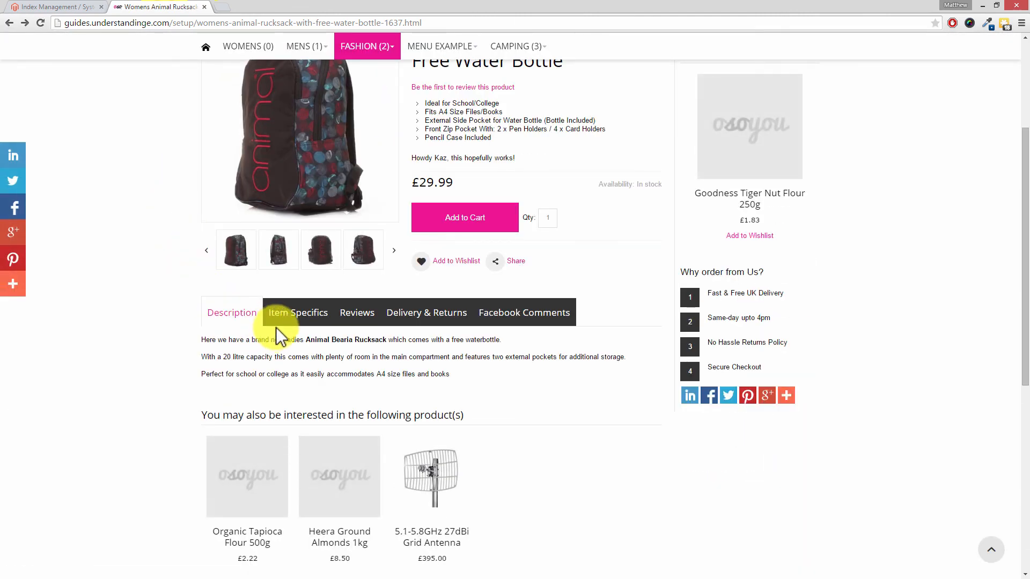
{"action": "left_click", "coordinate": [297, 312]}
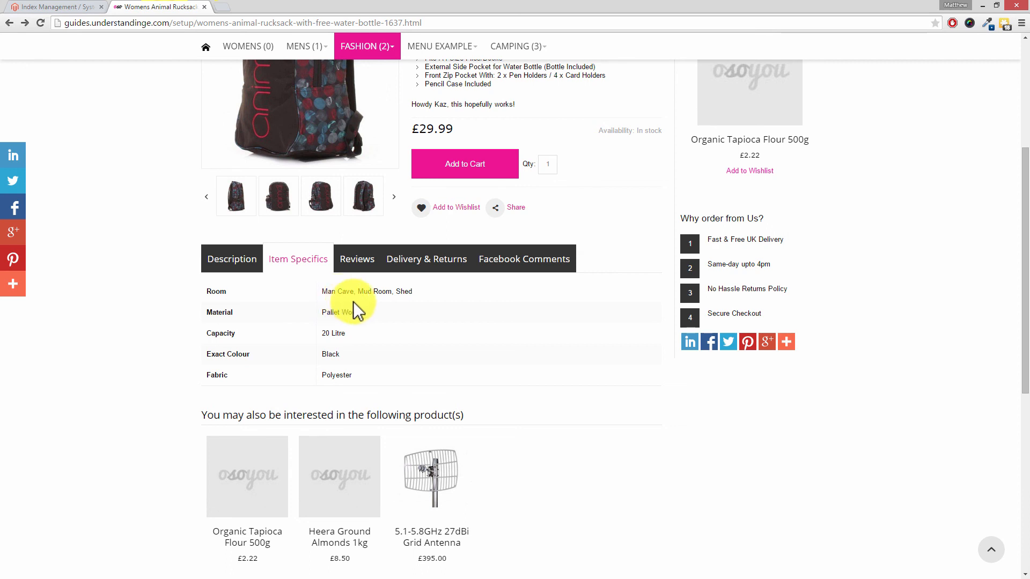
{"action": "mouse_move", "coordinate": [408, 294]}
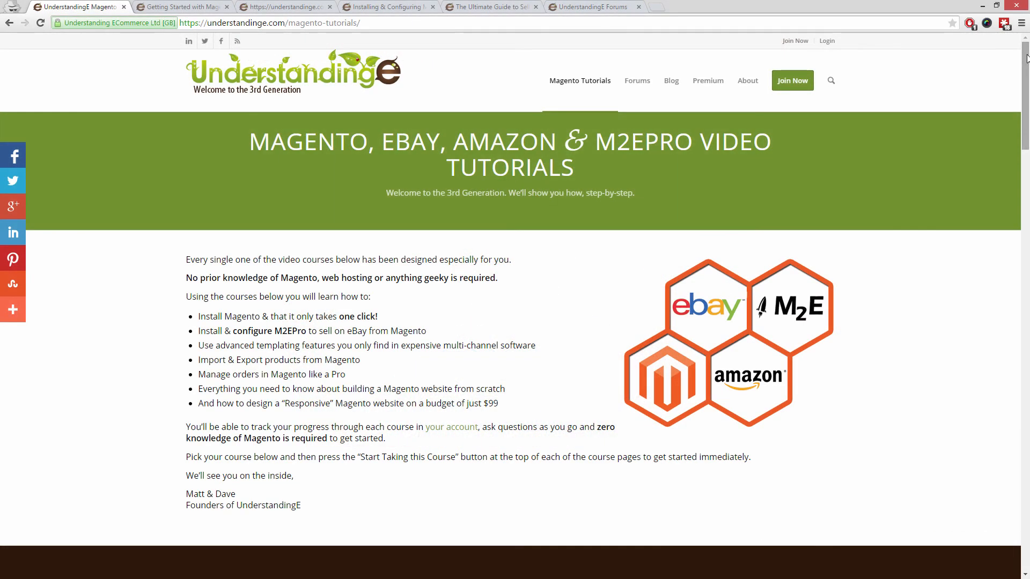
Step: Browse the Magento Tutorials list, then the Getting Started and responsive Magento website courses
{"action": "scroll", "scroll_direction": "down", "scroll_amount": 3}
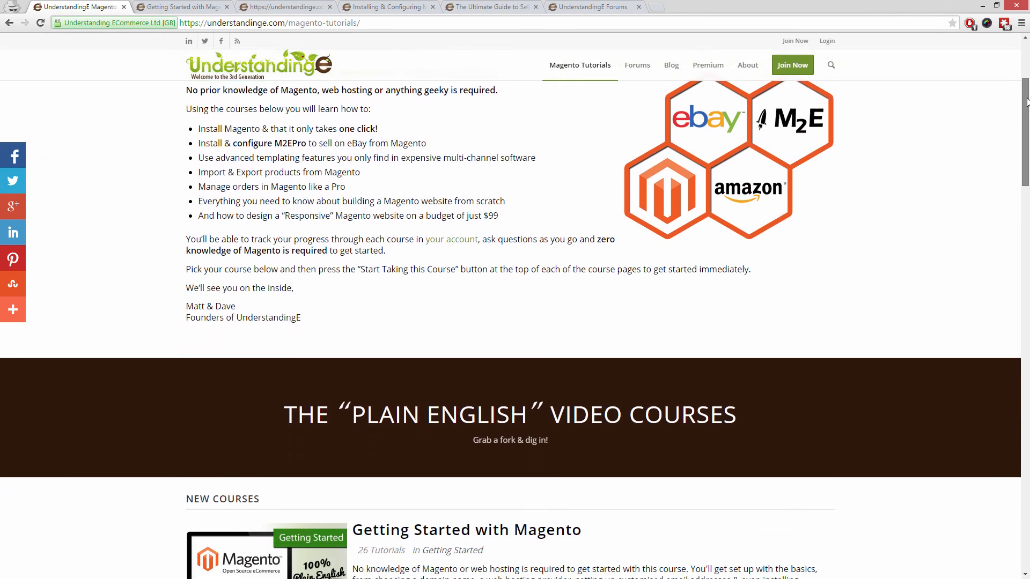
{"action": "scroll", "scroll_direction": "down", "scroll_amount": 3}
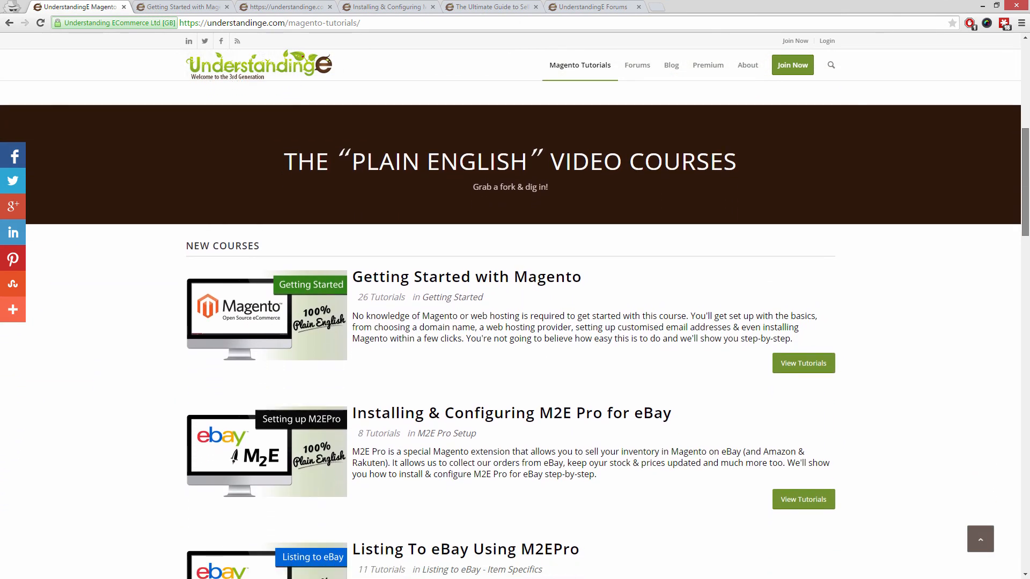
{"action": "scroll", "scroll_direction": "down", "scroll_amount": 3}
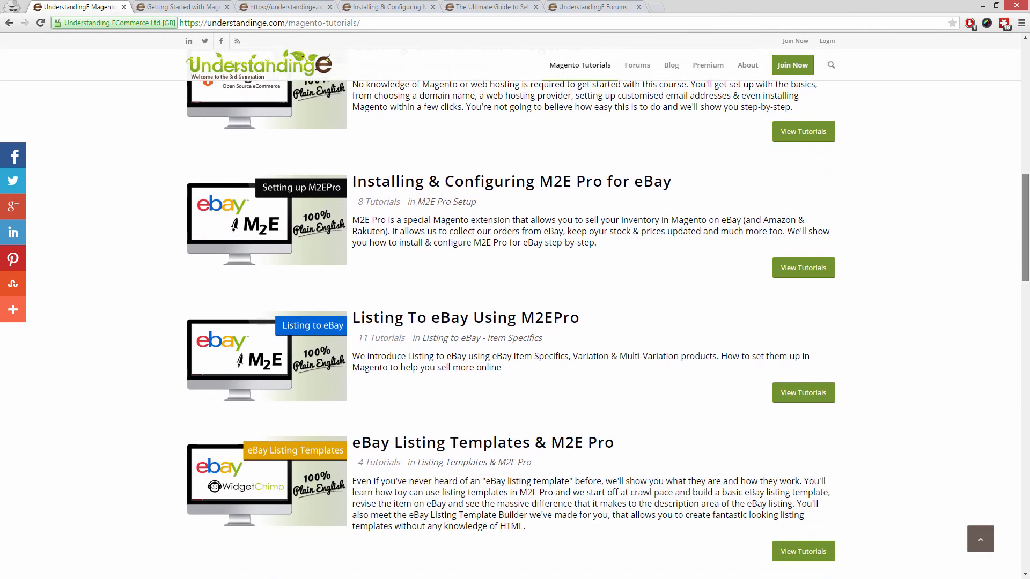
{"action": "scroll", "scroll_direction": "down", "scroll_amount": 3}
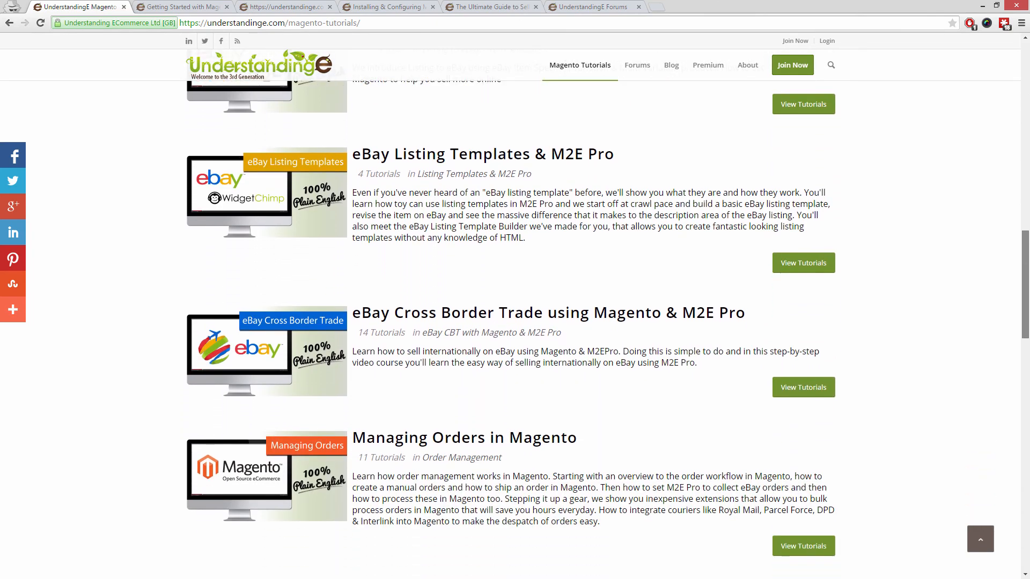
{"action": "left_click", "coordinate": [183, 6]}
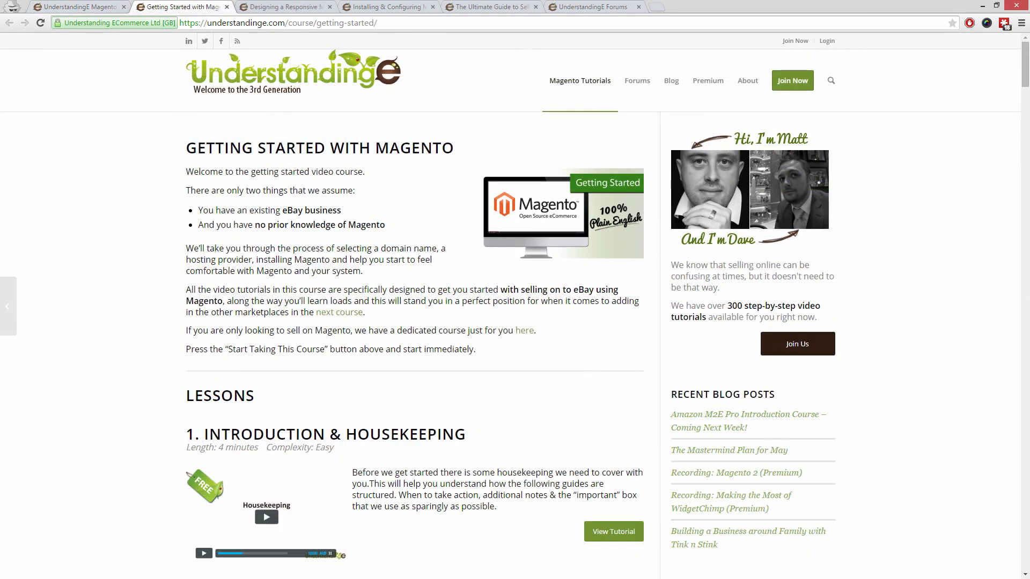
{"action": "left_click", "coordinate": [285, 6]}
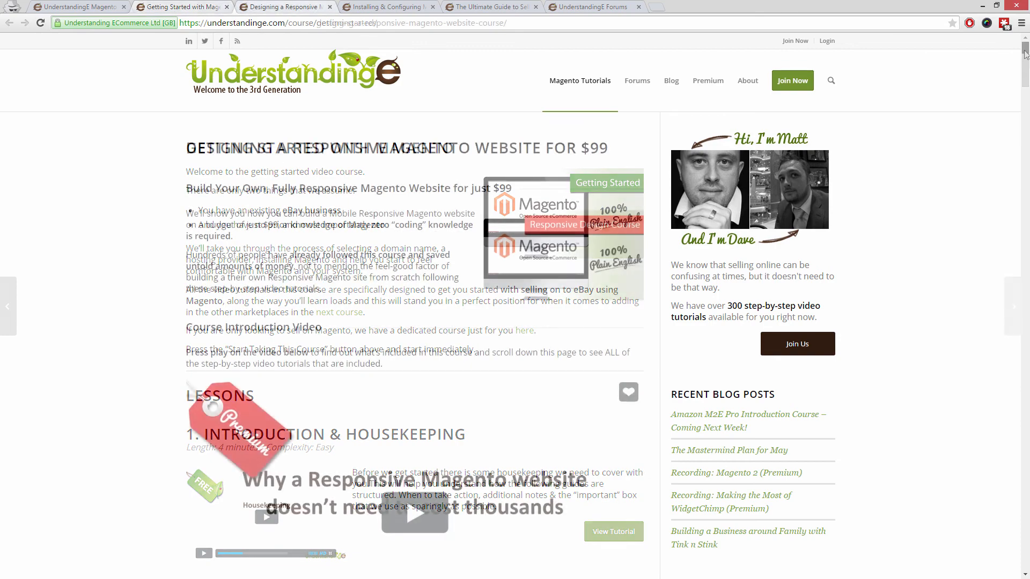
Step: Look through the M2E Pro installation course and land on The Ultimate Guide to Selling on Amazon
{"action": "scroll", "scroll_direction": "down", "scroll_amount": 3}
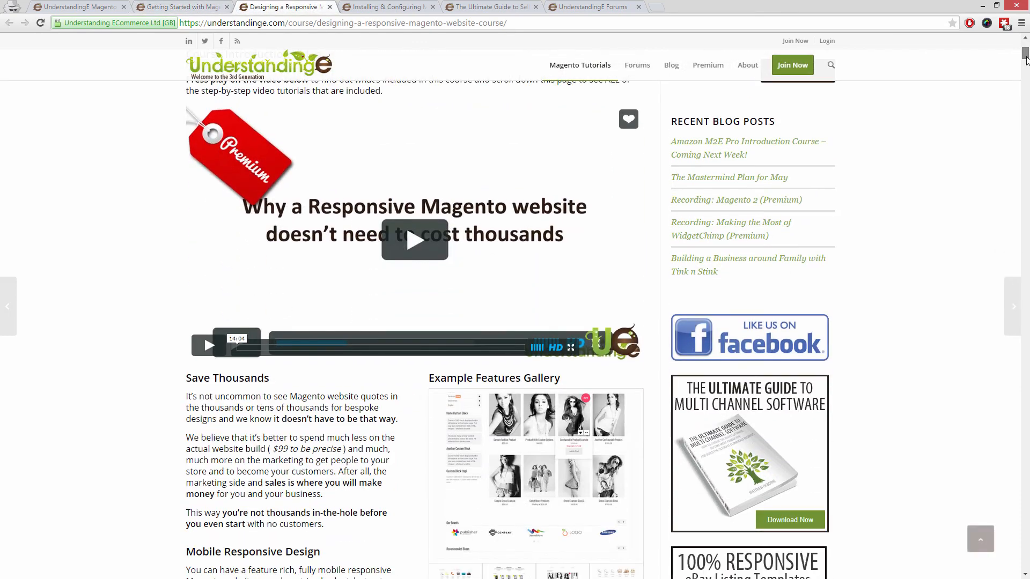
{"action": "scroll", "scroll_direction": "down", "scroll_amount": 3}
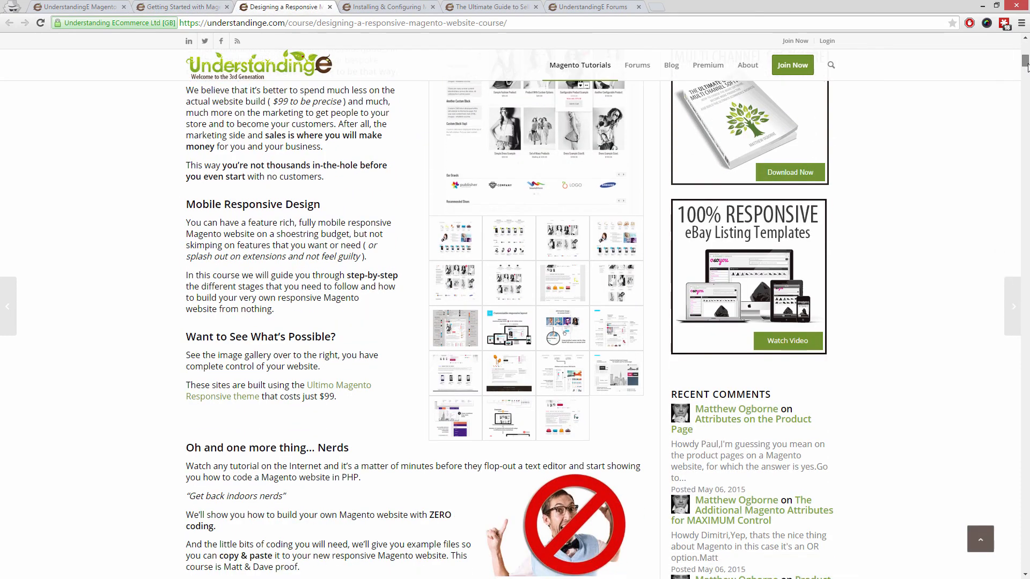
{"action": "scroll", "scroll_direction": "down", "scroll_amount": 3}
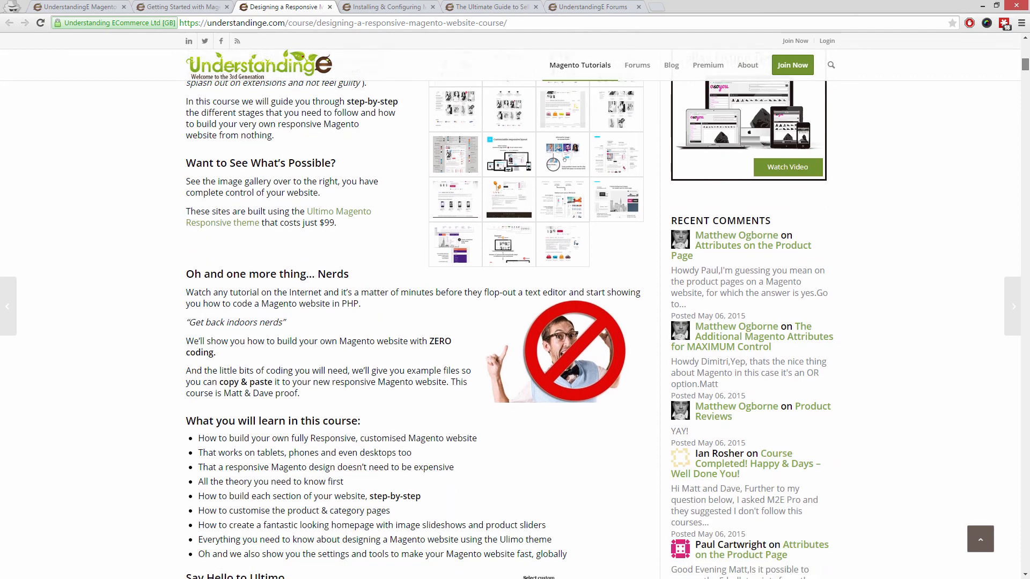
{"action": "scroll", "scroll_direction": "down", "scroll_amount": 3}
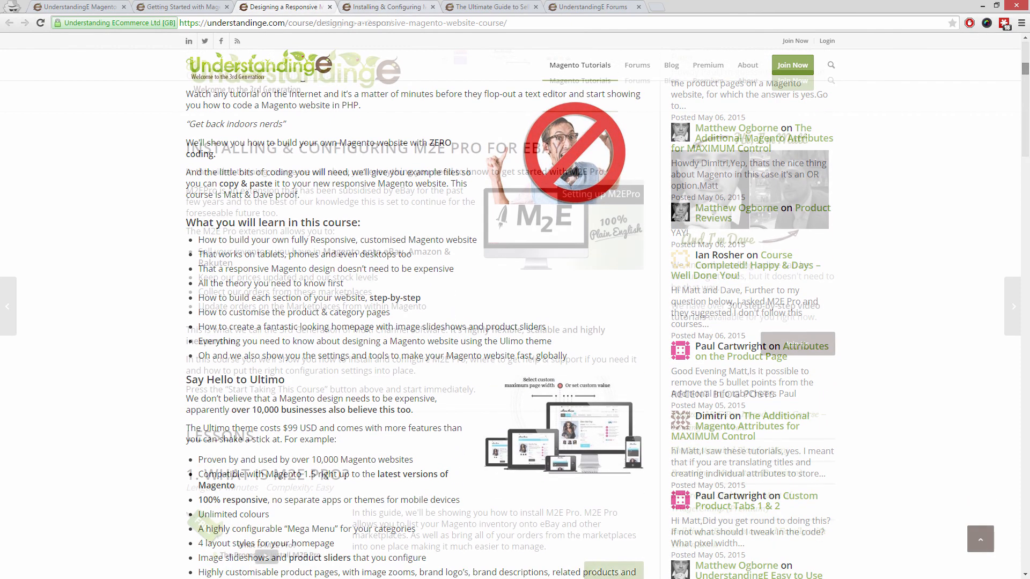
{"action": "left_click", "coordinate": [386, 6]}
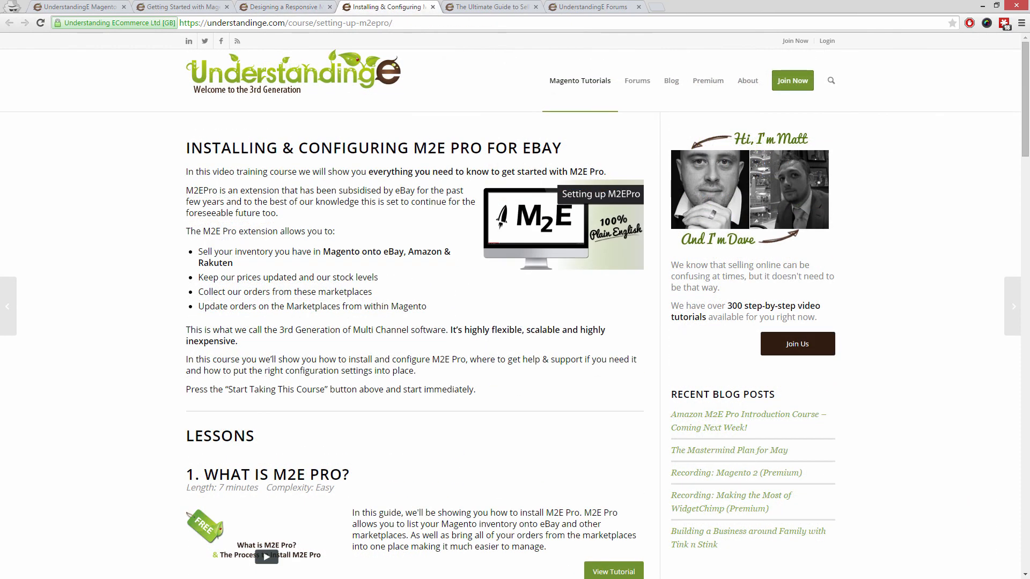
{"action": "left_click", "coordinate": [491, 7]}
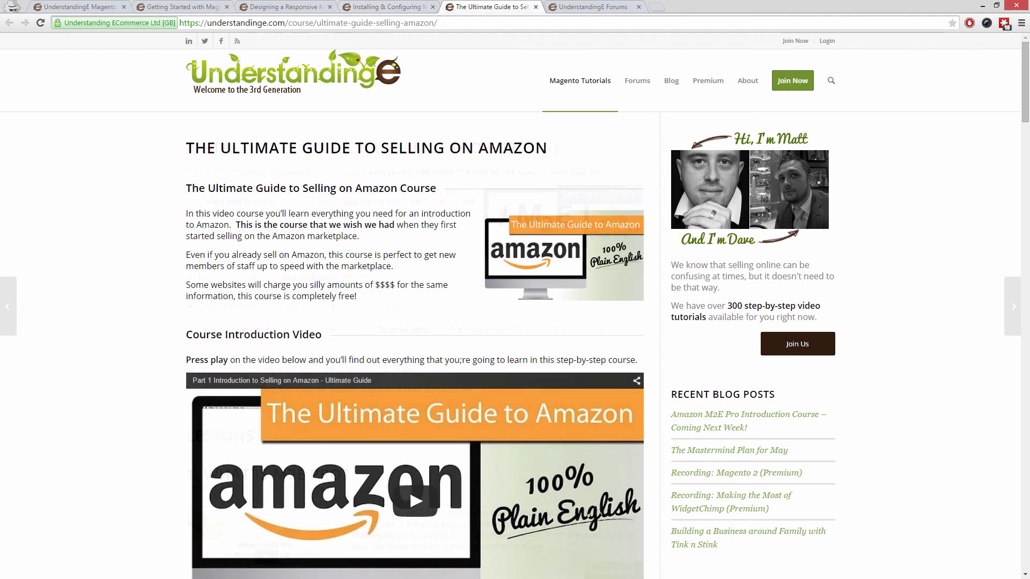